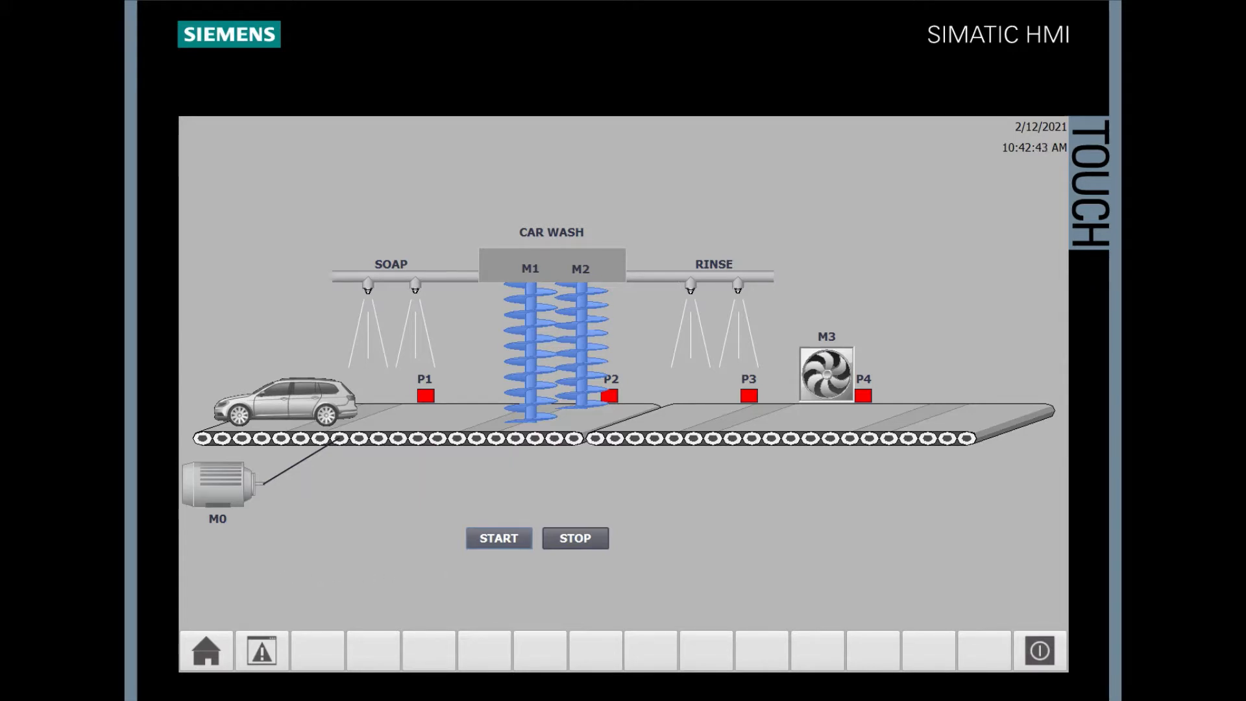
Close the car wash runtime simulation and return to the CarWash_Script project.
{"action": "left_click", "coordinate": [497, 538]}
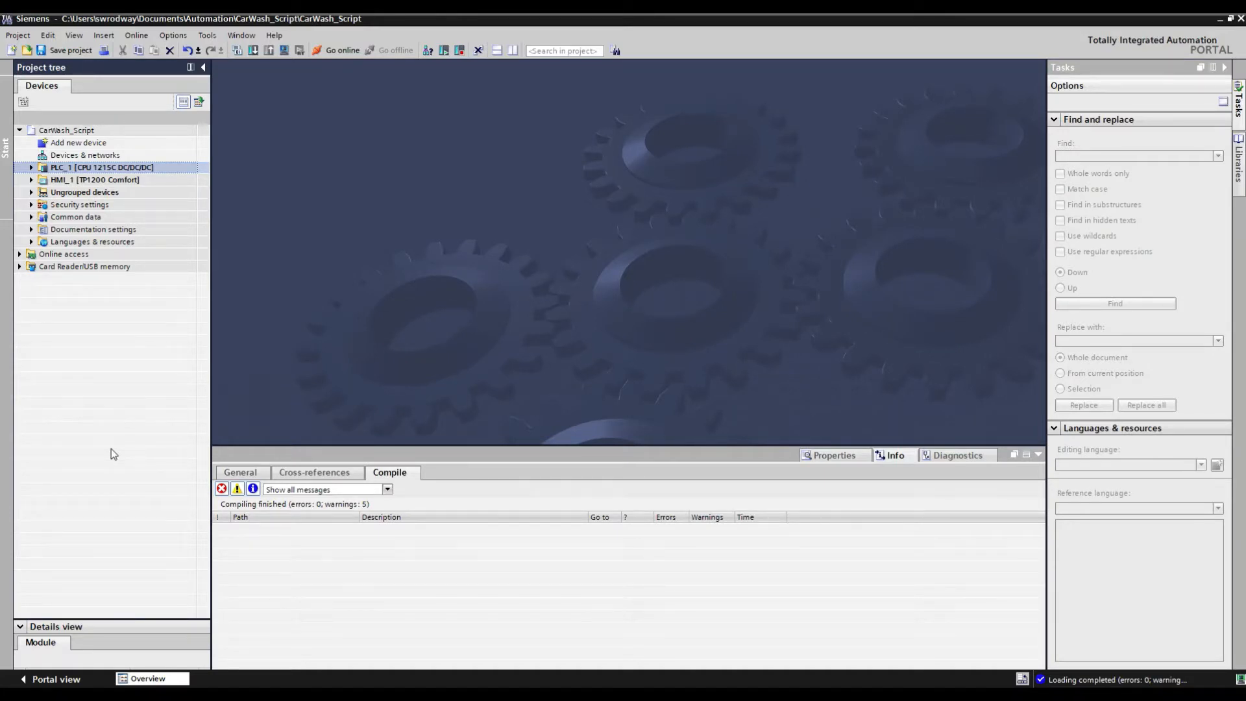
Show all PLC_1 tags: proximity sensors, motors, valves, start and stop.
{"action": "double_click", "coordinate": [97, 253]}
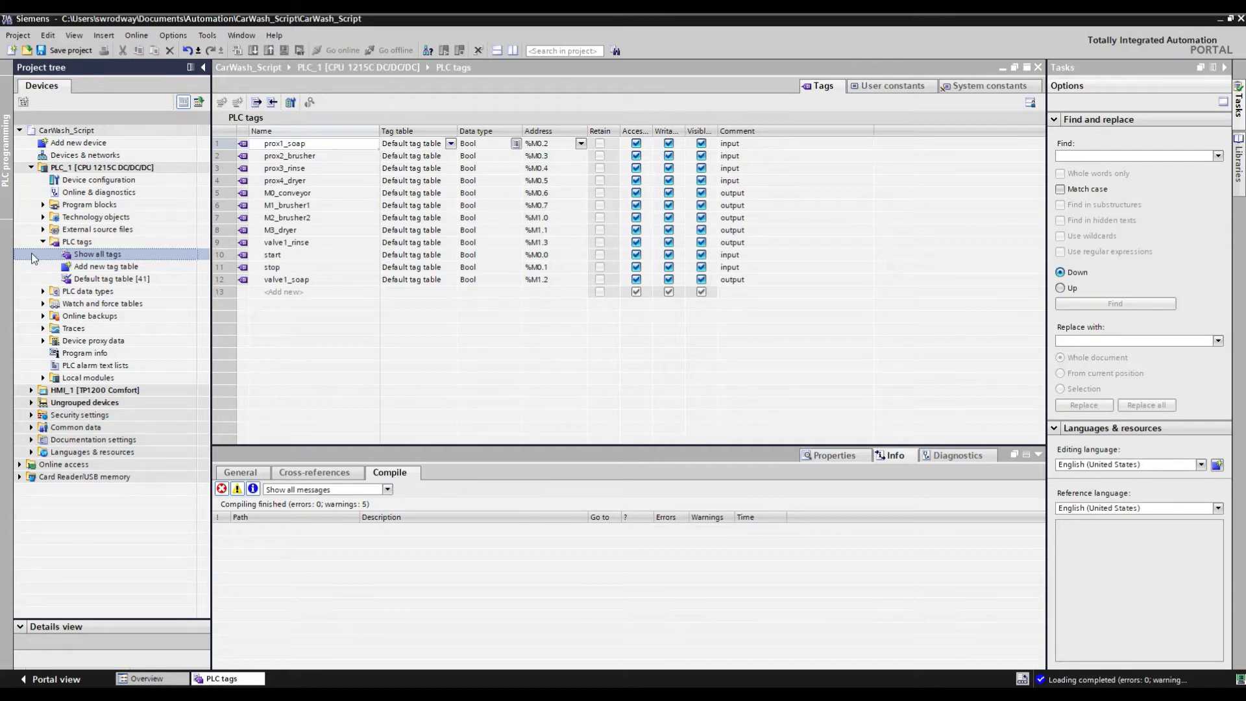
Review Main OB1 networks 1–5 for start/stop, soap, brusher, rinse and dryer logic.
{"action": "double_click", "coordinate": [93, 229]}
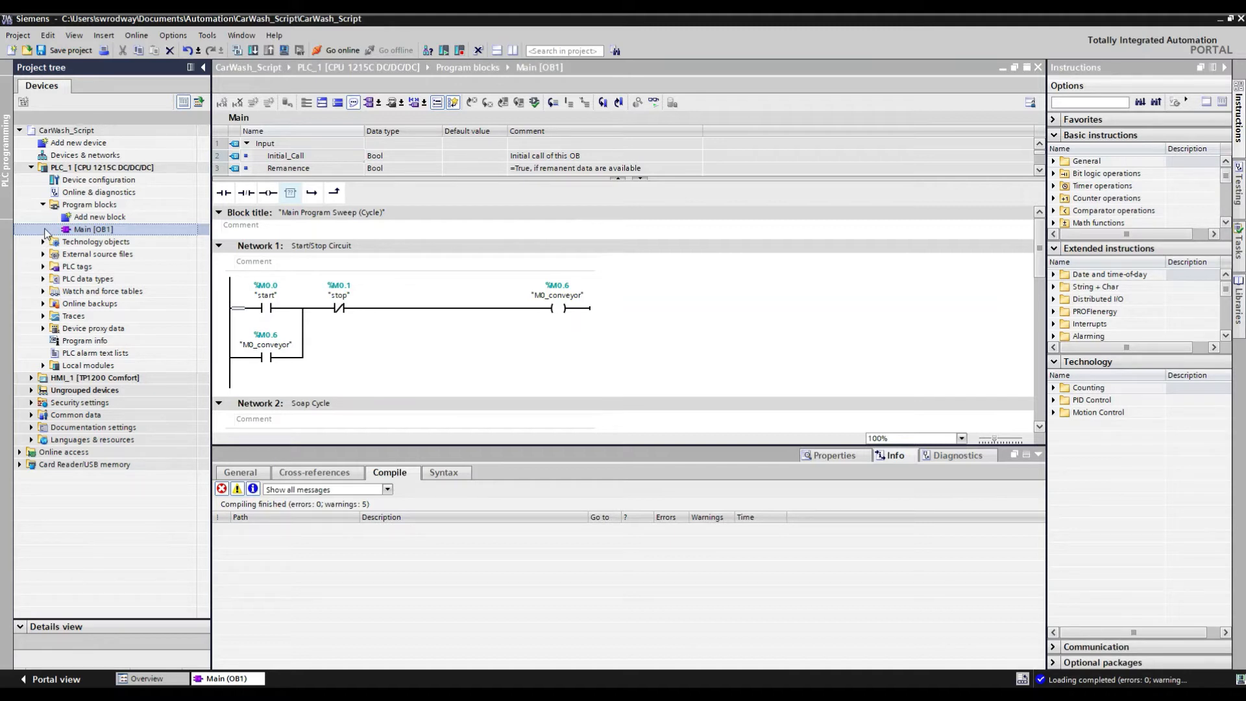
{"action": "mouse_move", "coordinate": [927, 234]}
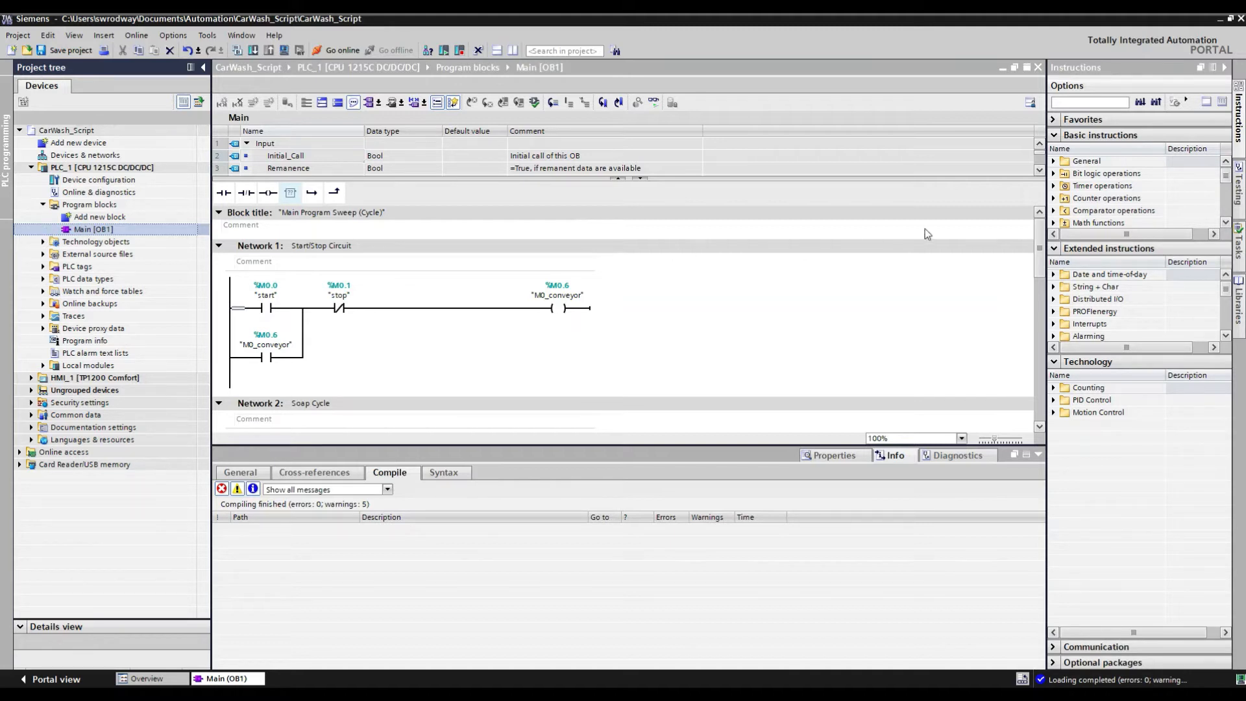
{"action": "mouse_move", "coordinate": [1040, 233]}
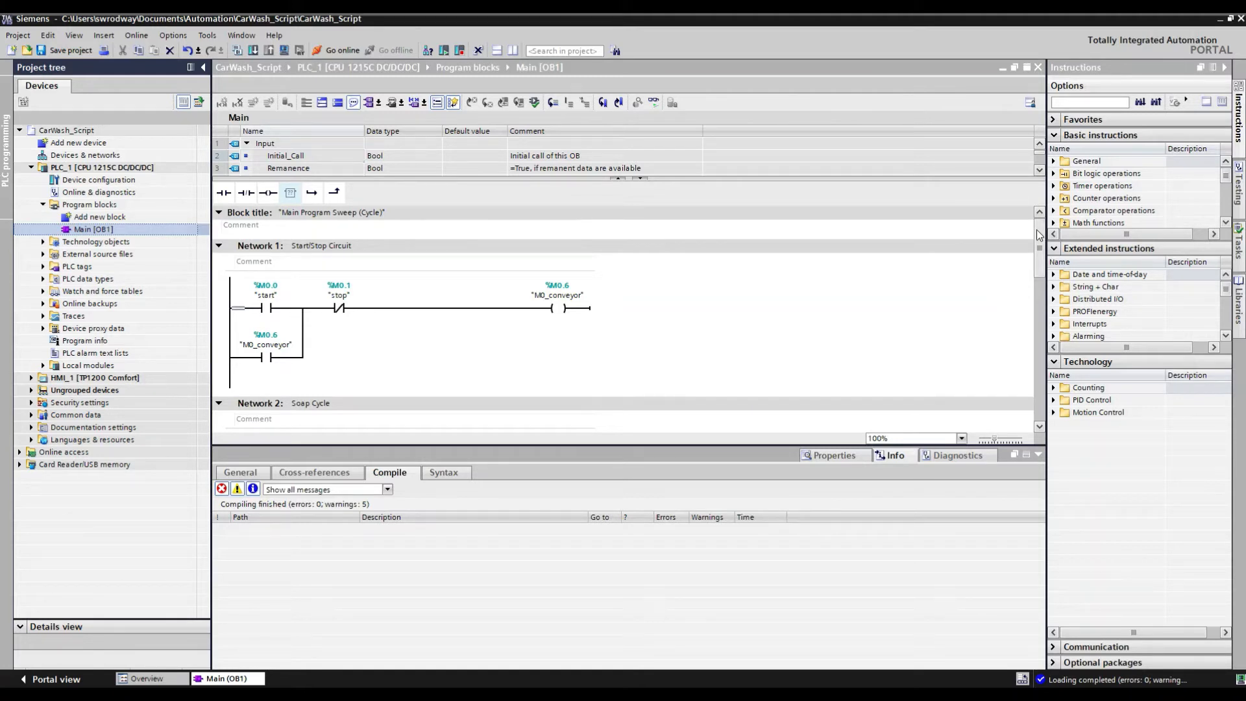
{"action": "scroll", "scroll_direction": "down", "scroll_amount": 3}
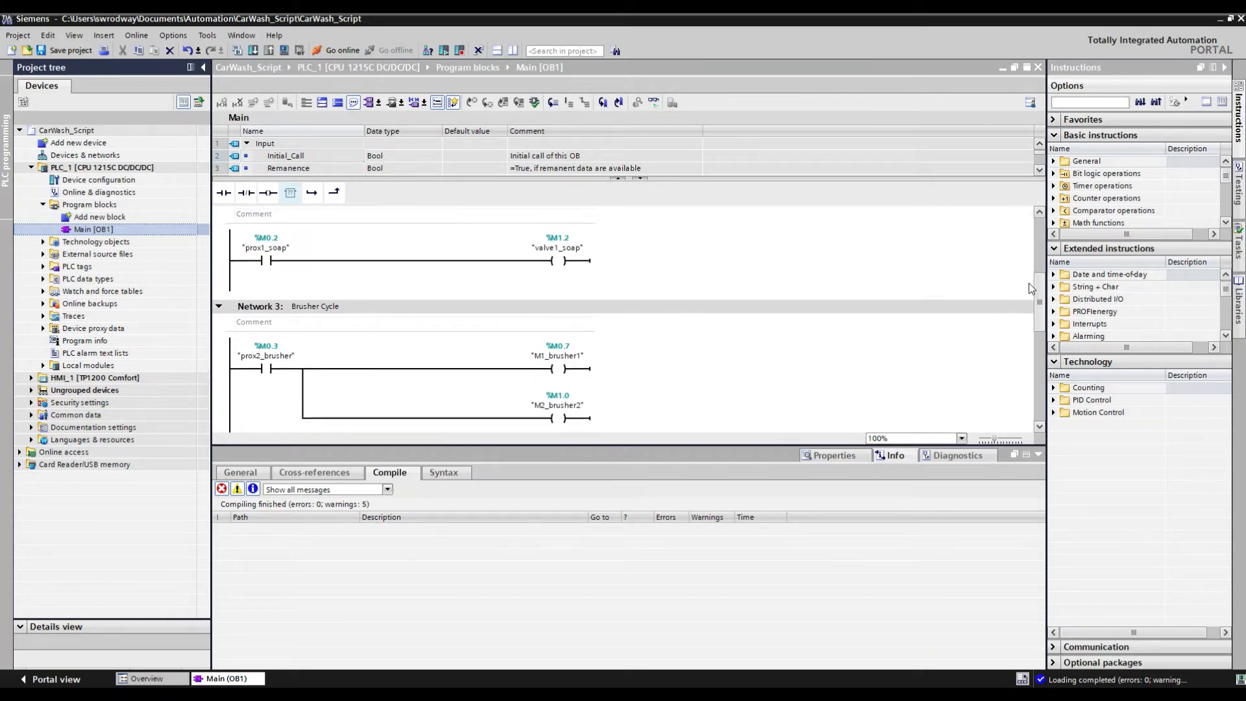
{"action": "scroll", "scroll_direction": "down", "scroll_amount": 3}
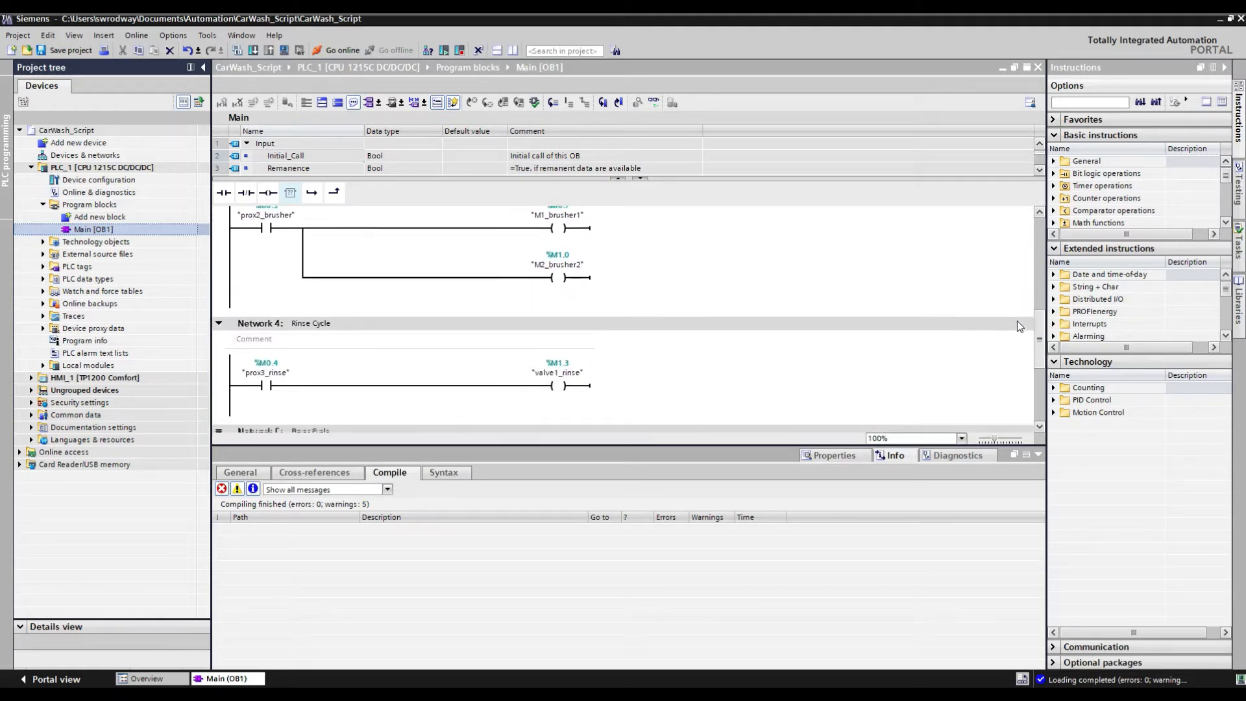
{"action": "scroll", "scroll_direction": "down", "scroll_amount": 3}
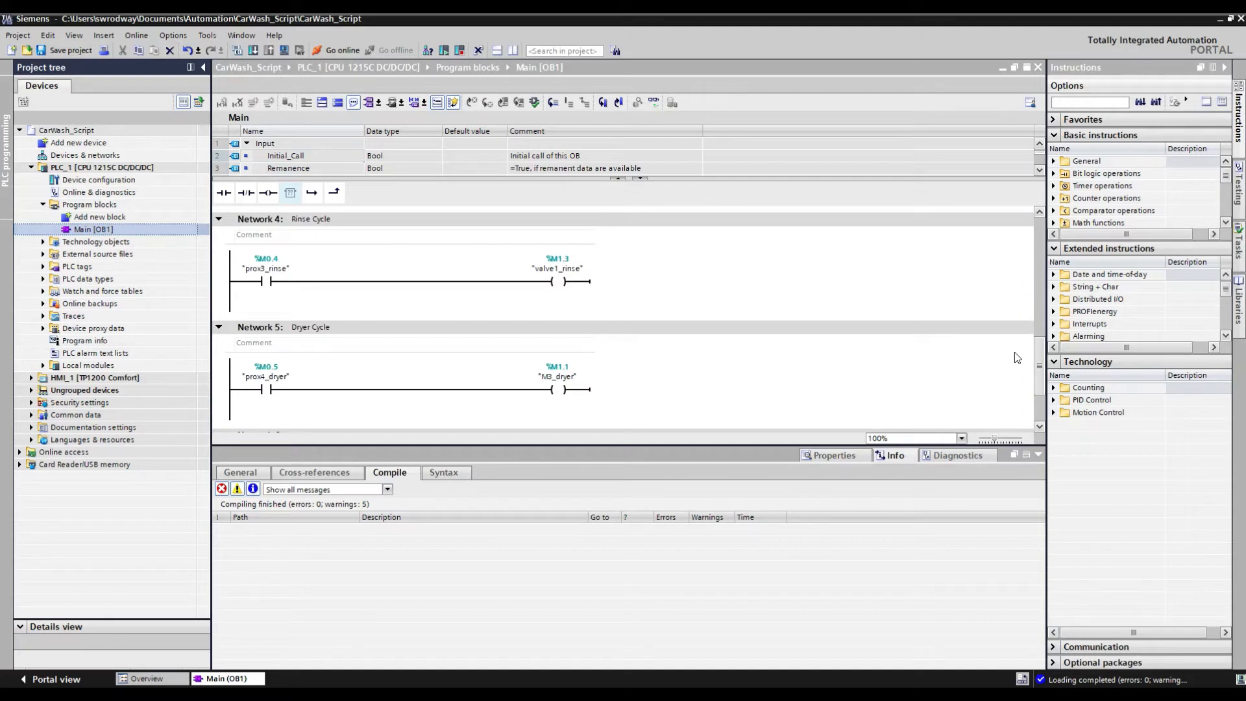
{"action": "mouse_move", "coordinate": [866, 352]}
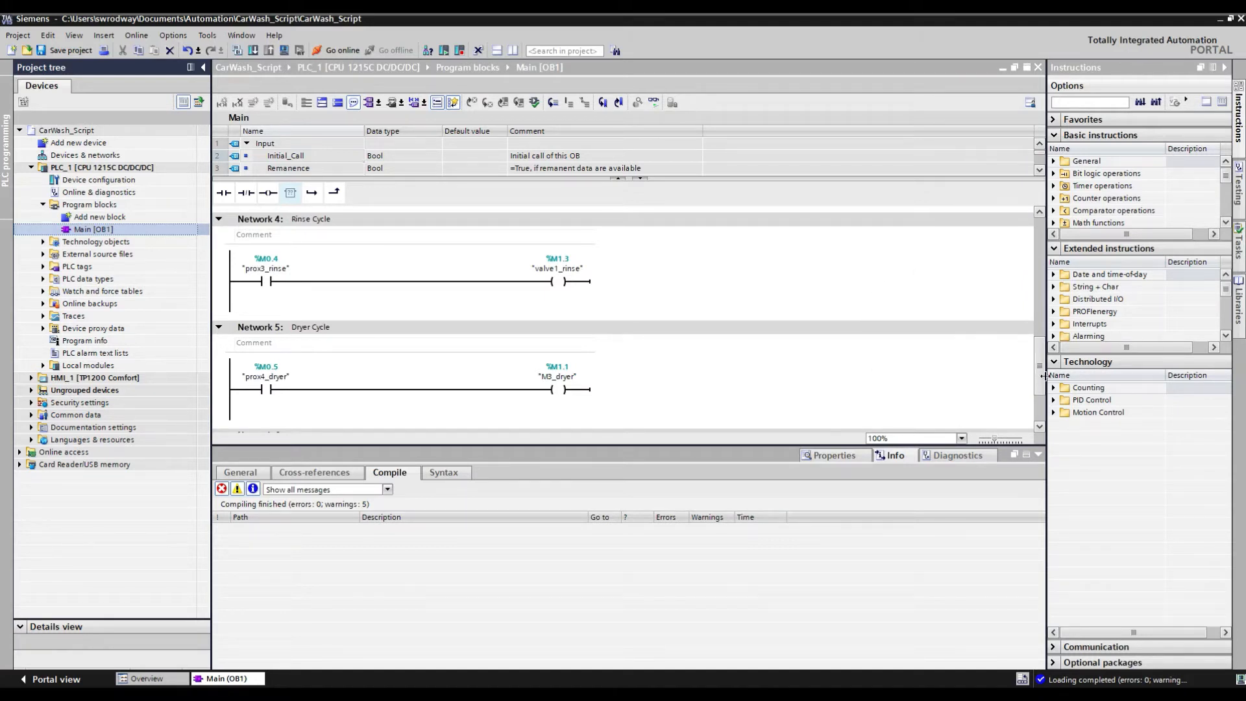
{"action": "scroll", "scroll_direction": "up", "scroll_amount": 3}
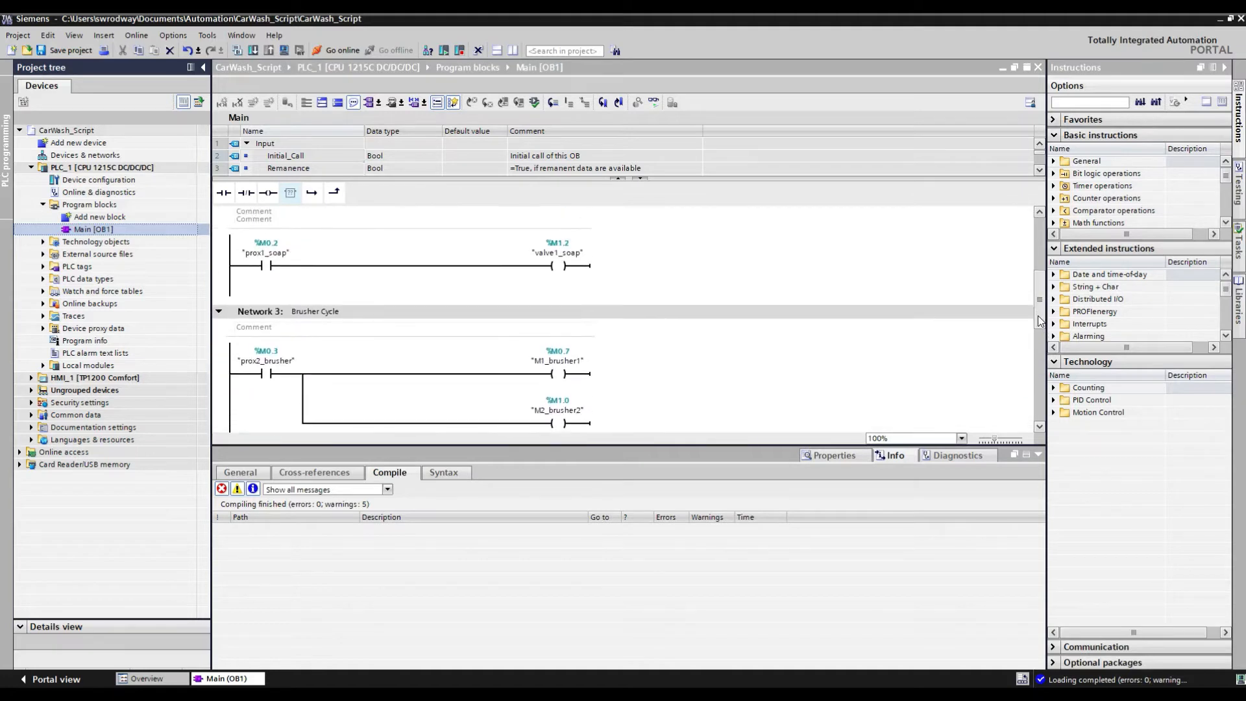
{"action": "scroll", "scroll_direction": "up", "scroll_amount": 3}
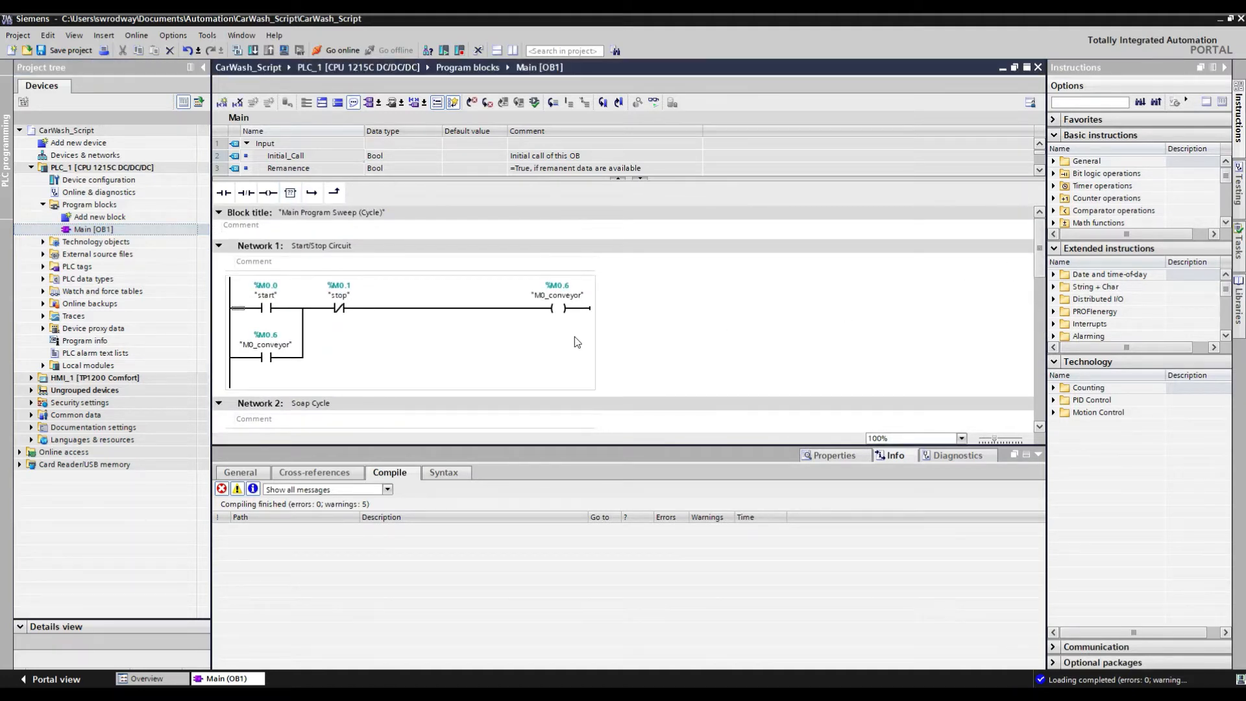
{"action": "left_click", "coordinate": [557, 295]}
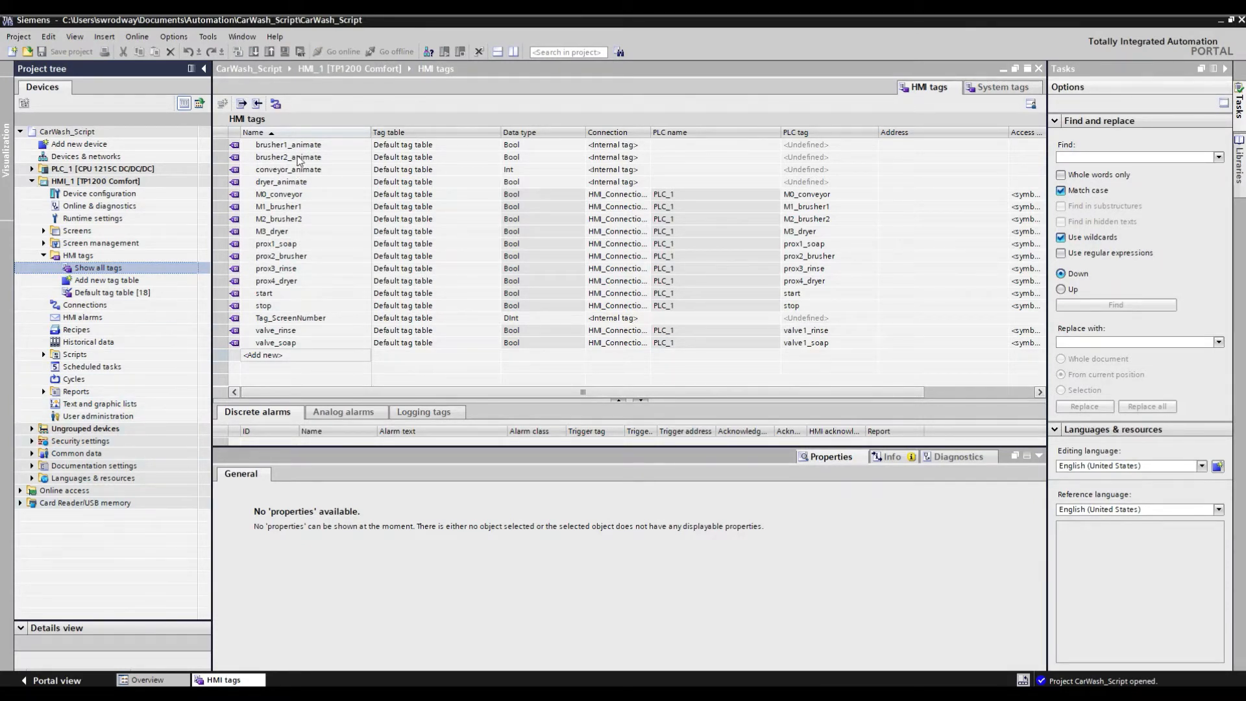
{"action": "mouse_move", "coordinate": [300, 182]}
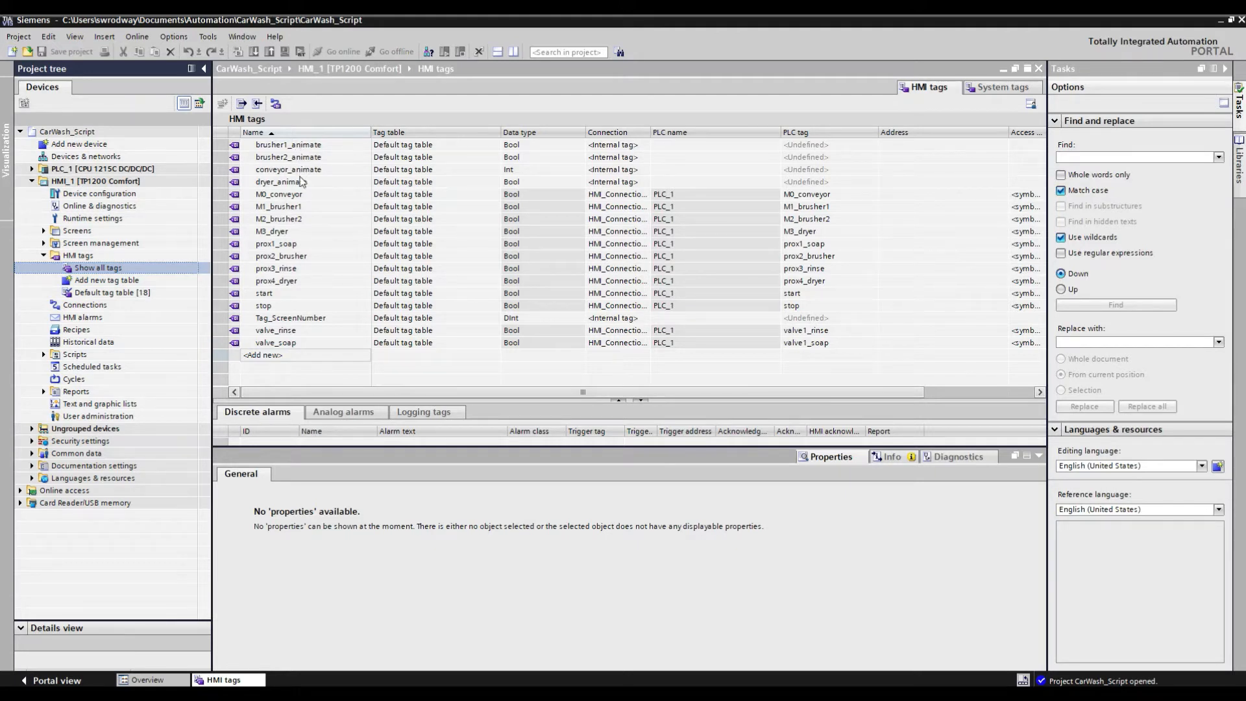
{"action": "mouse_move", "coordinate": [301, 185]}
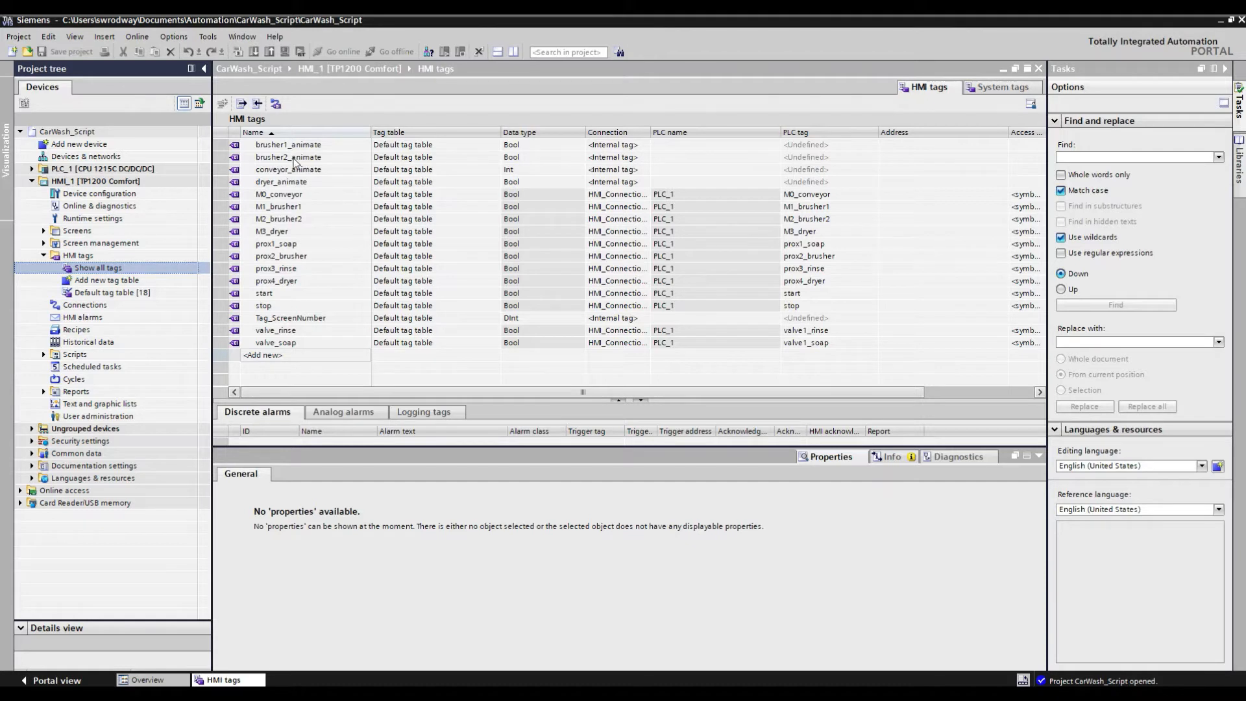
{"action": "mouse_move", "coordinate": [290, 187]}
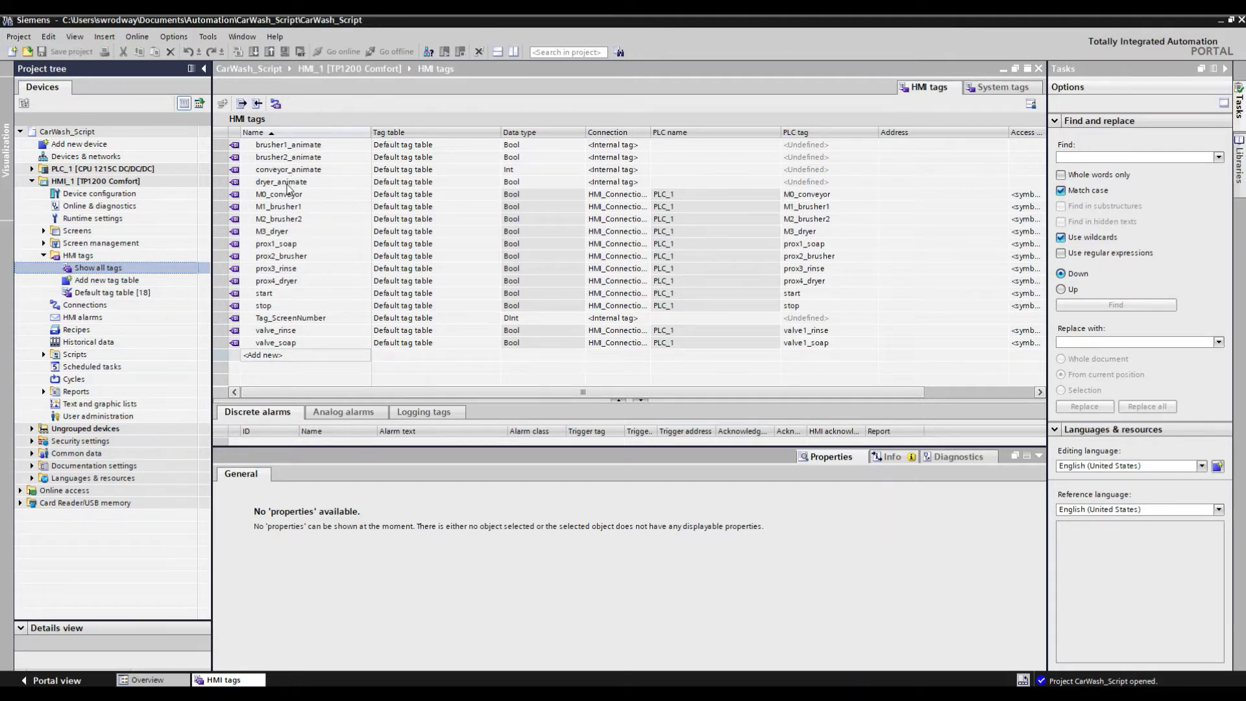
{"action": "mouse_move", "coordinate": [300, 199]}
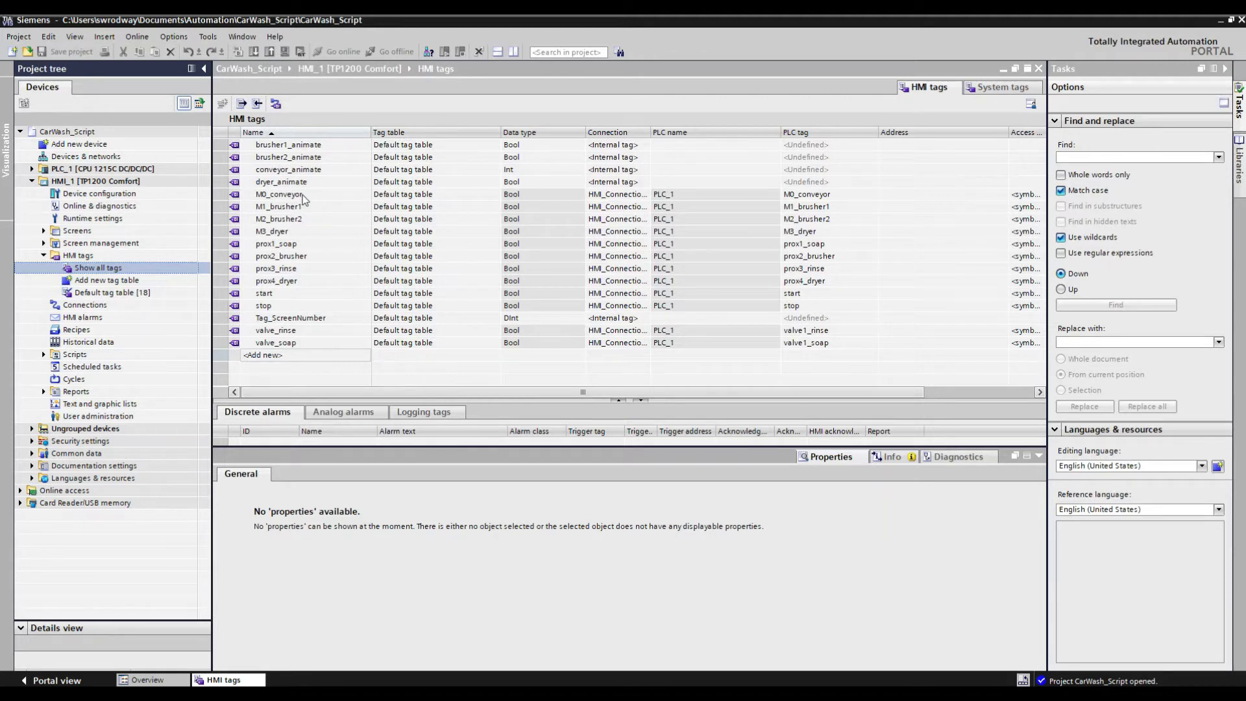
{"action": "mouse_move", "coordinate": [825, 198]}
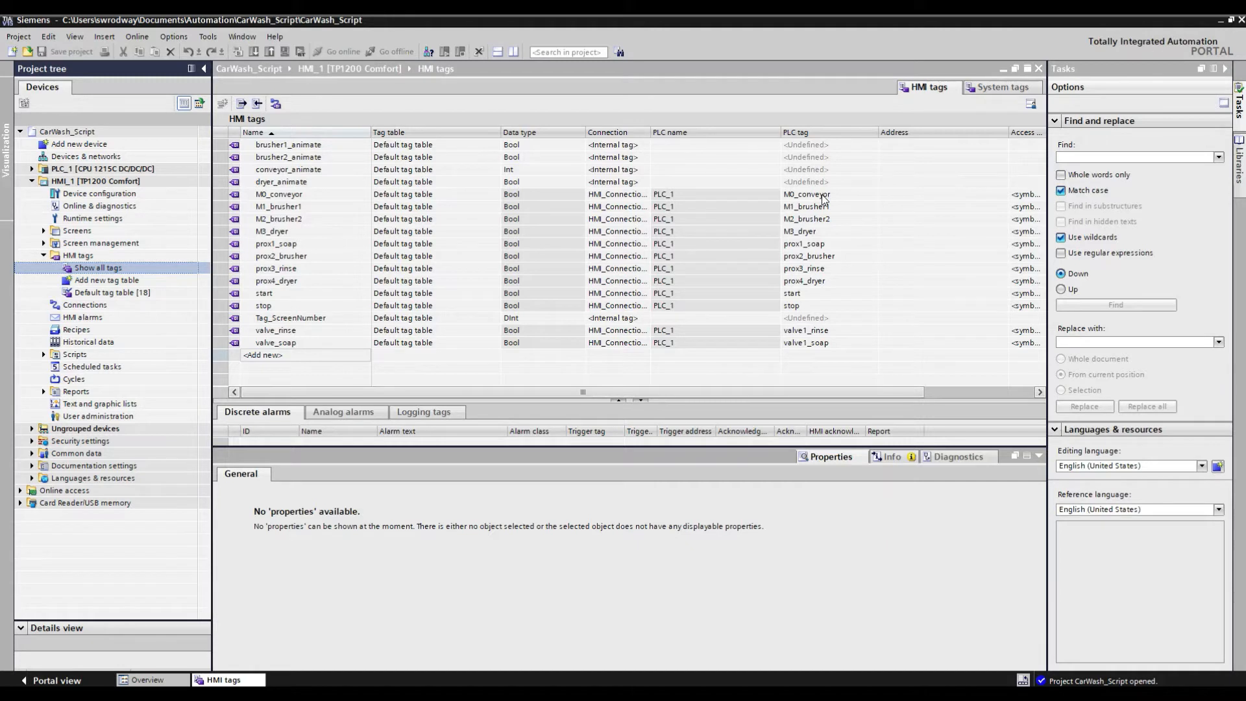
{"action": "mouse_move", "coordinate": [615, 226]}
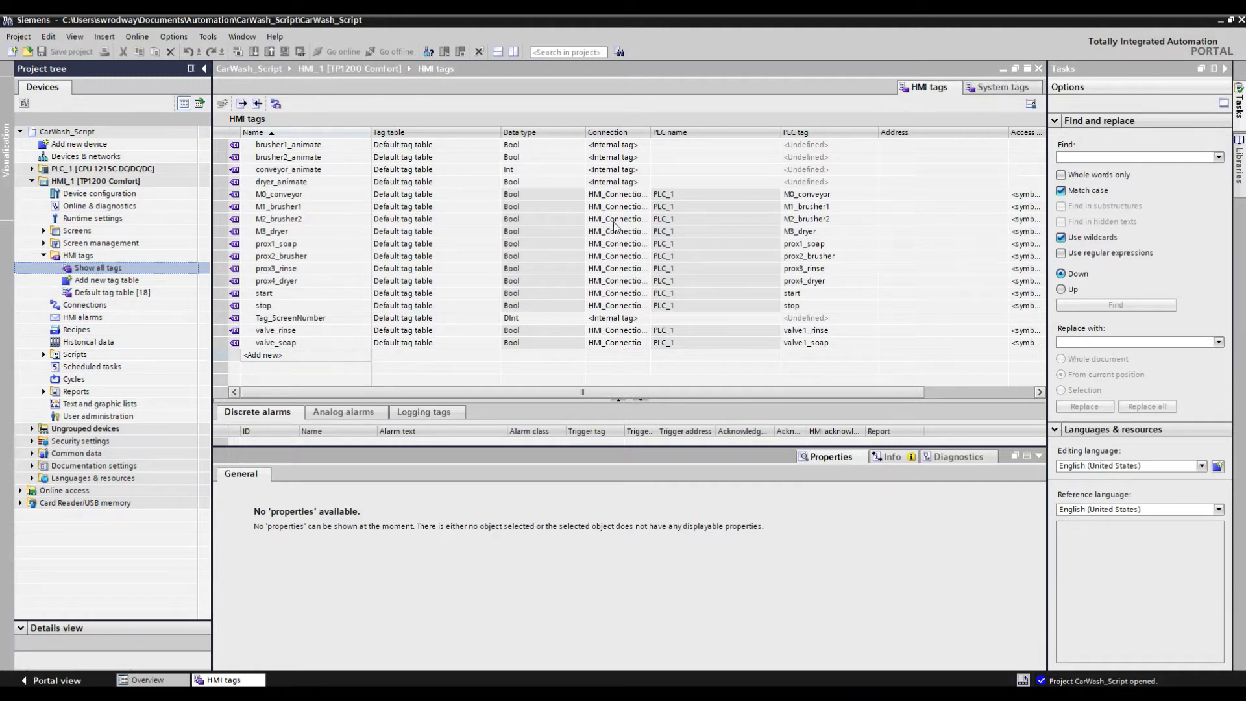
{"action": "mouse_move", "coordinate": [322, 197]}
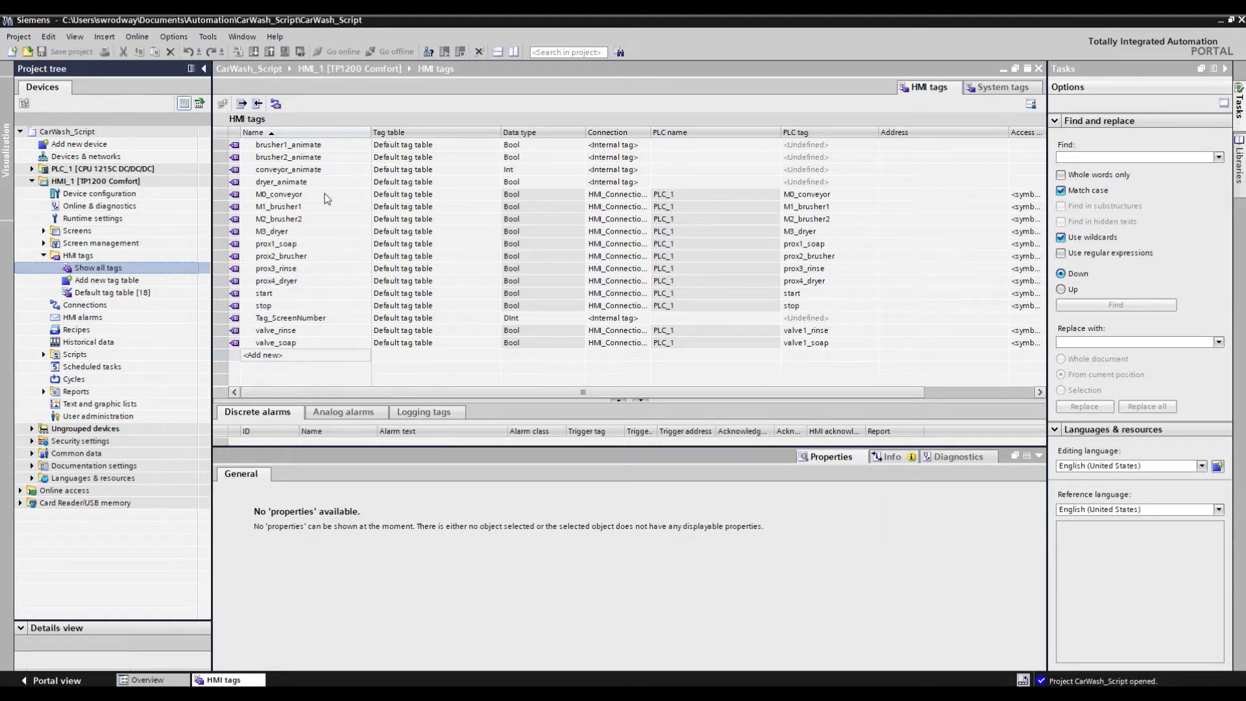
Show M0_conveyor's Value change event that calls the animate VB function.
{"action": "left_click", "coordinate": [279, 193]}
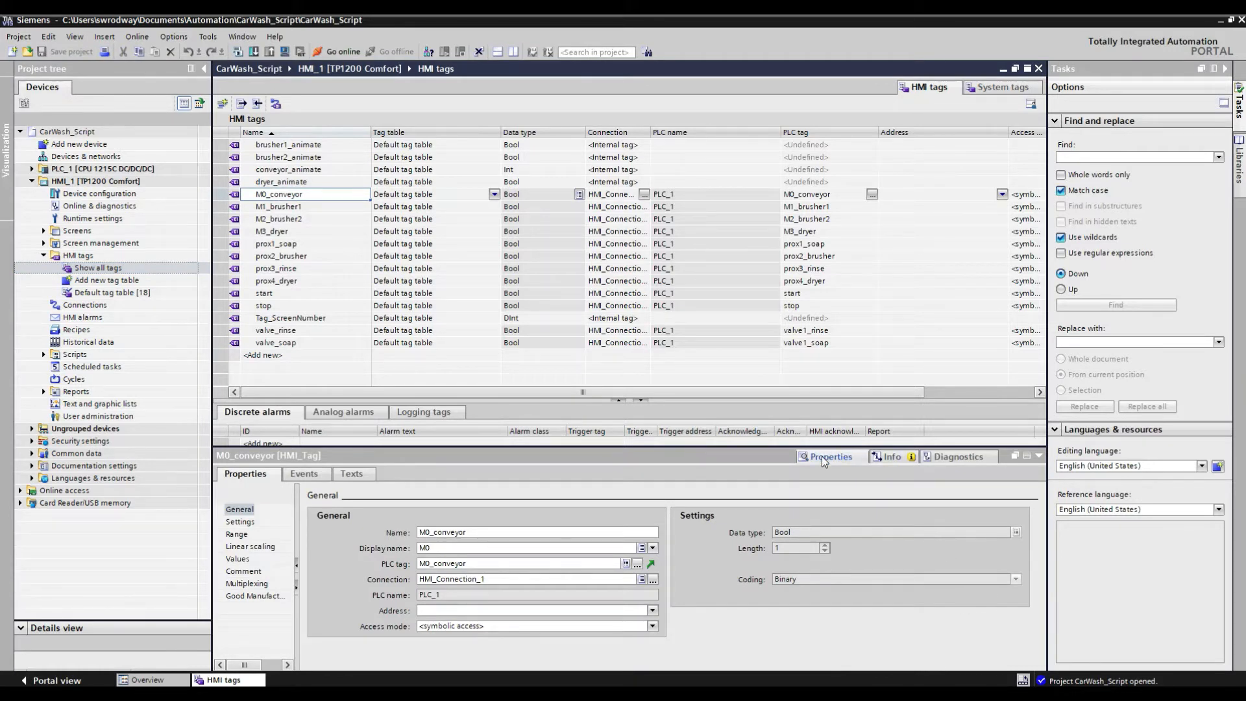
{"action": "mouse_move", "coordinate": [553, 438]}
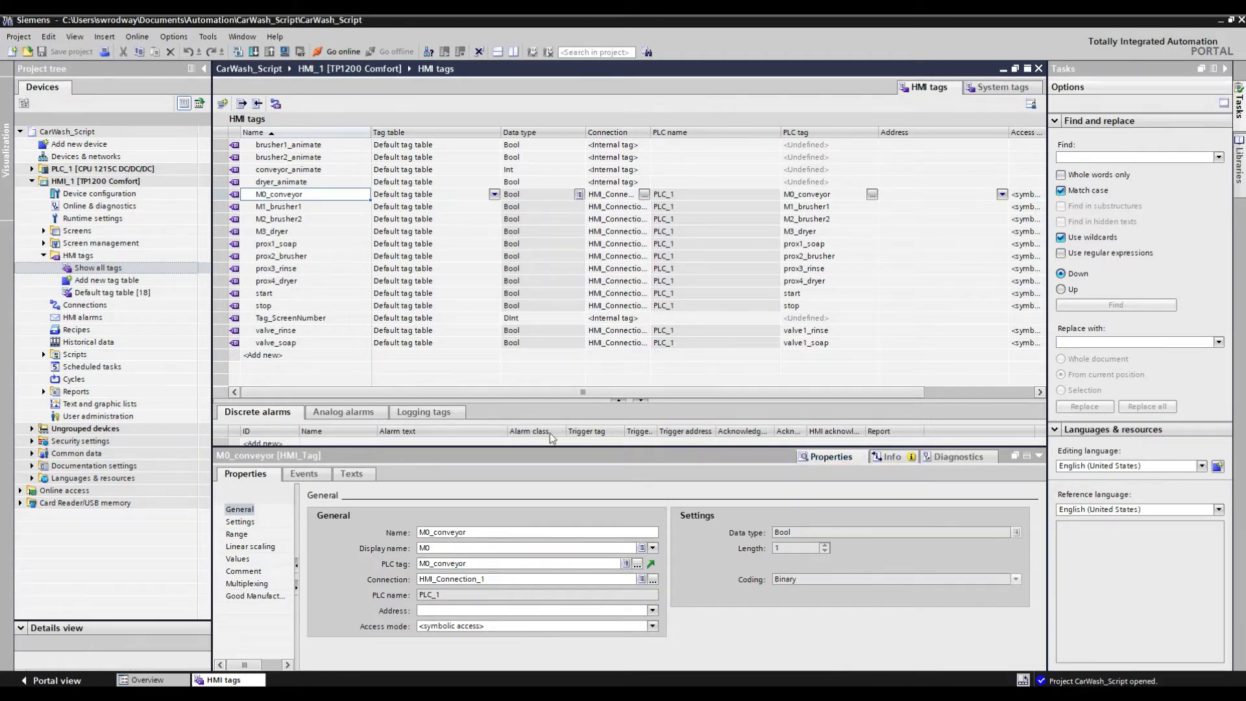
{"action": "left_click", "coordinate": [303, 474]}
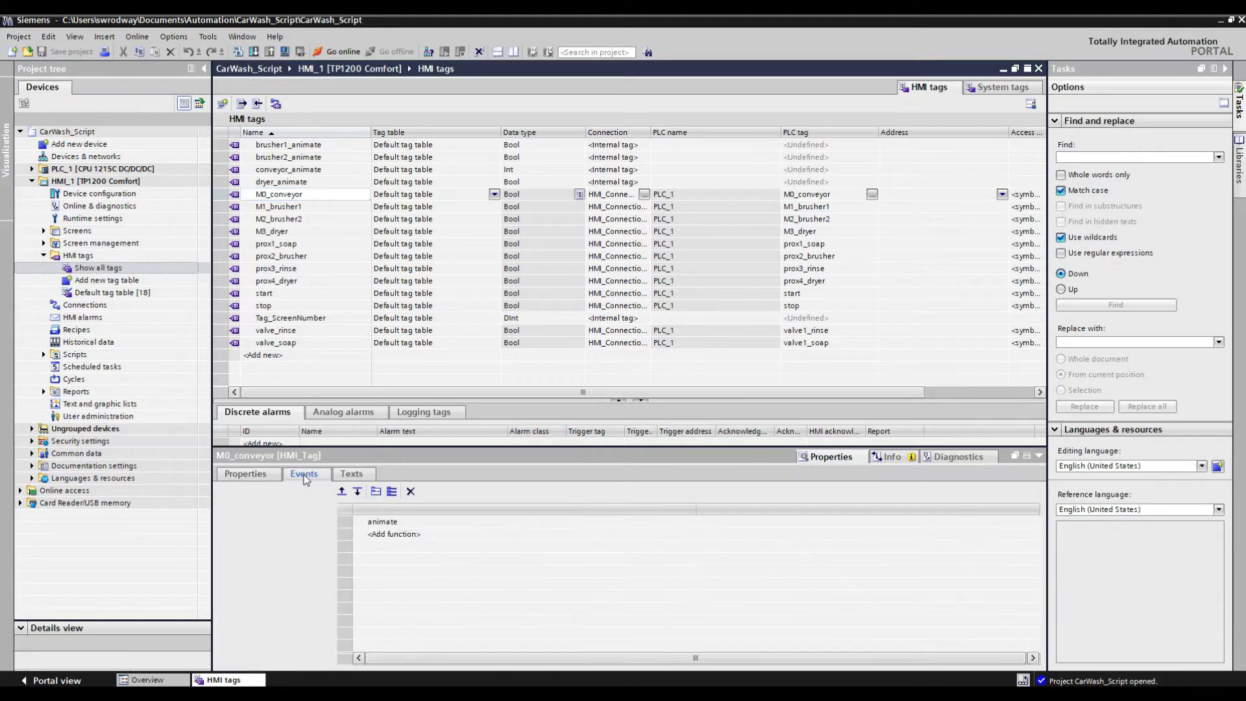
{"action": "left_click", "coordinate": [304, 474]}
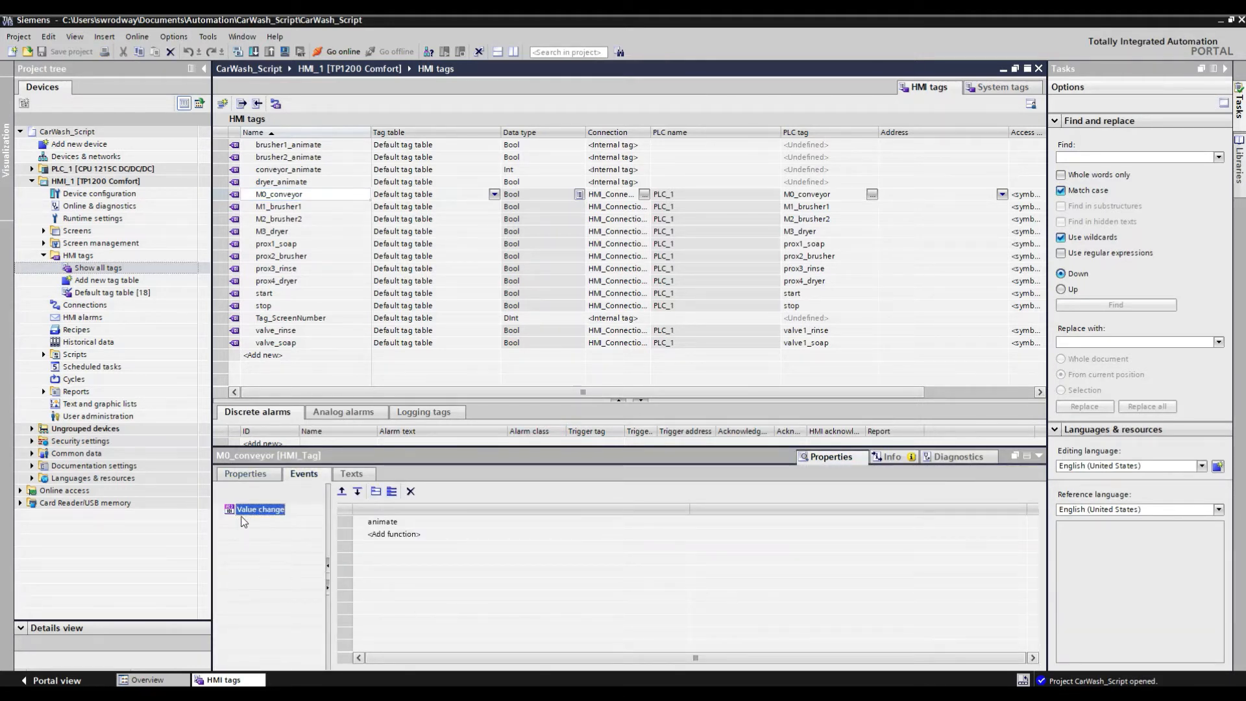
{"action": "mouse_move", "coordinate": [416, 530]}
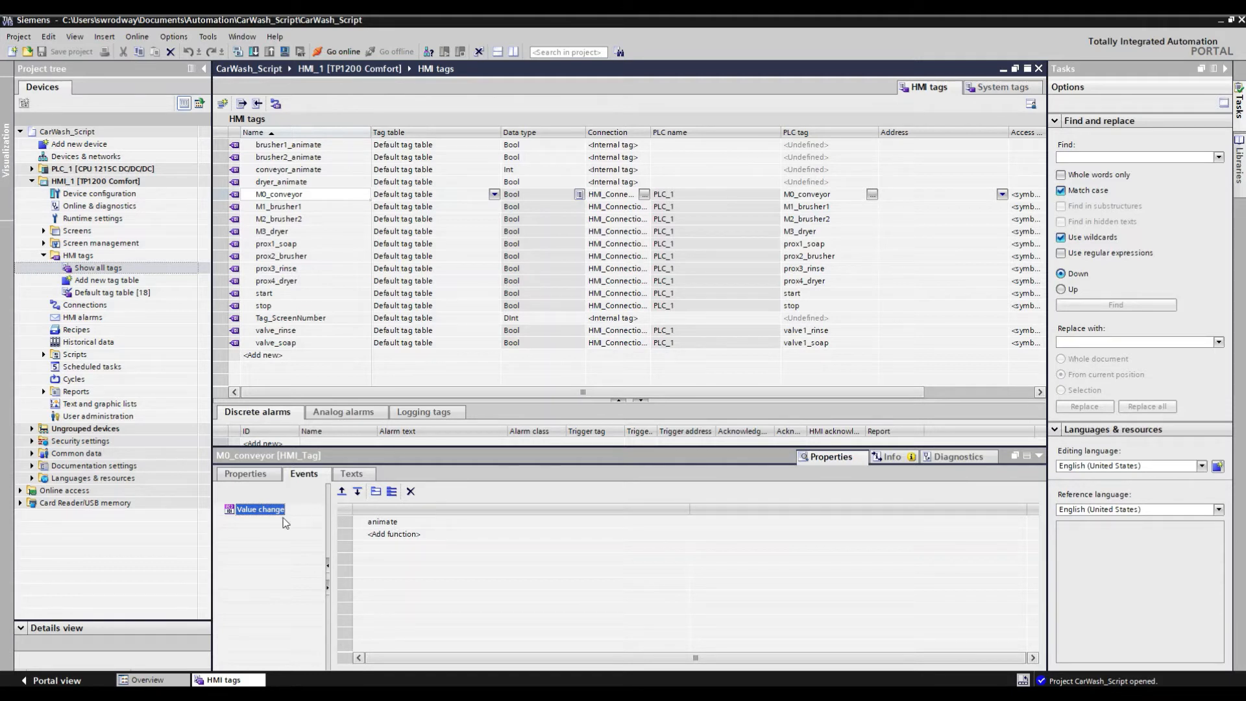
{"action": "mouse_move", "coordinate": [276, 522]}
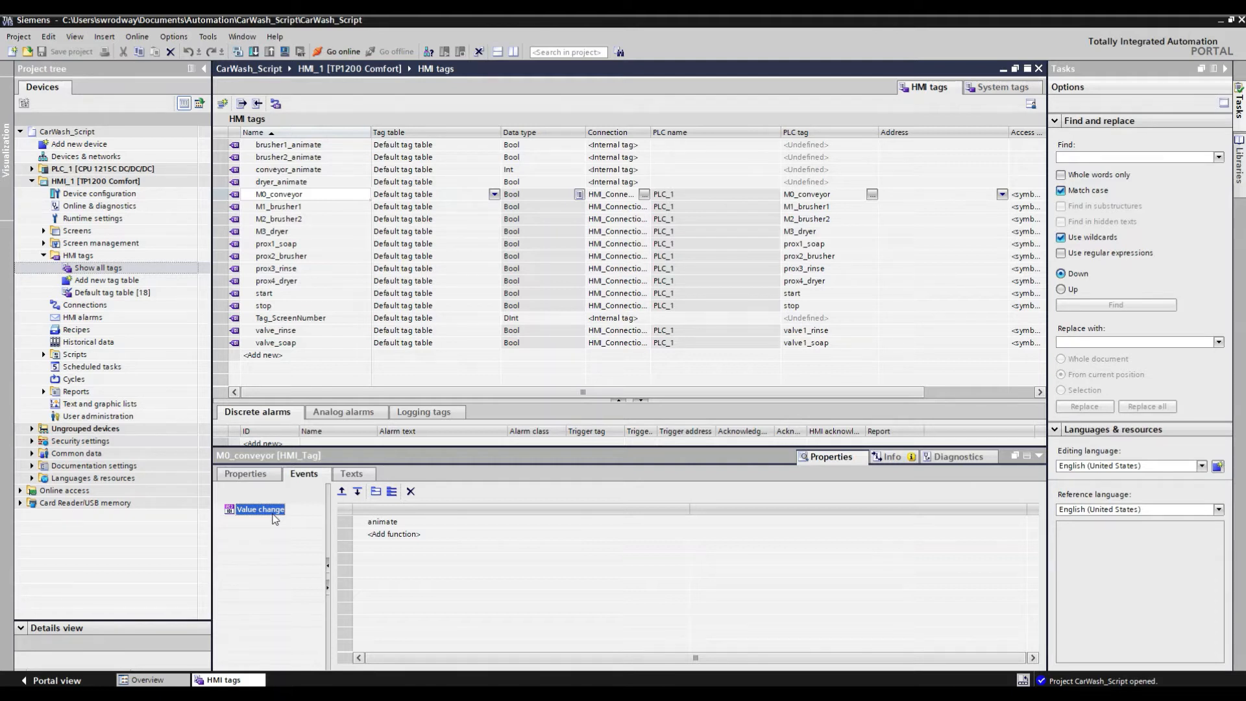
{"action": "mouse_move", "coordinate": [366, 531]}
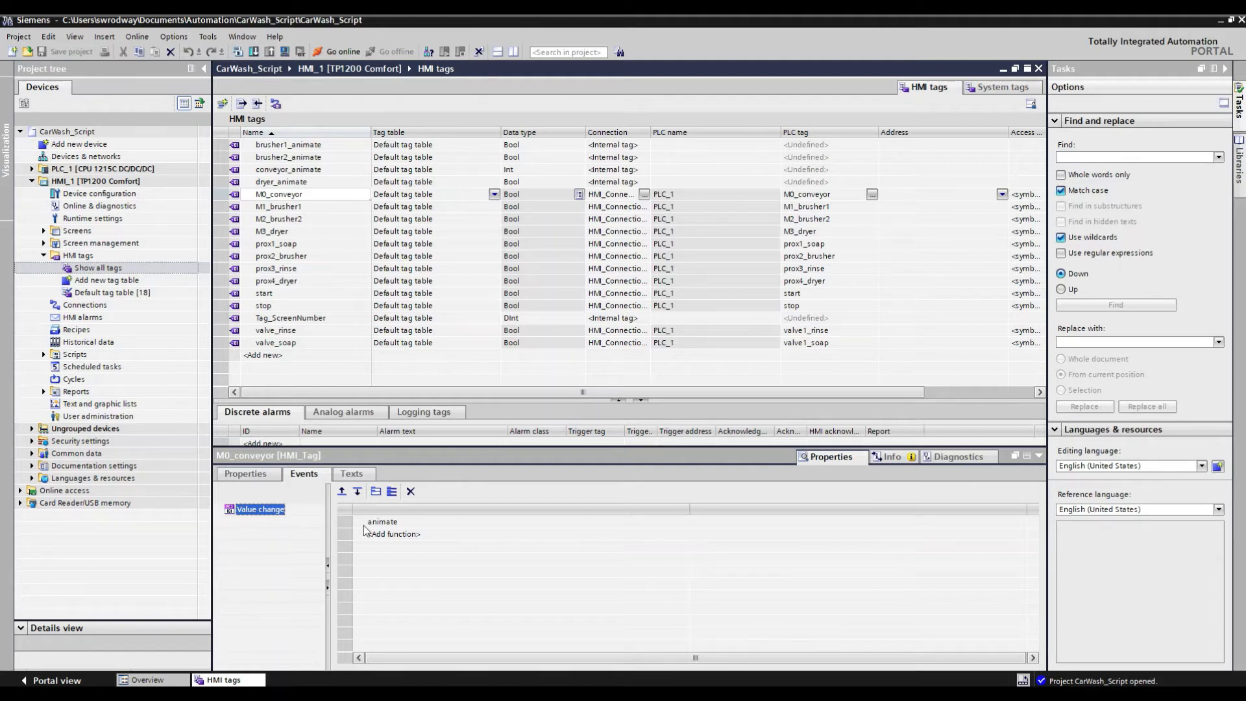
{"action": "mouse_move", "coordinate": [397, 528]}
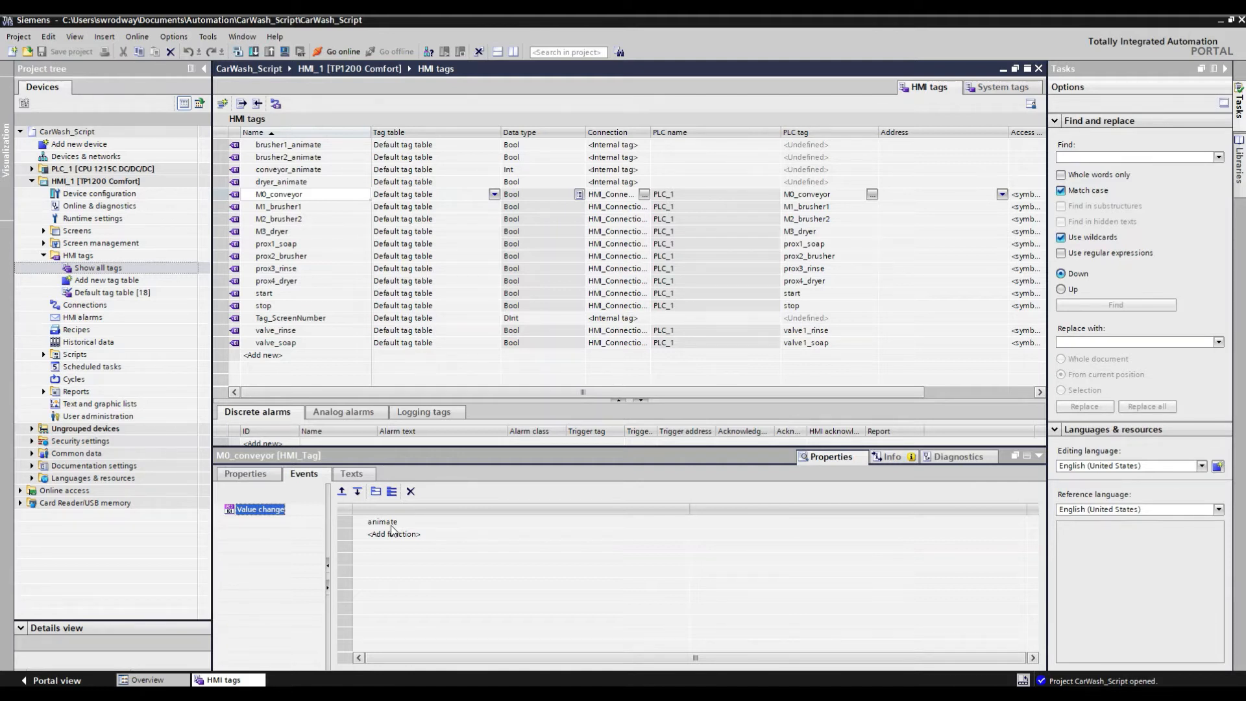
{"action": "double_click", "coordinate": [381, 522]}
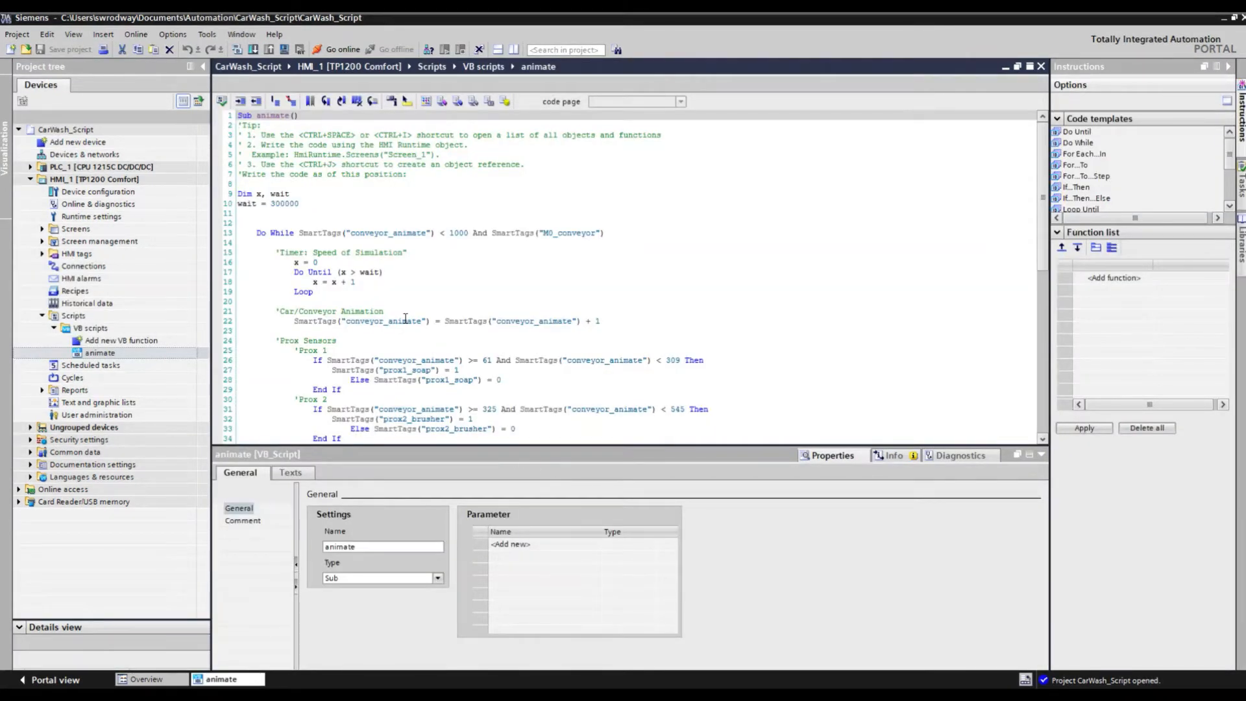
{"action": "mouse_move", "coordinate": [403, 321]}
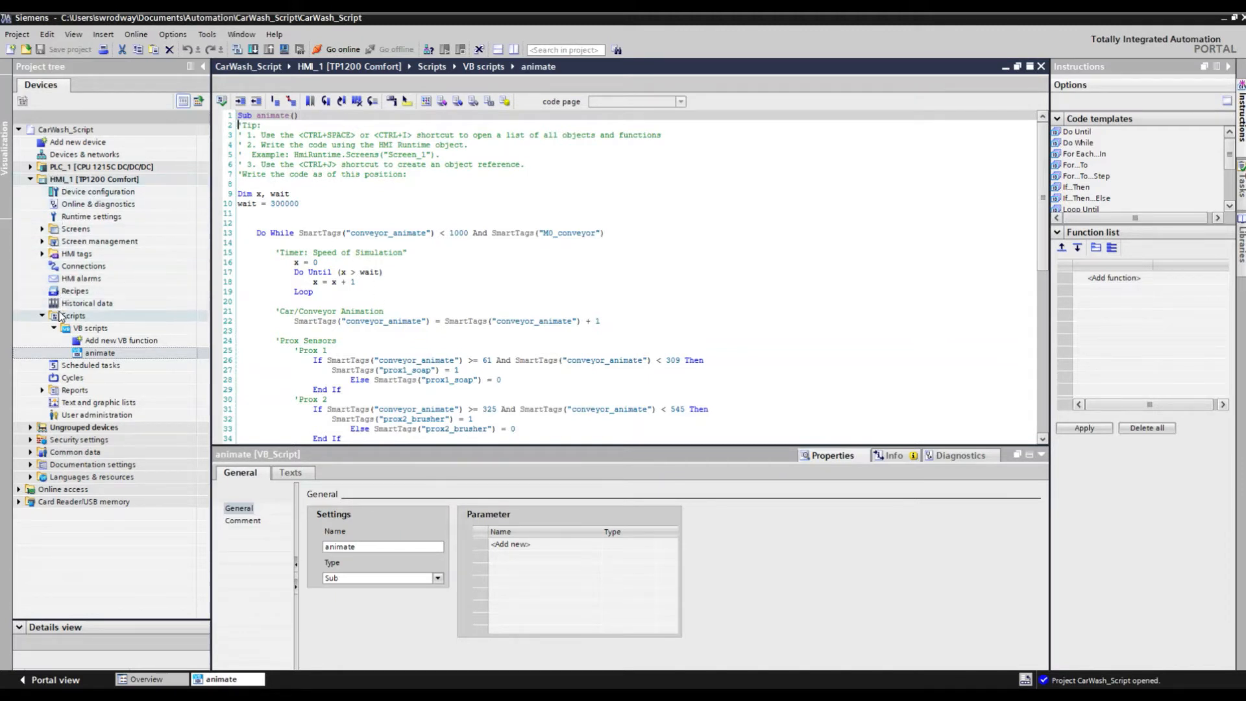
{"action": "left_click", "coordinate": [90, 327]}
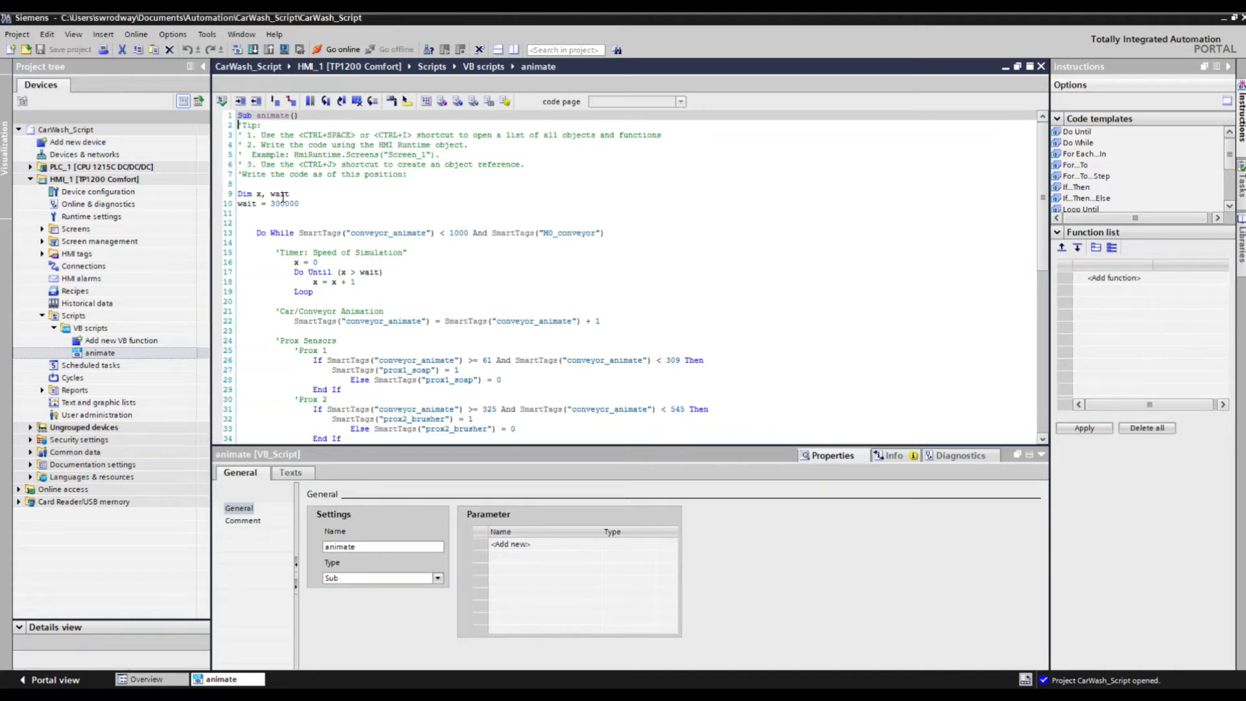
{"action": "mouse_move", "coordinate": [297, 202]}
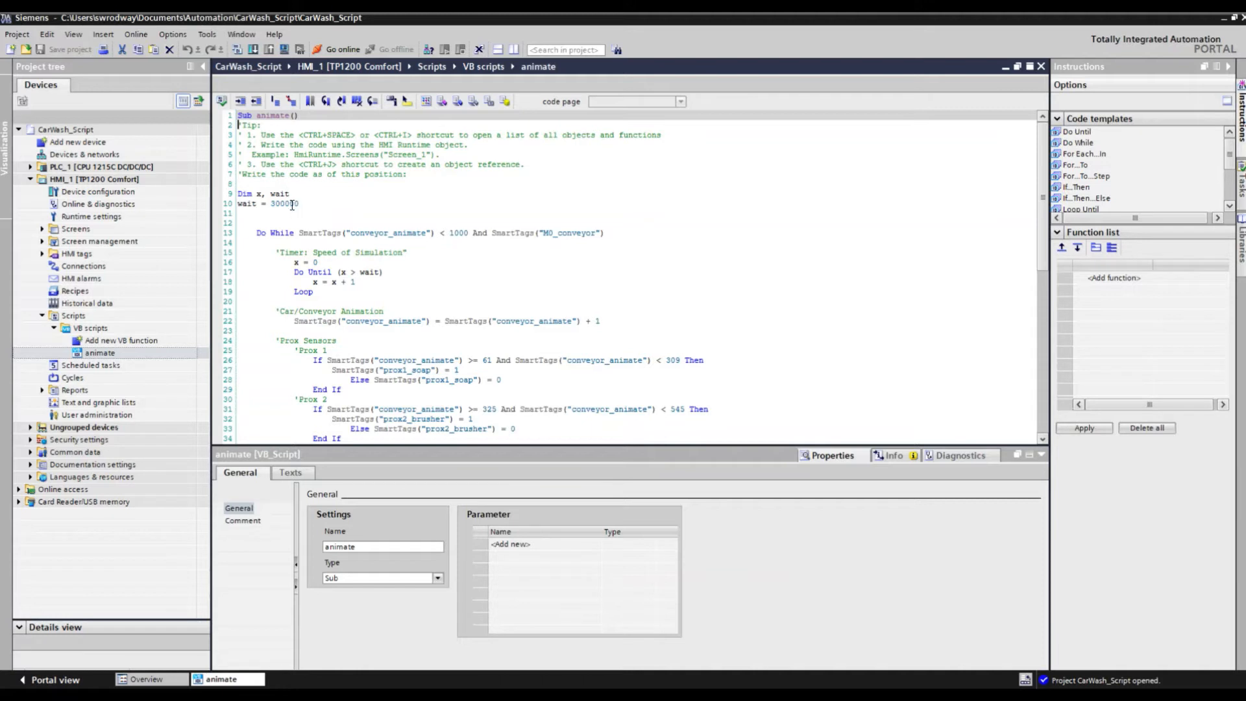
{"action": "mouse_move", "coordinate": [291, 204]}
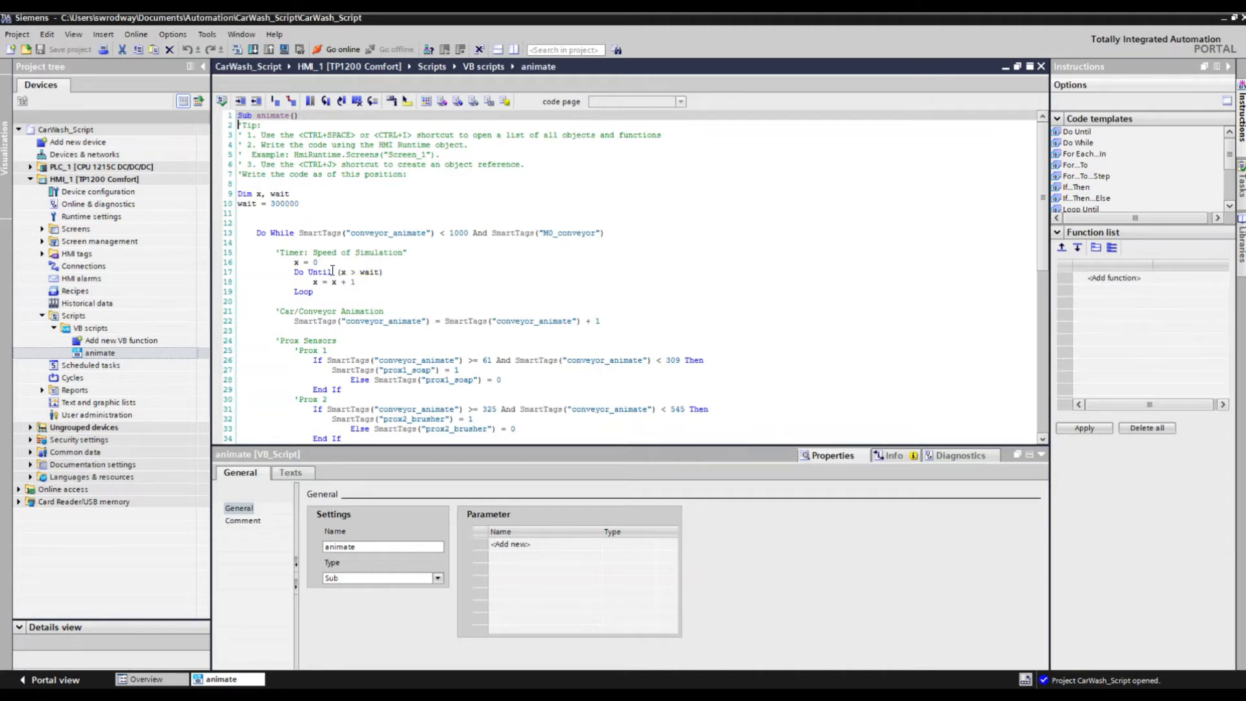
{"action": "mouse_move", "coordinate": [359, 278]}
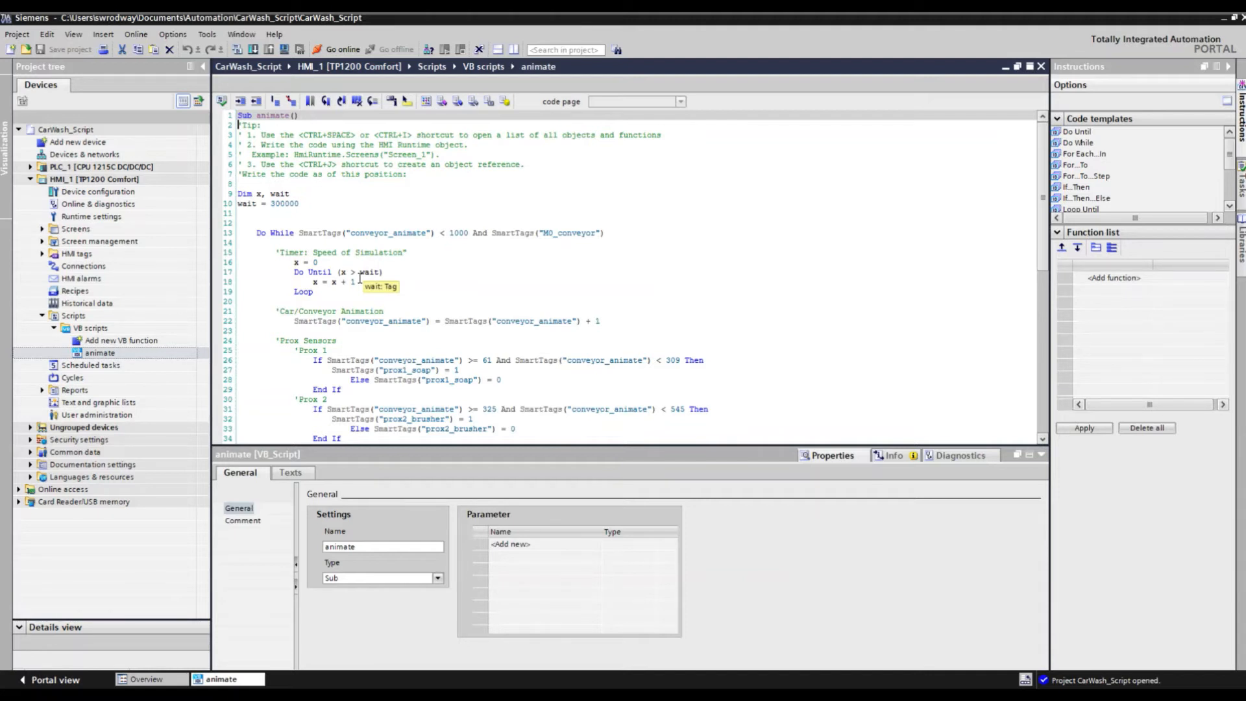
{"action": "mouse_move", "coordinate": [583, 239]}
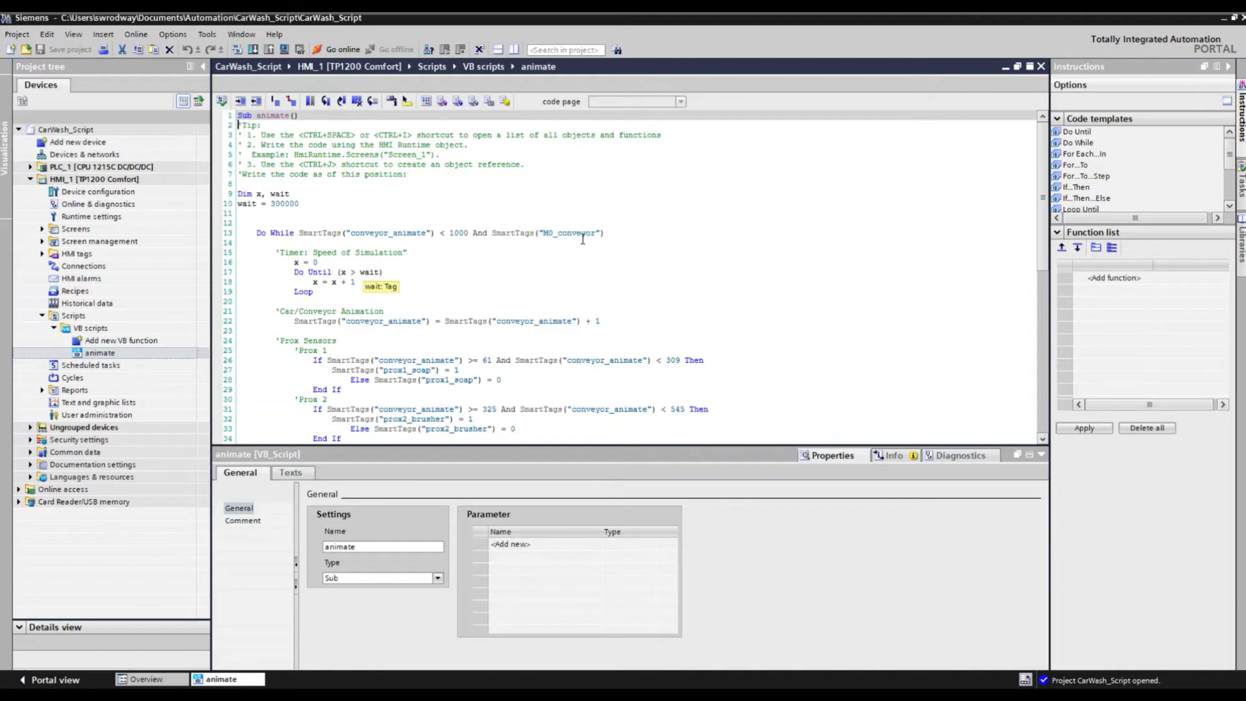
{"action": "mouse_move", "coordinate": [551, 241]}
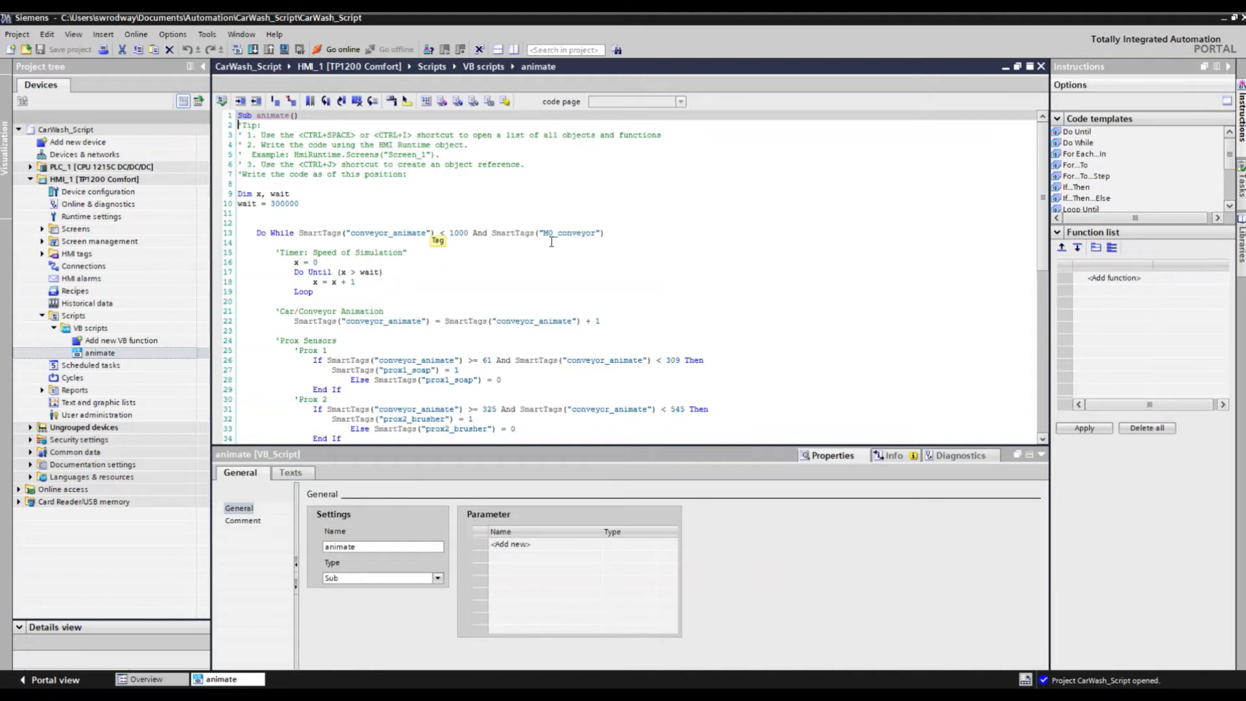
{"action": "mouse_move", "coordinate": [553, 243]}
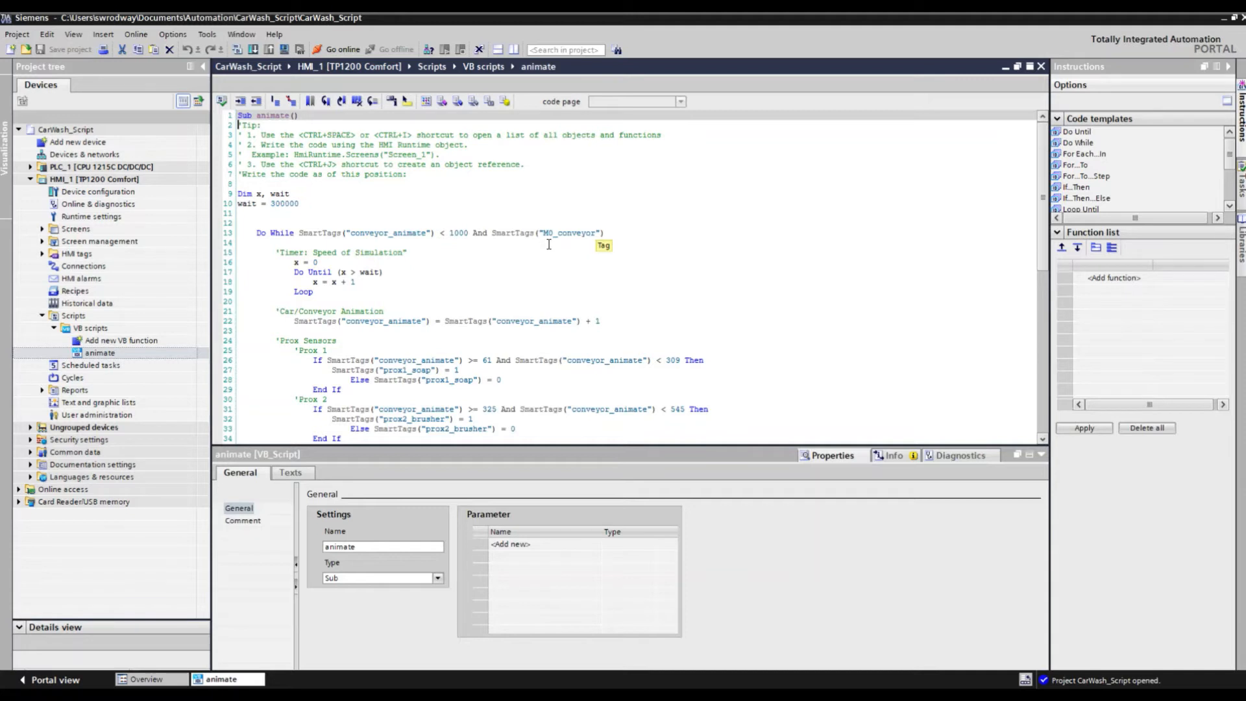
{"action": "mouse_move", "coordinate": [526, 241]}
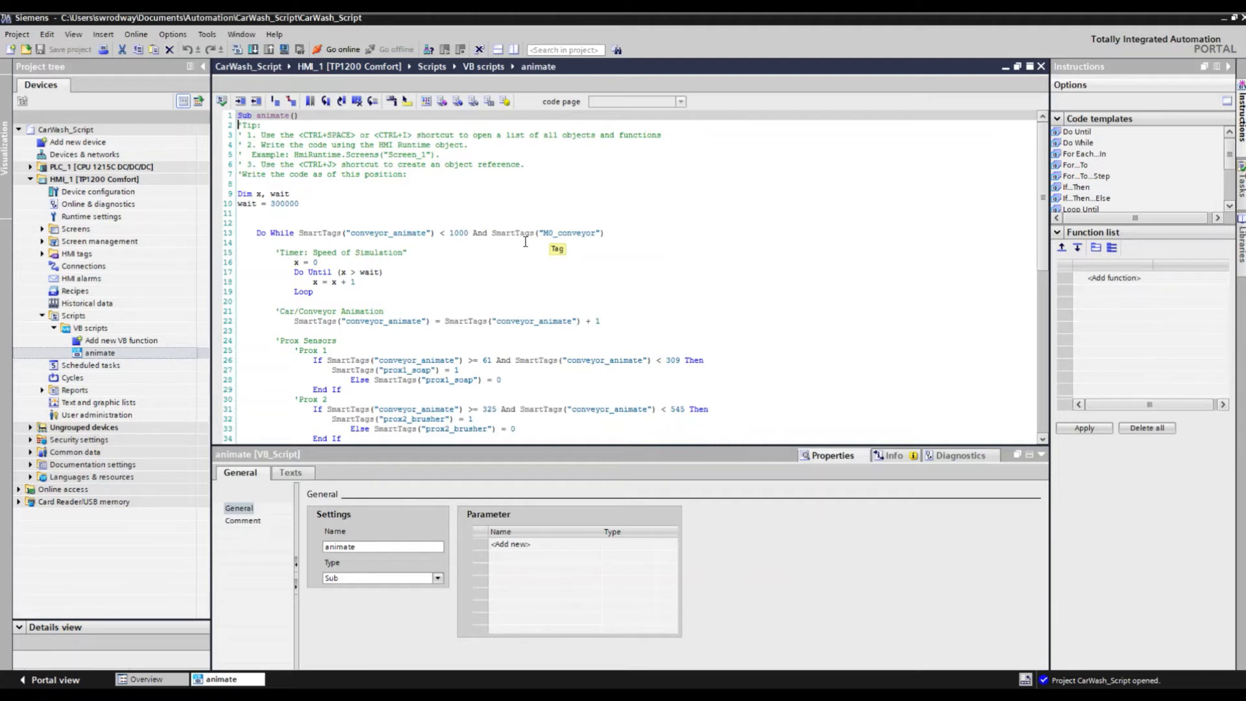
{"action": "mouse_move", "coordinate": [507, 246]}
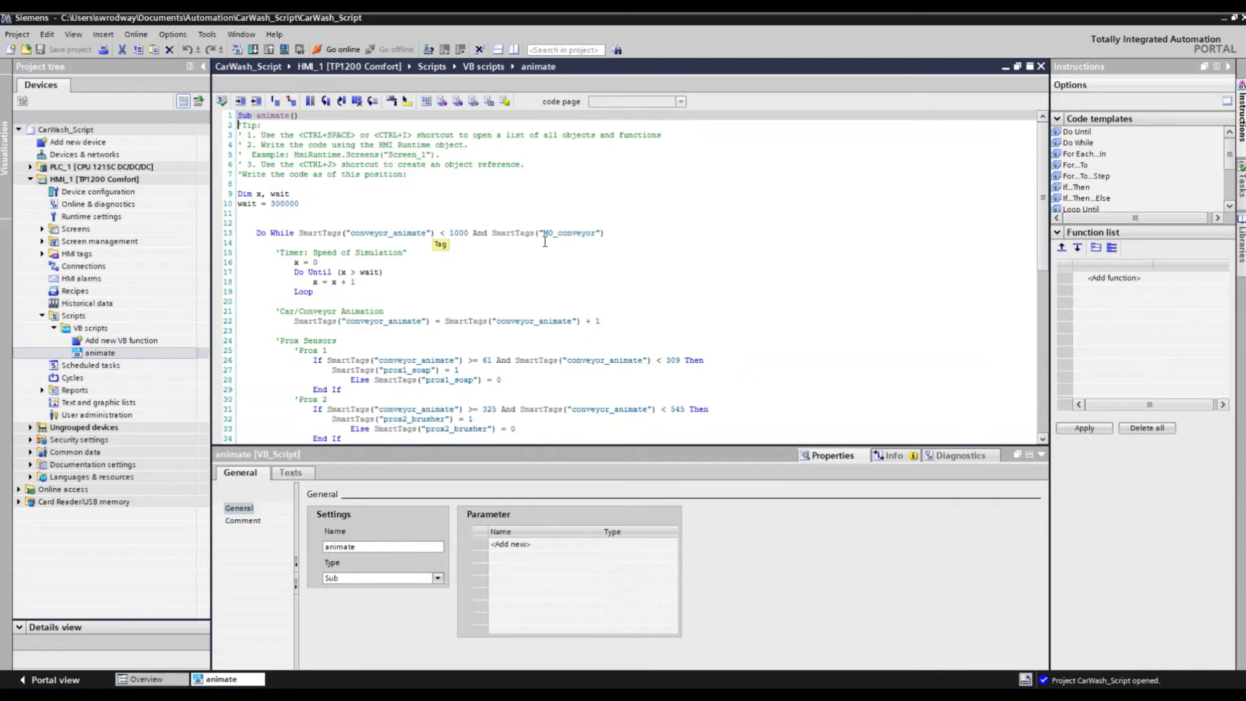
{"action": "mouse_move", "coordinate": [529, 235]}
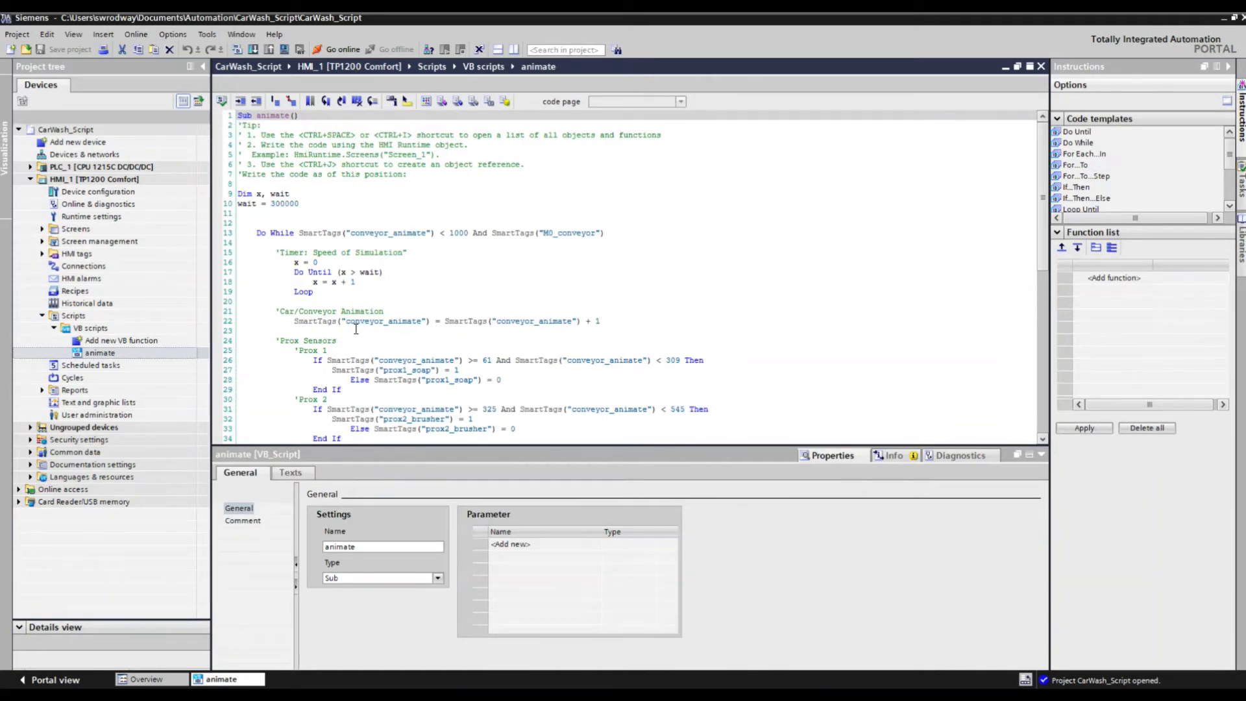
{"action": "mouse_move", "coordinate": [423, 317]}
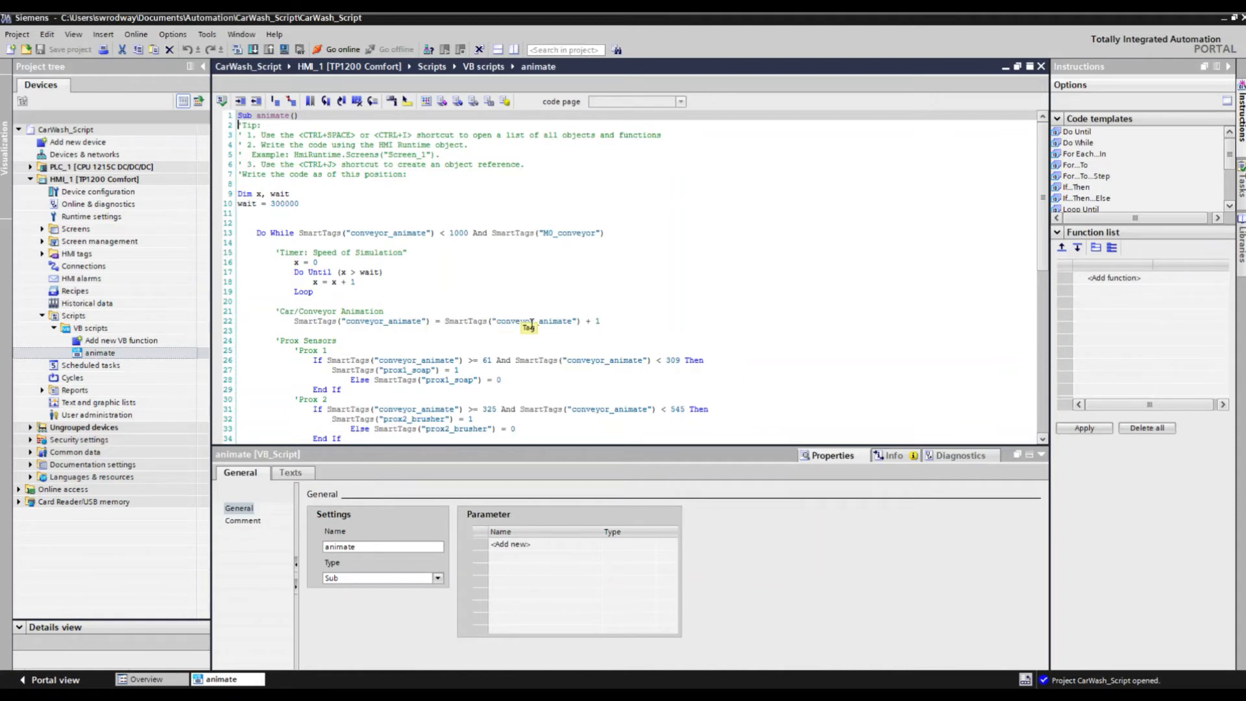
{"action": "mouse_move", "coordinate": [543, 324]}
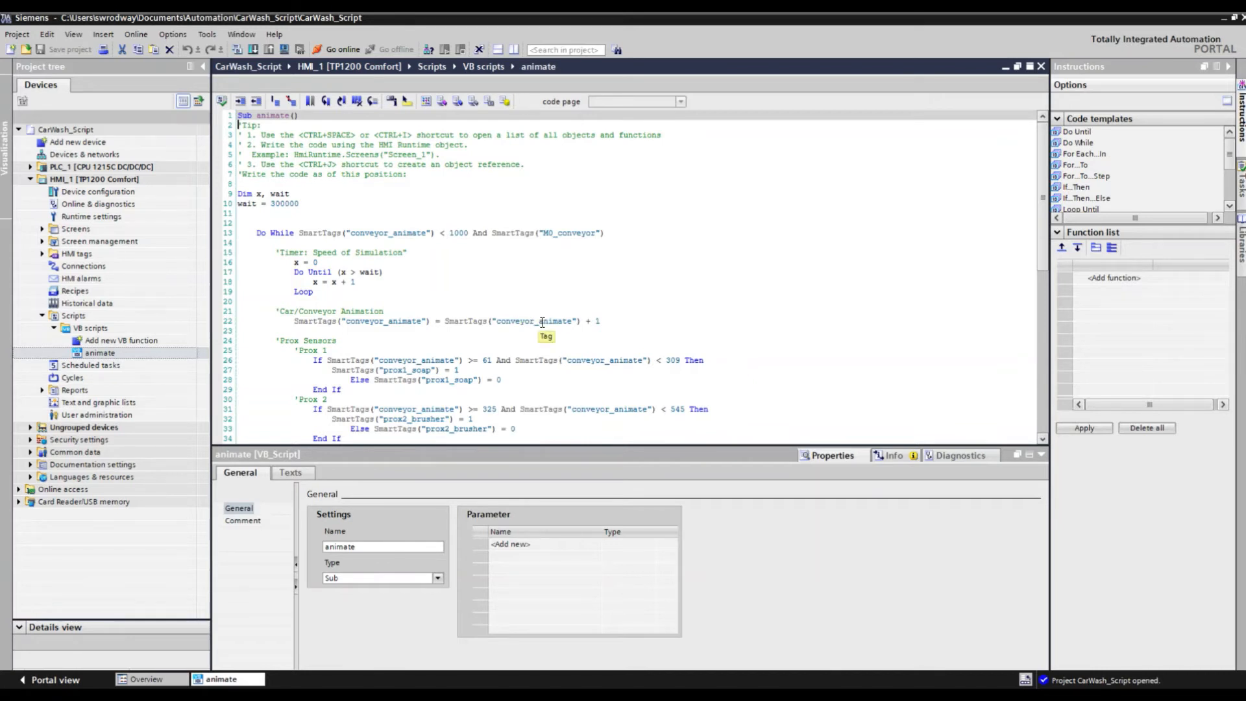
{"action": "mouse_move", "coordinate": [909, 334]}
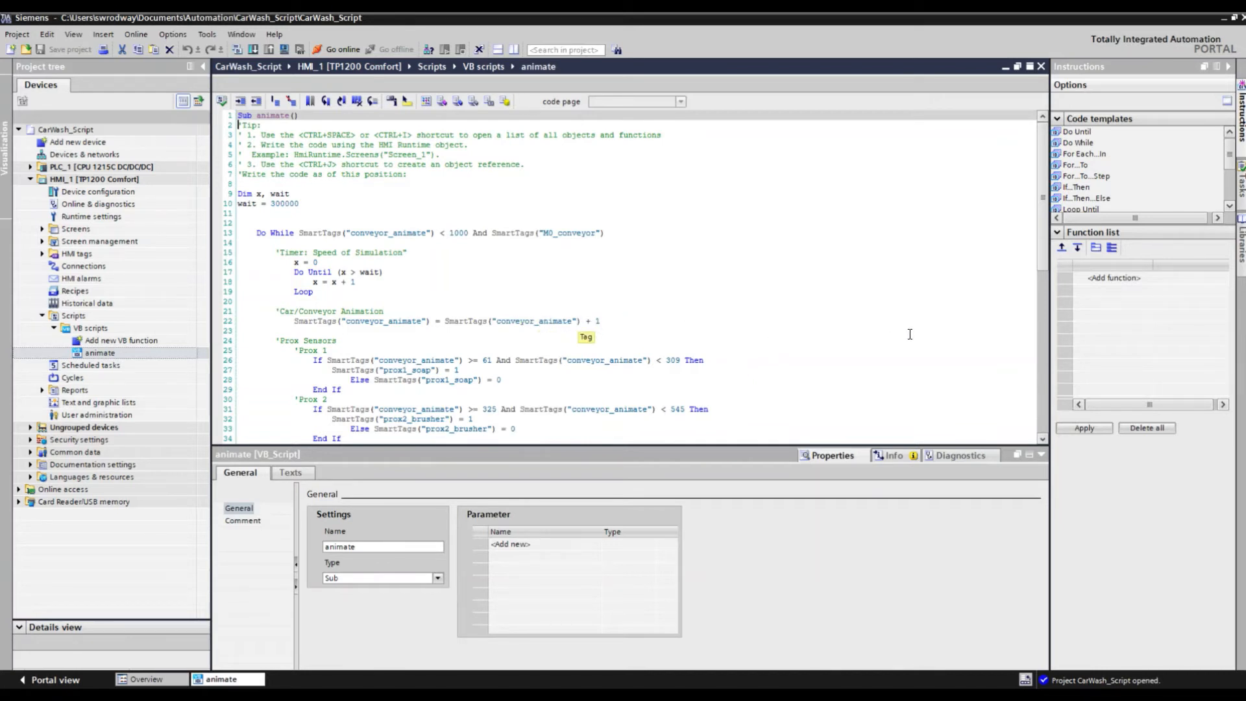
{"action": "scroll", "scroll_direction": "down", "scroll_amount": 3}
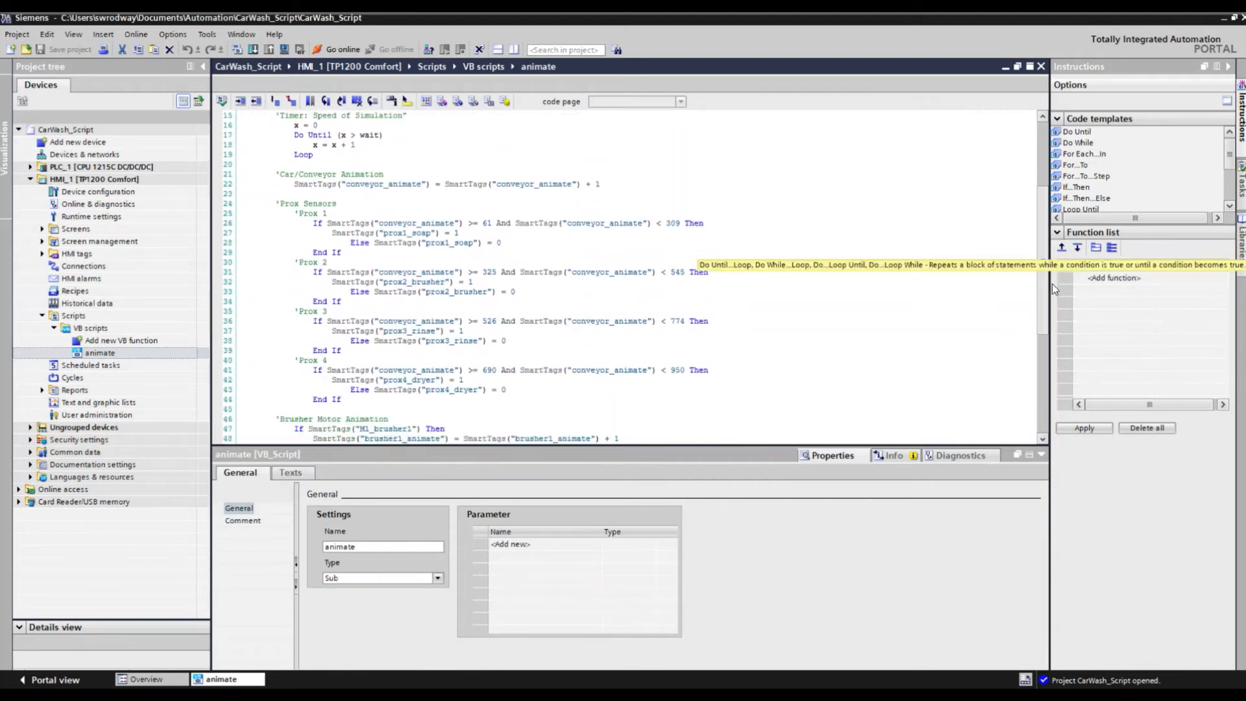
{"action": "scroll", "scroll_direction": "down", "scroll_amount": 3}
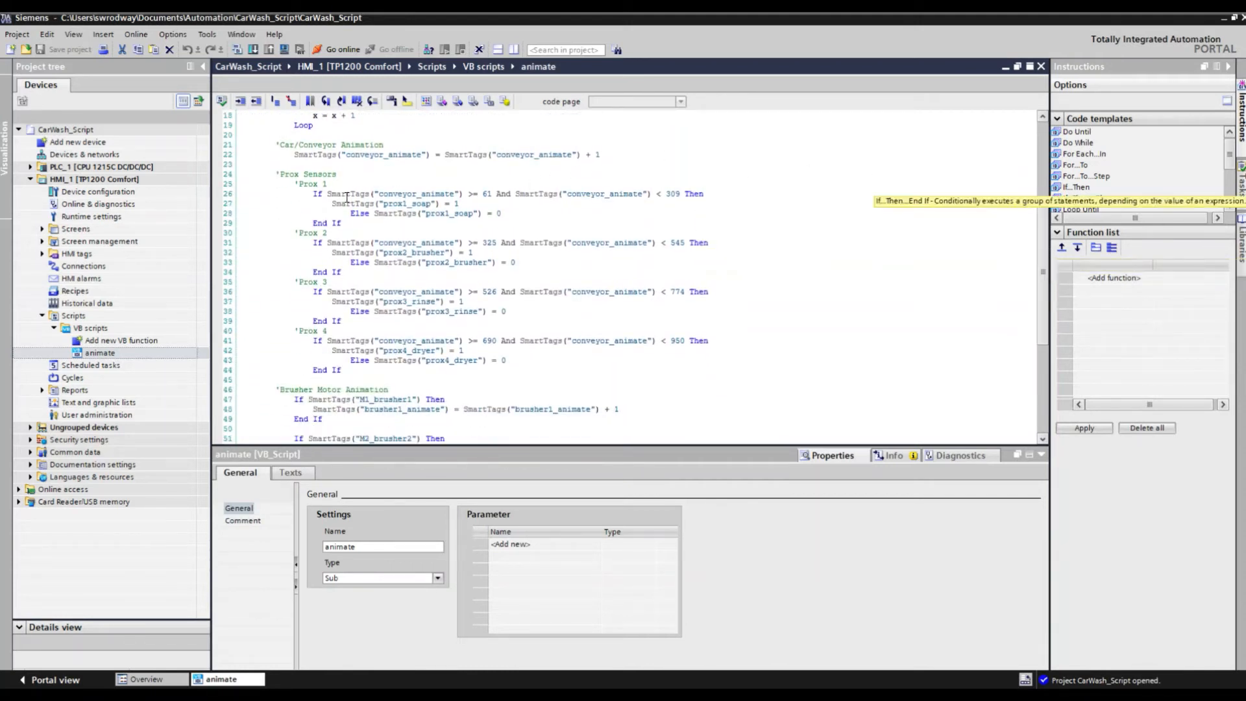
{"action": "mouse_move", "coordinate": [442, 194]}
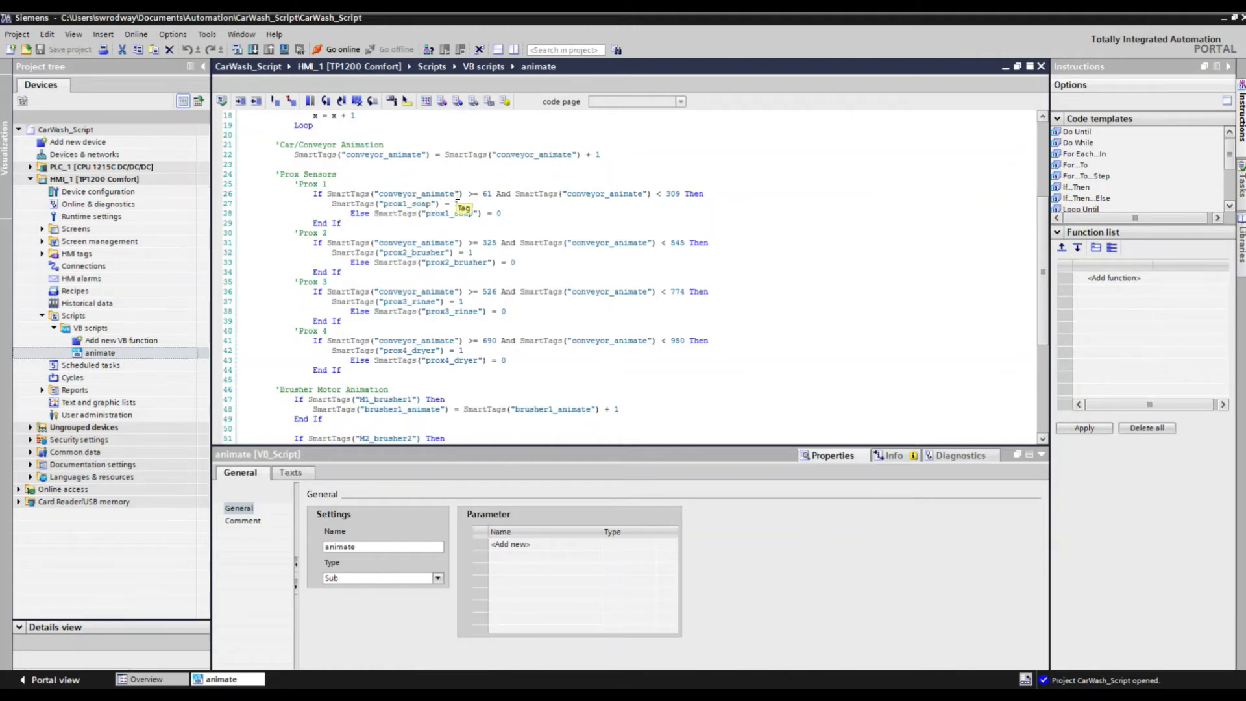
{"action": "mouse_move", "coordinate": [457, 196]}
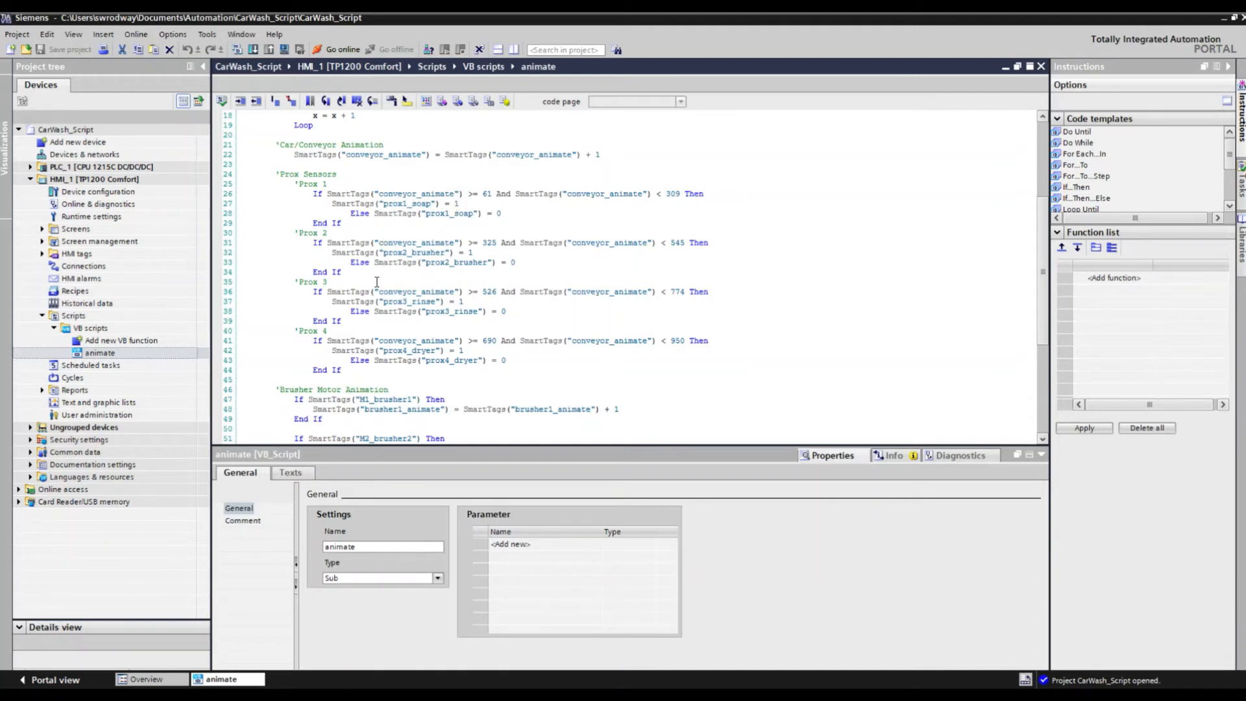
{"action": "scroll", "scroll_direction": "down", "scroll_amount": 3}
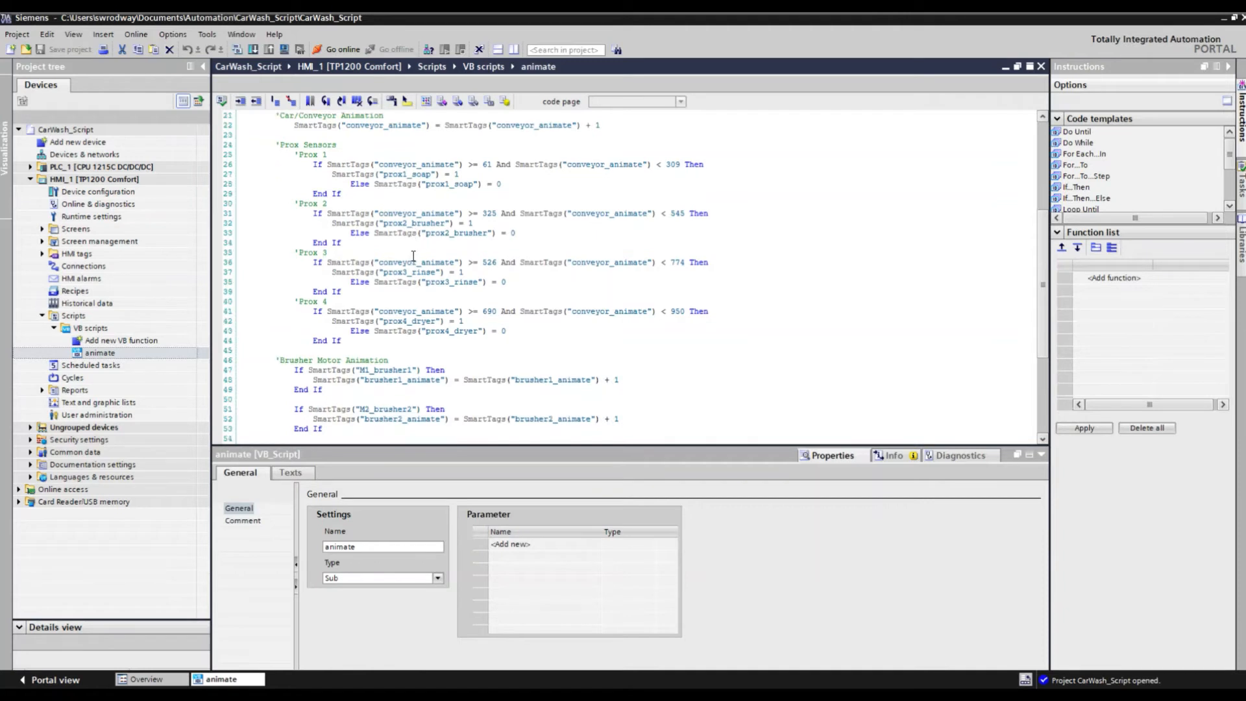
{"action": "scroll", "scroll_direction": "down", "scroll_amount": 3}
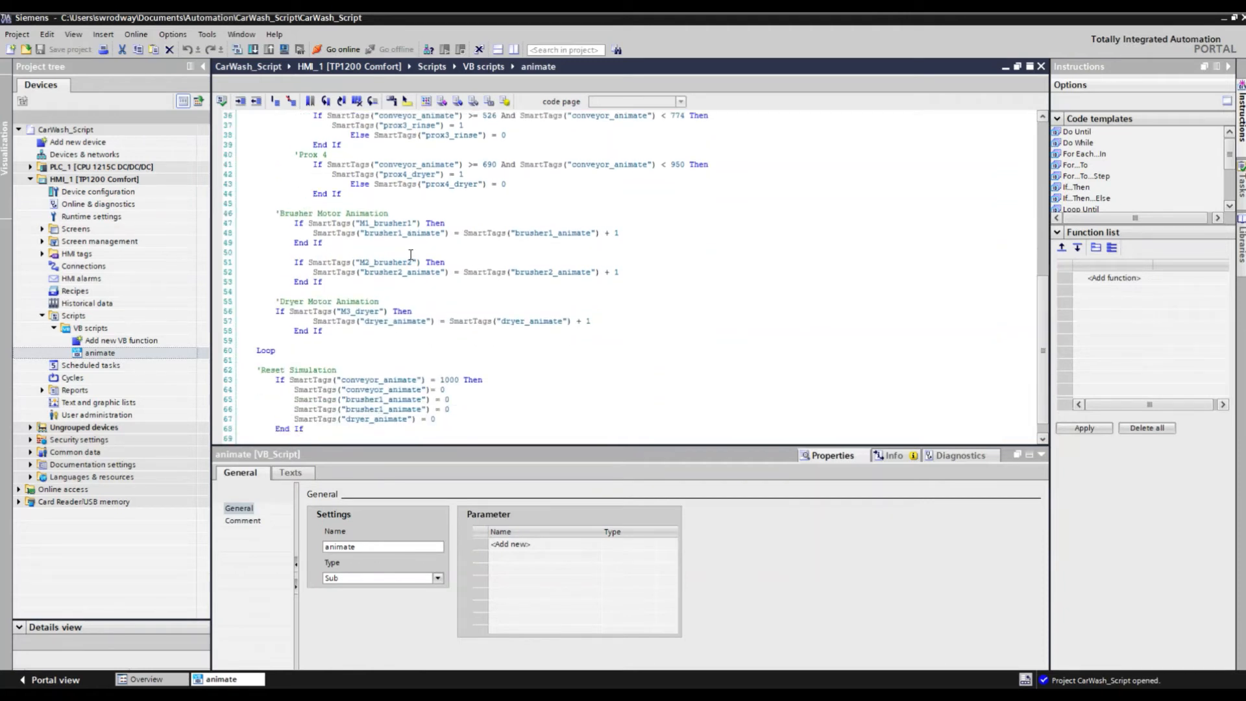
{"action": "scroll", "scroll_direction": "down", "scroll_amount": 3}
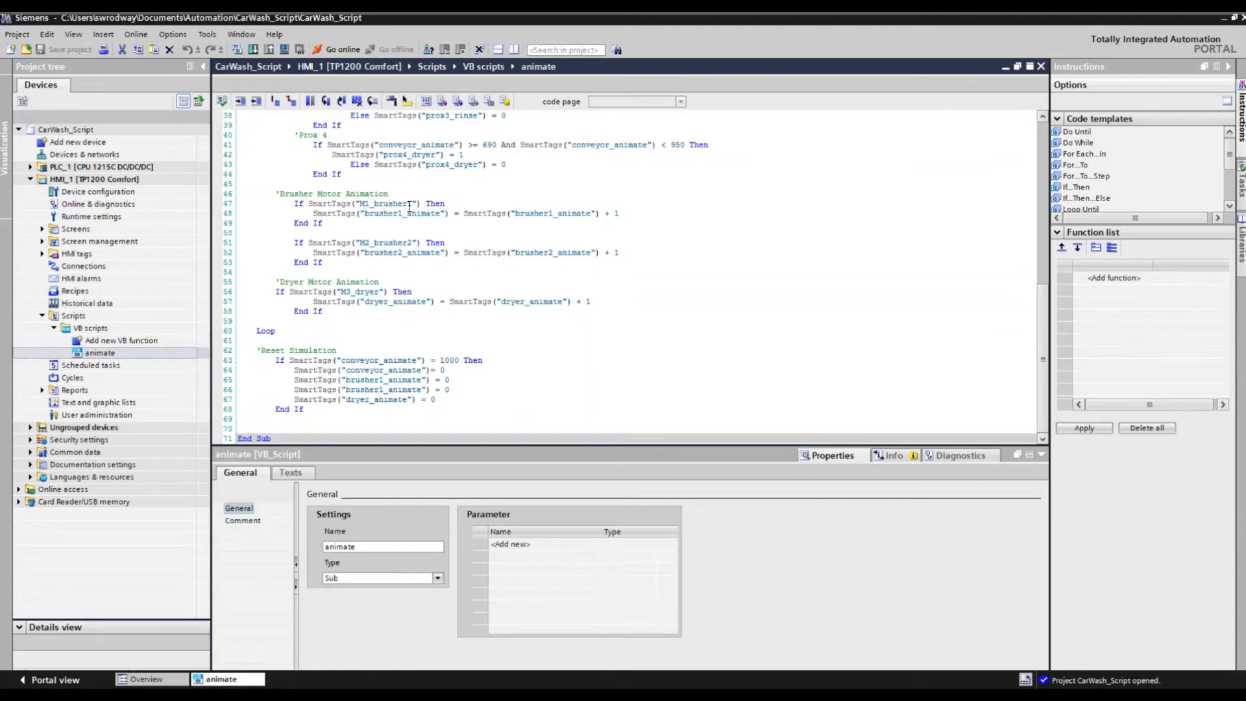
{"action": "mouse_move", "coordinate": [457, 213]}
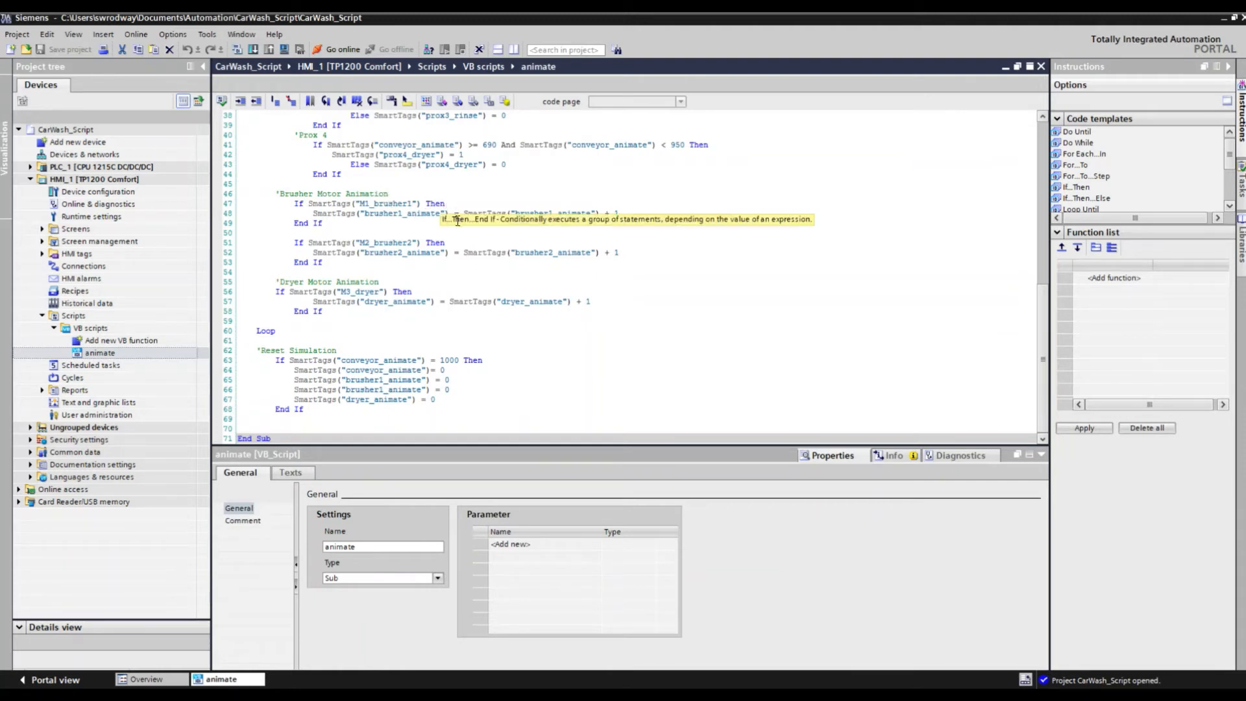
{"action": "mouse_move", "coordinate": [618, 253]}
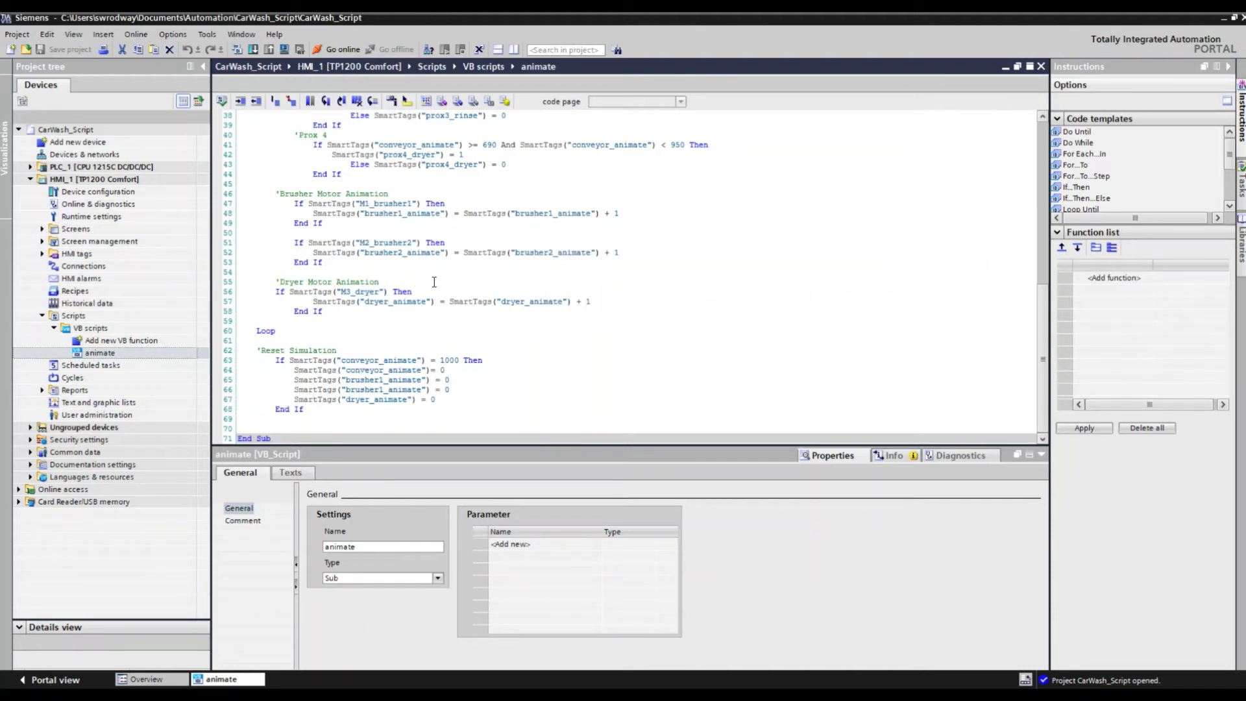
{"action": "mouse_move", "coordinate": [472, 300]}
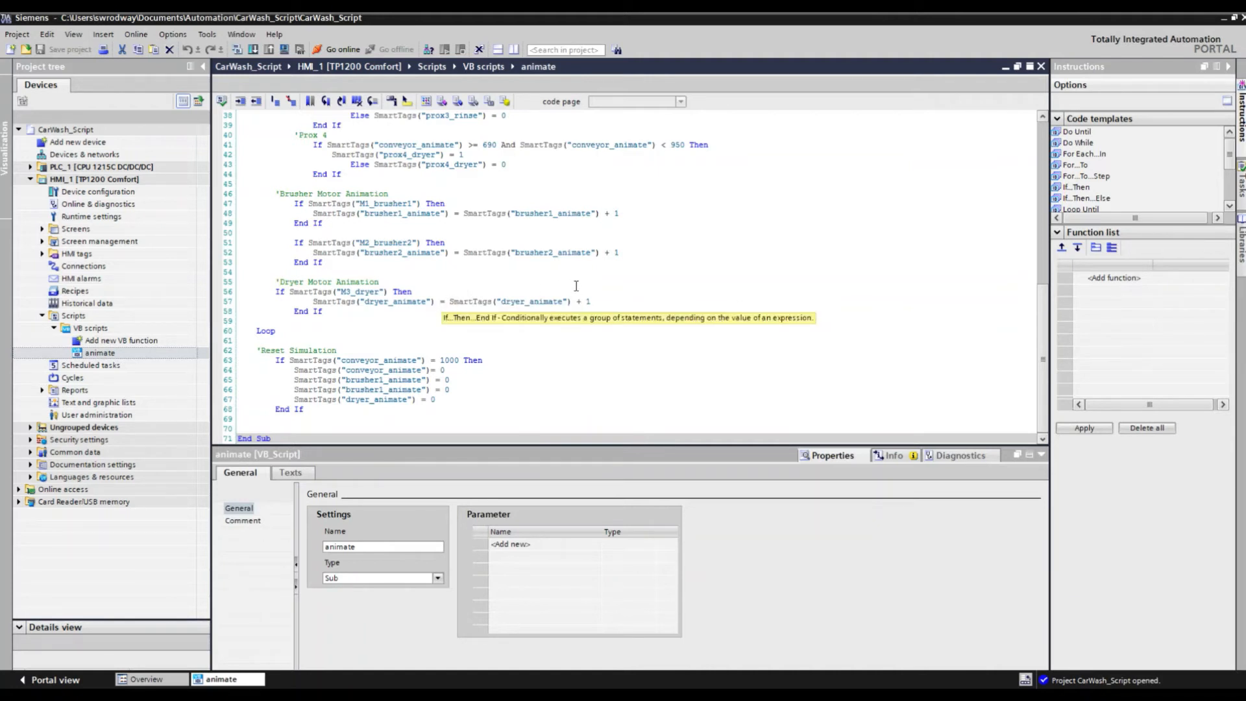
{"action": "mouse_move", "coordinate": [573, 286]}
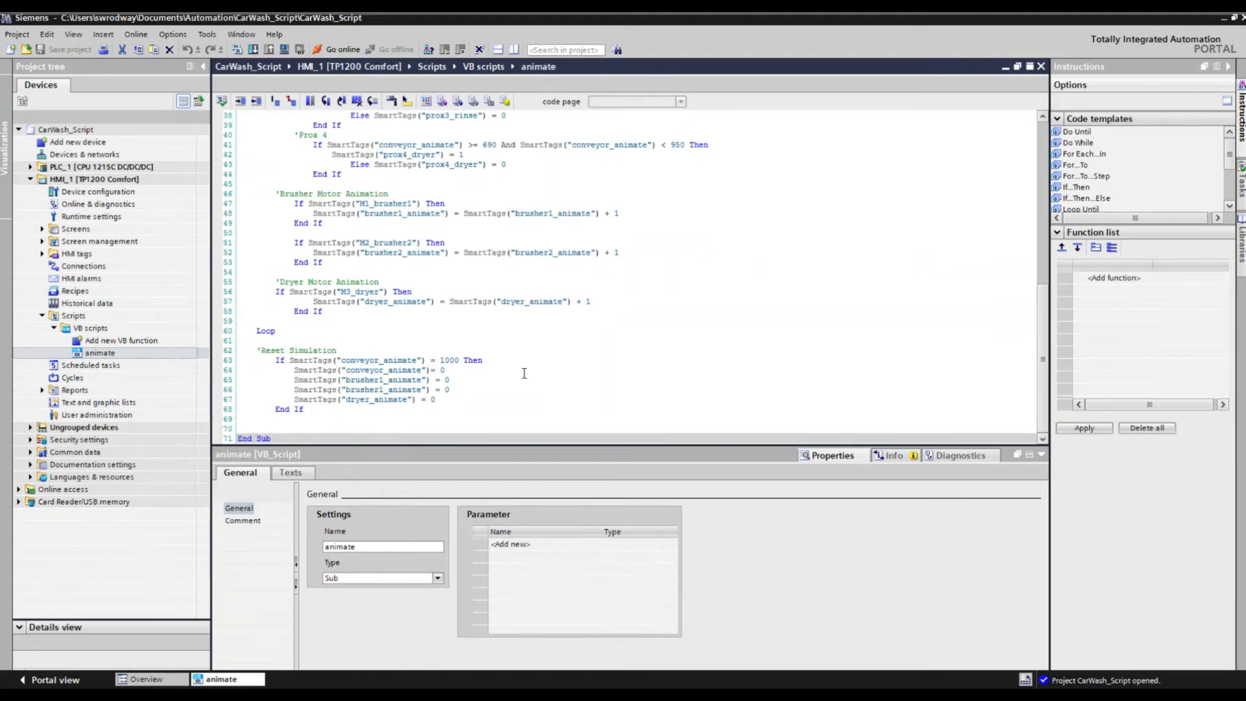
{"action": "mouse_move", "coordinate": [550, 317]}
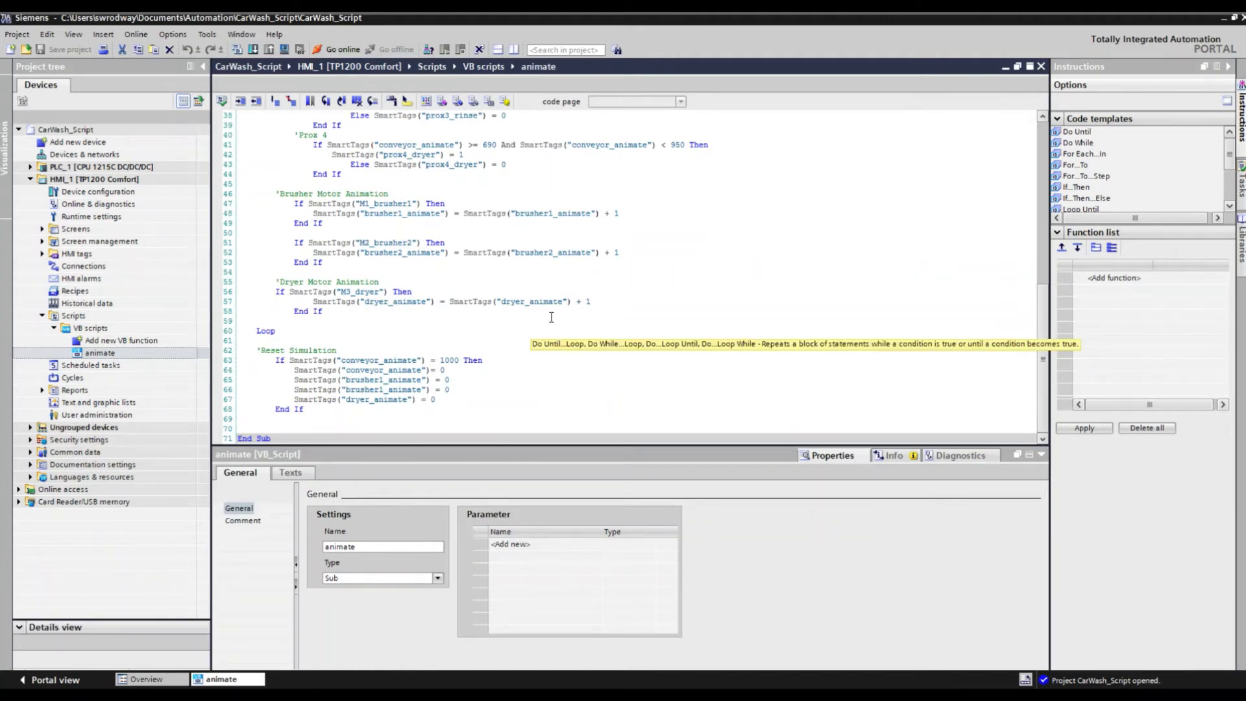
{"action": "mouse_move", "coordinate": [443, 360]}
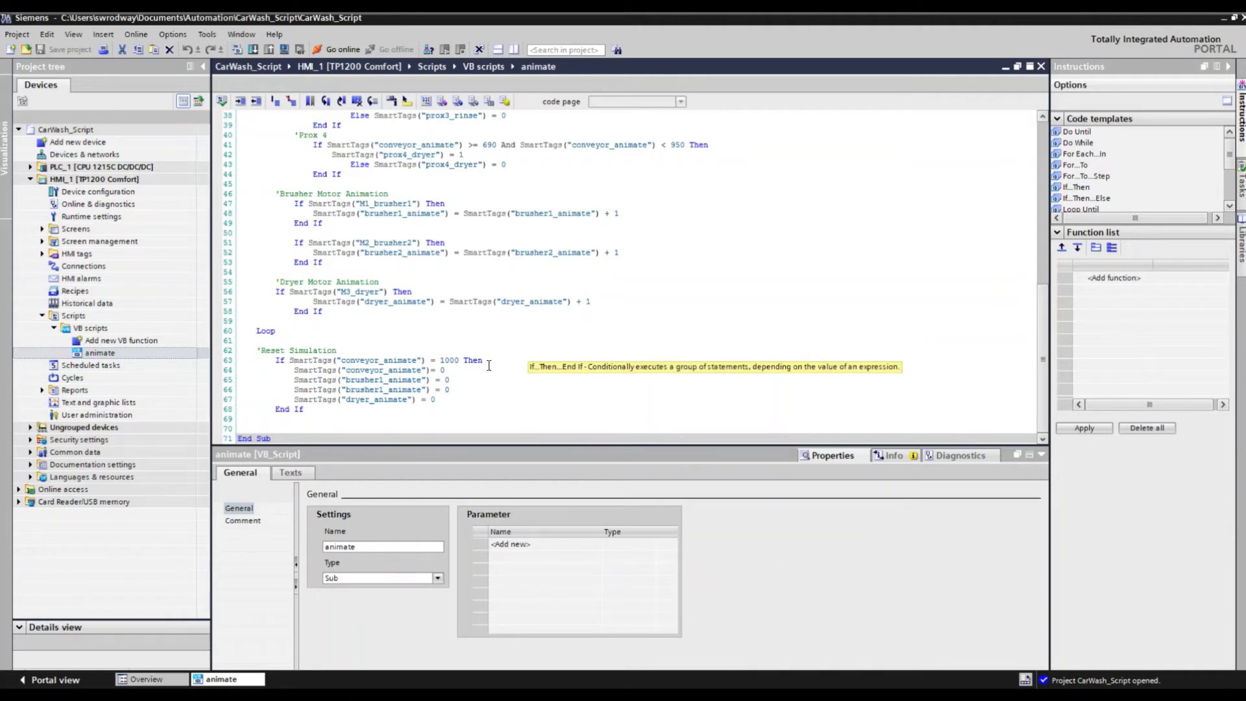
{"action": "mouse_move", "coordinate": [490, 402]}
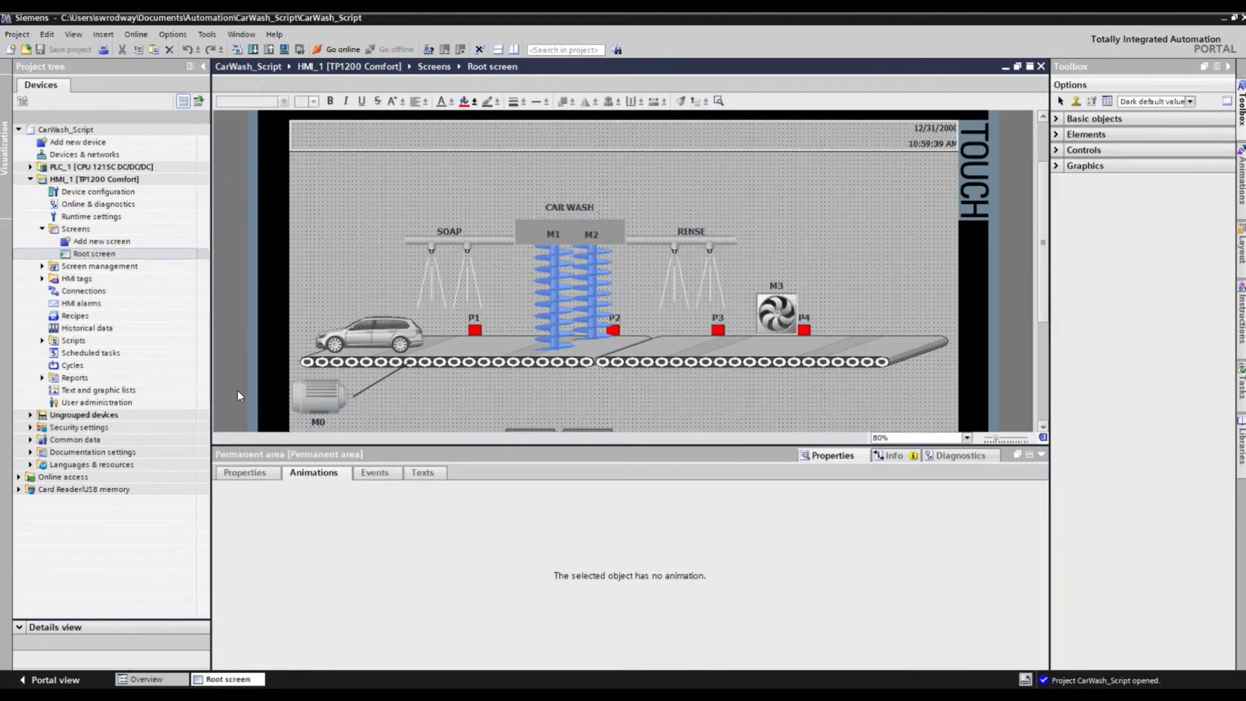
{"action": "mouse_move", "coordinate": [249, 431]}
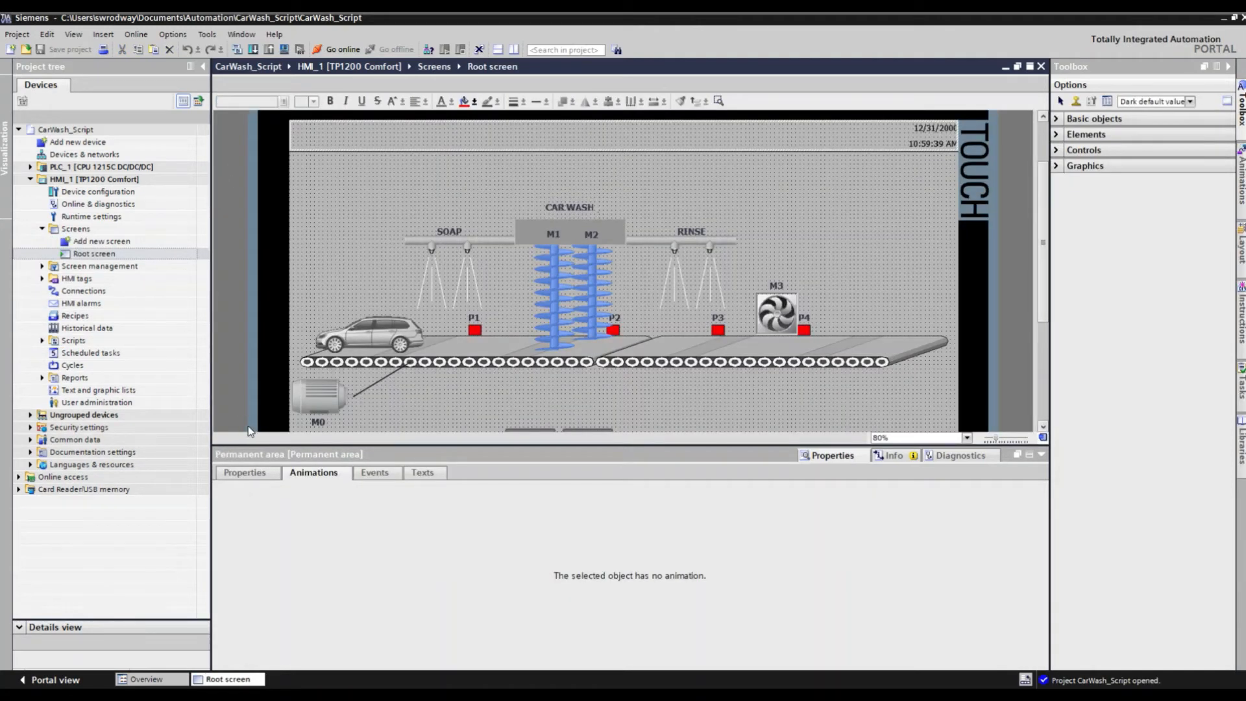
{"action": "mouse_move", "coordinate": [288, 334]}
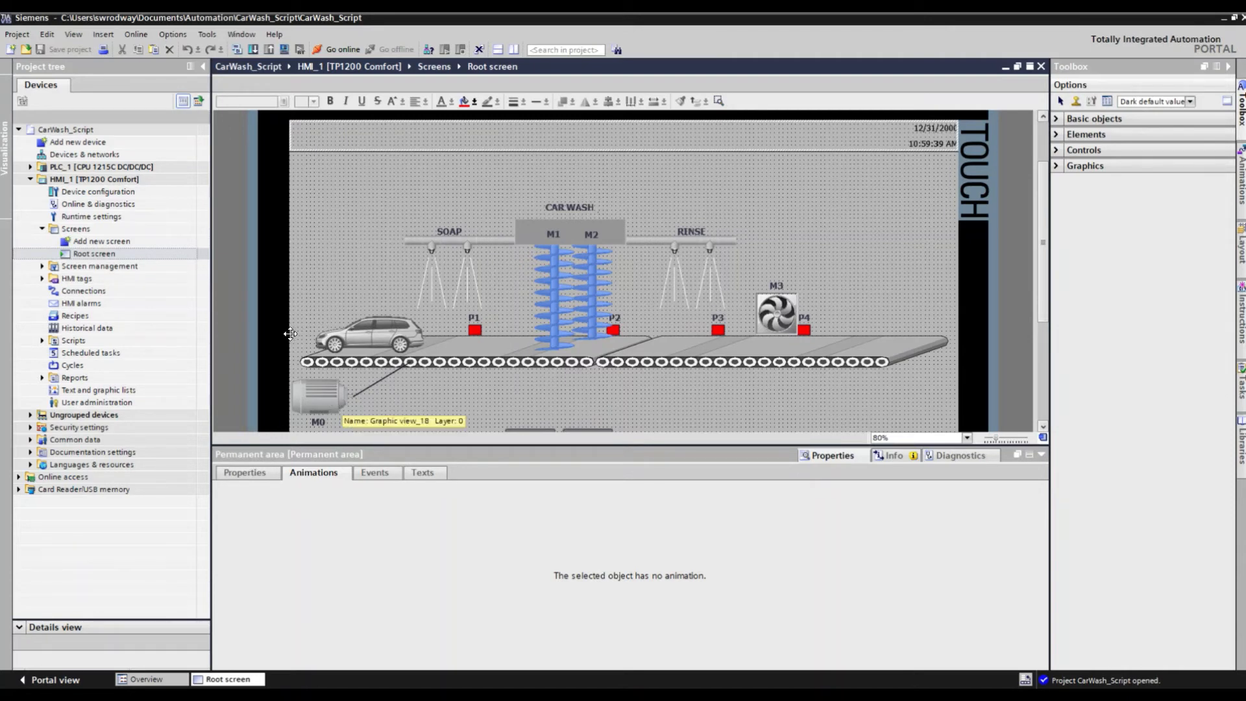
{"action": "mouse_move", "coordinate": [362, 326]}
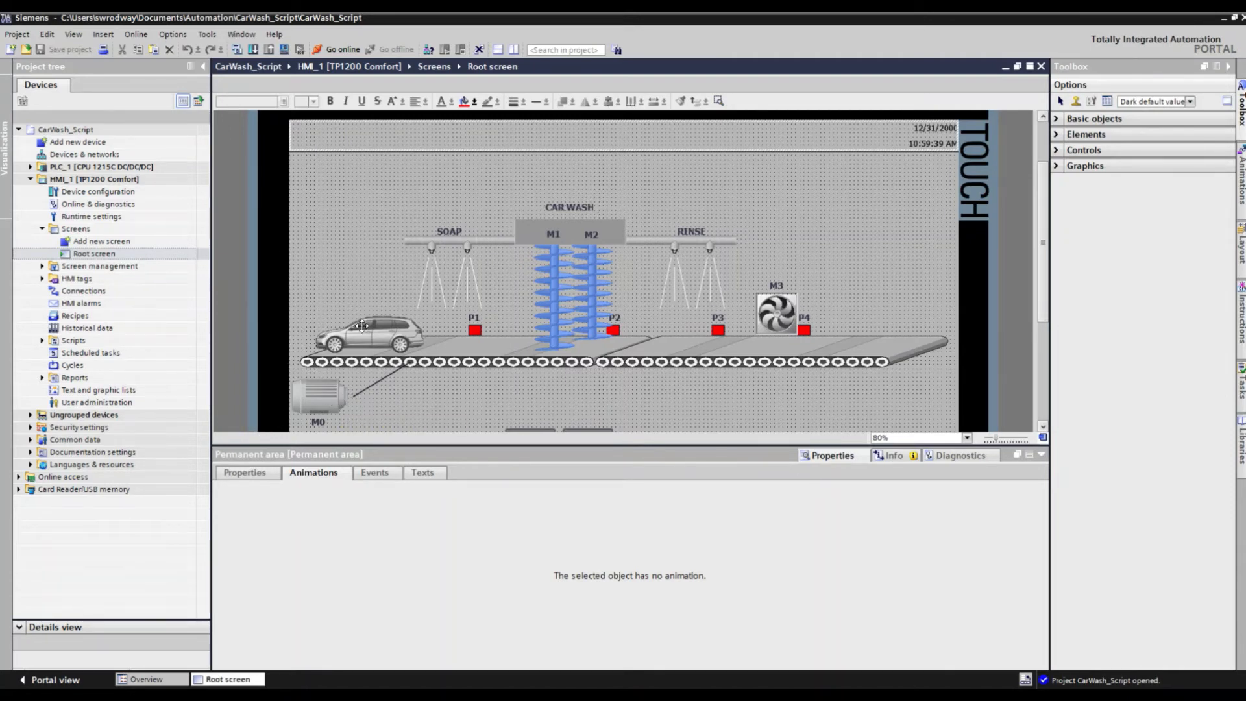
Show the car graphic's horizontal movement driven by conveyor_animate, X 50 to 1000.
{"action": "left_click", "coordinate": [370, 330]}
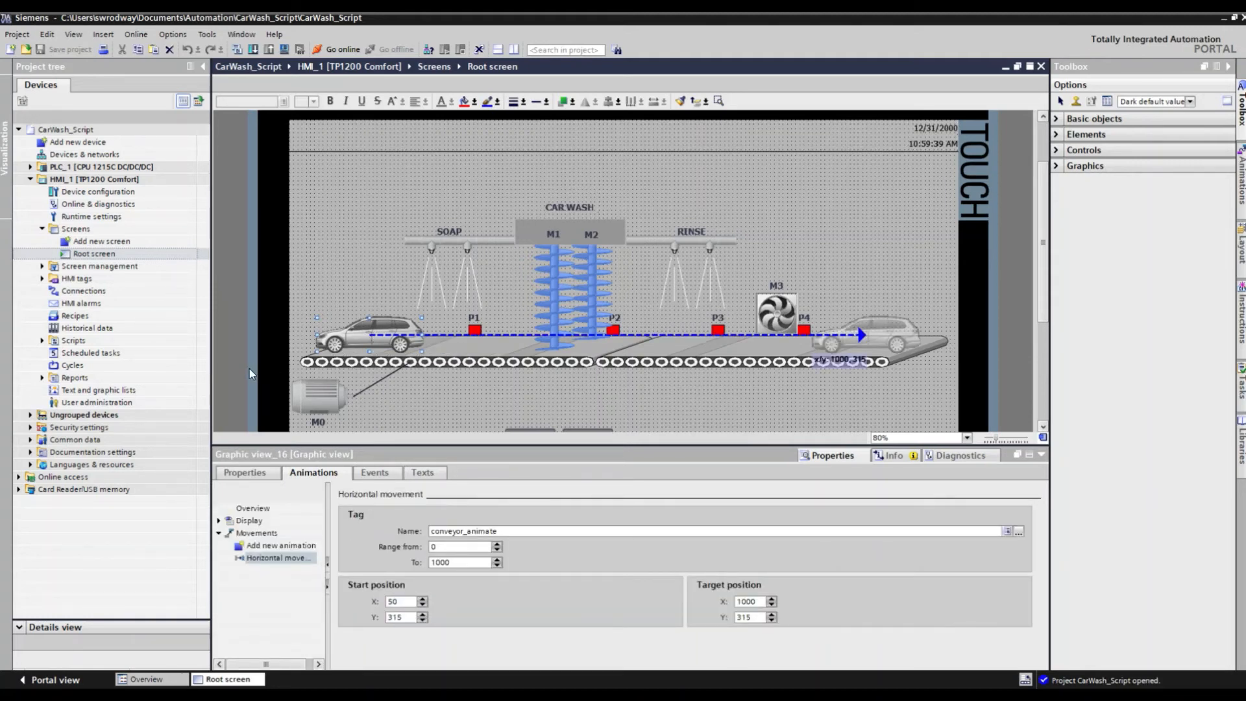
{"action": "mouse_move", "coordinate": [270, 368]}
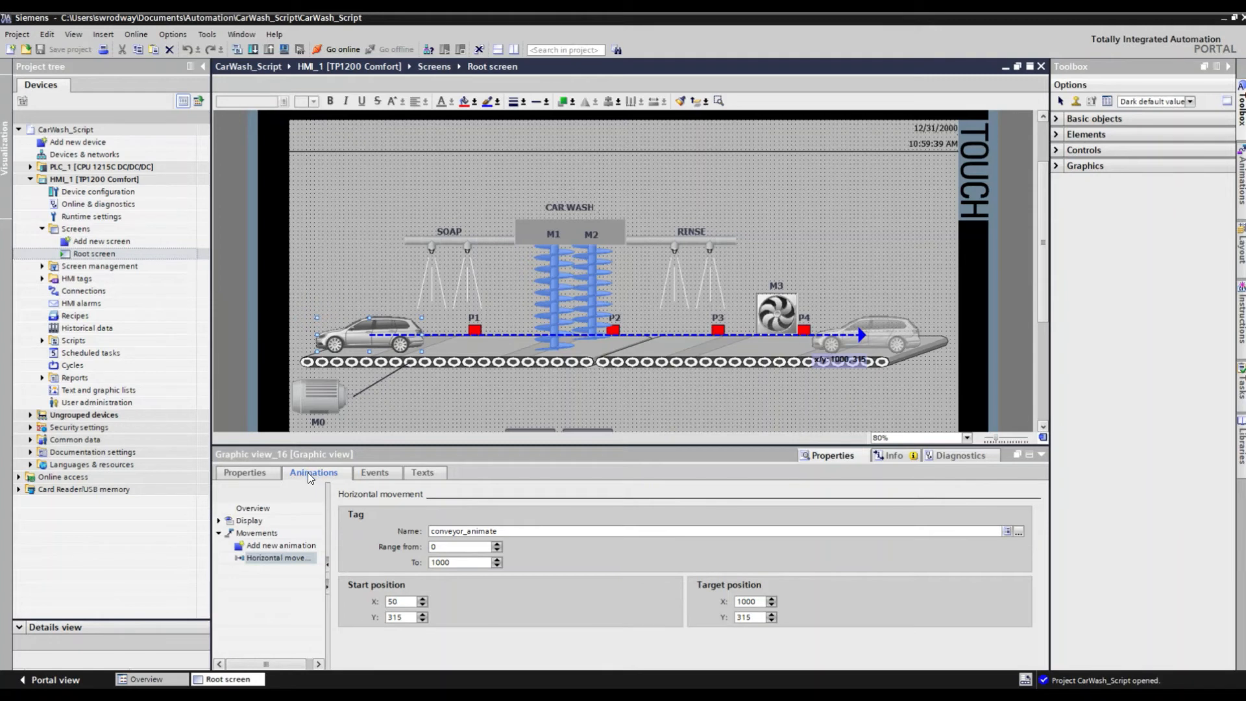
{"action": "left_click", "coordinate": [281, 557]}
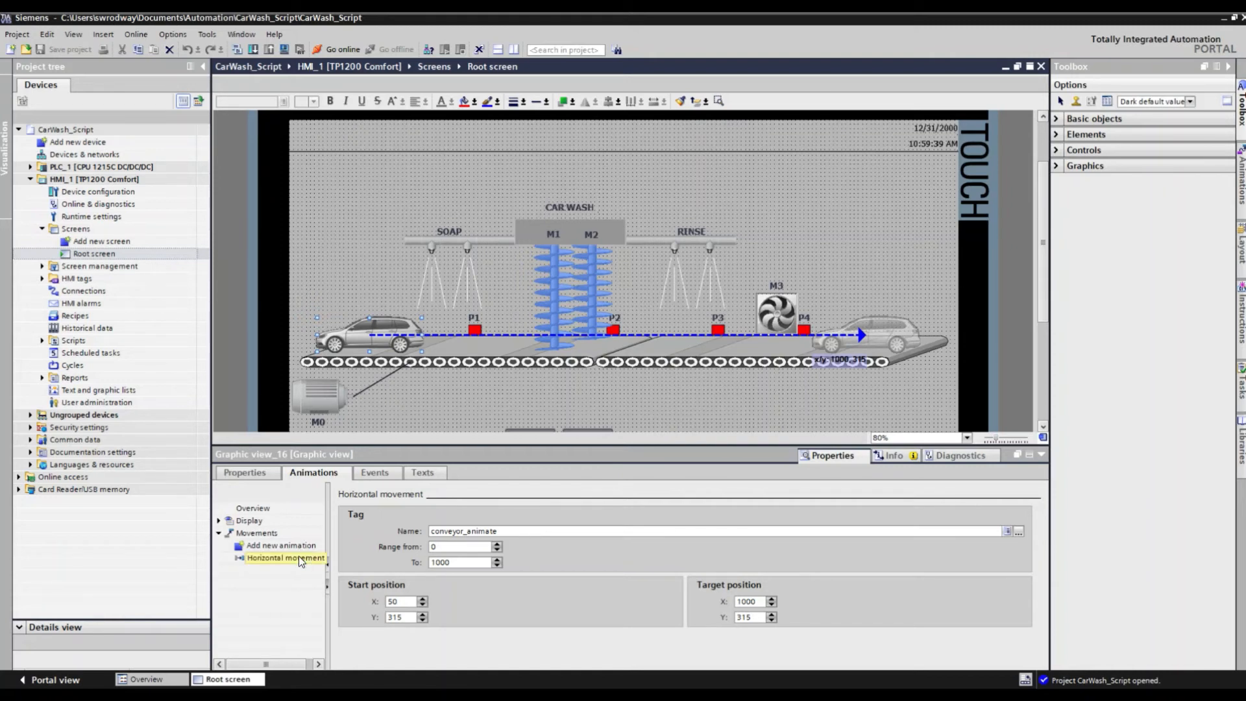
{"action": "left_click", "coordinate": [282, 557]}
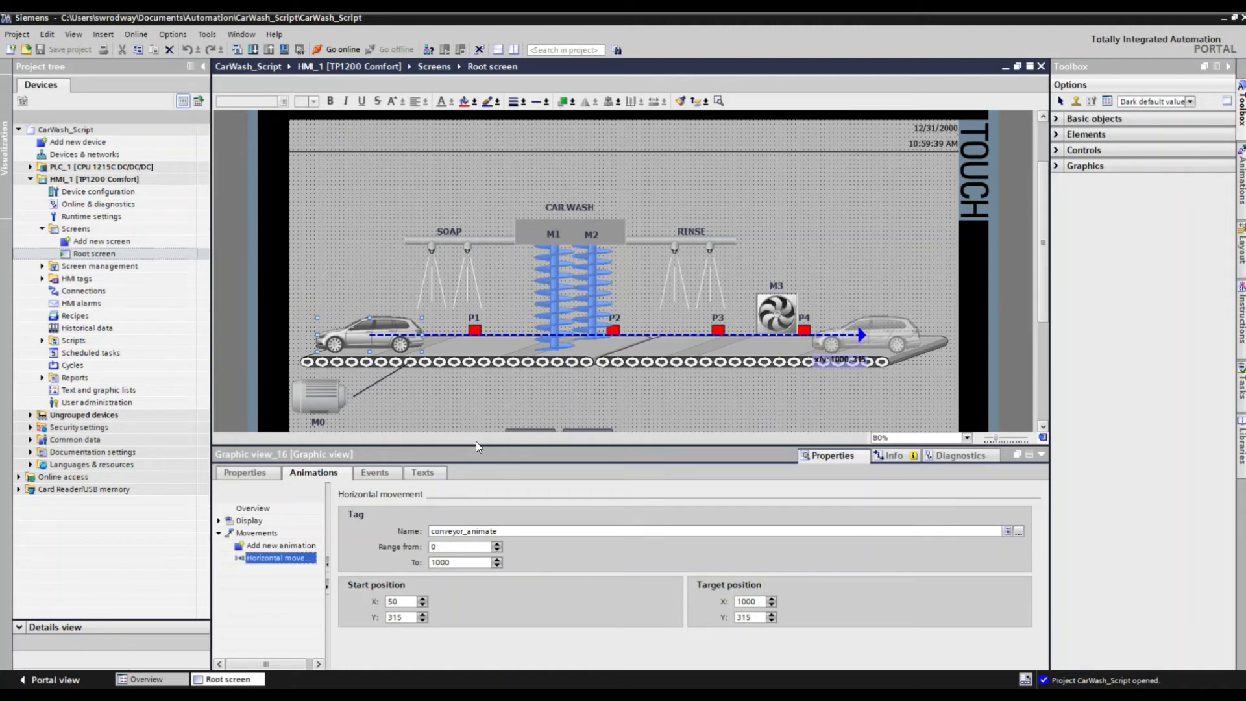
{"action": "mouse_move", "coordinate": [455, 522]}
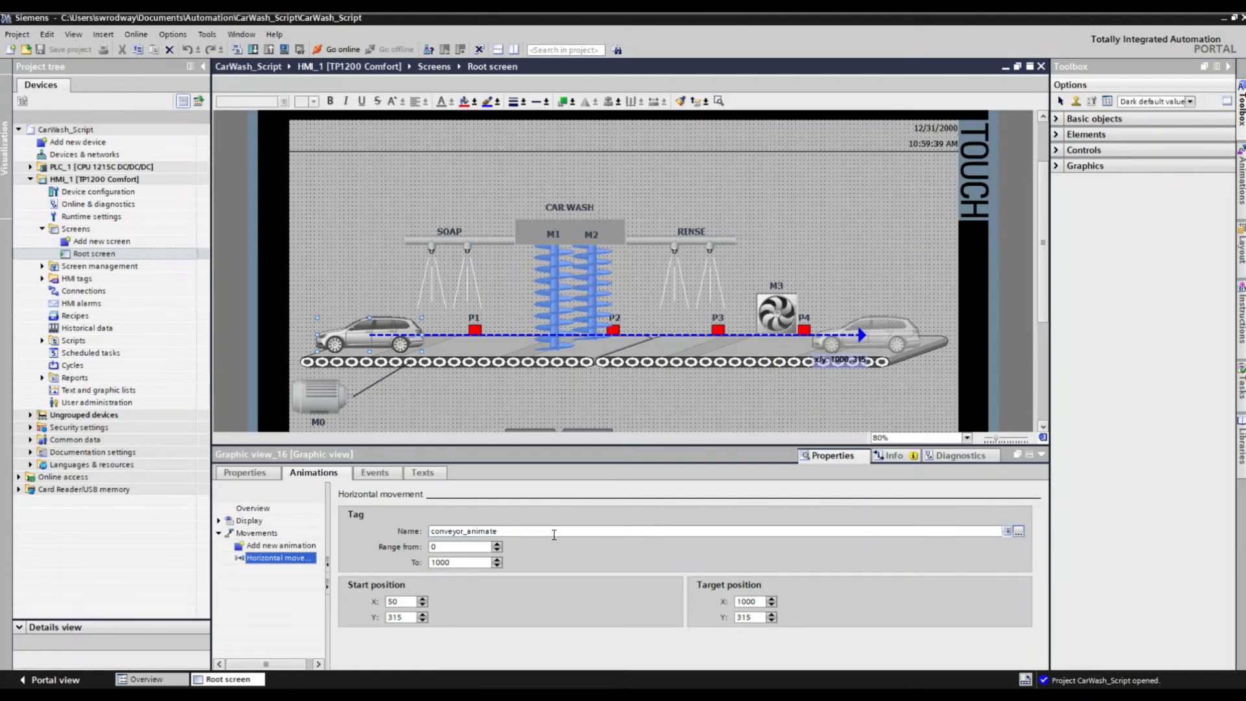
{"action": "mouse_move", "coordinate": [554, 531]}
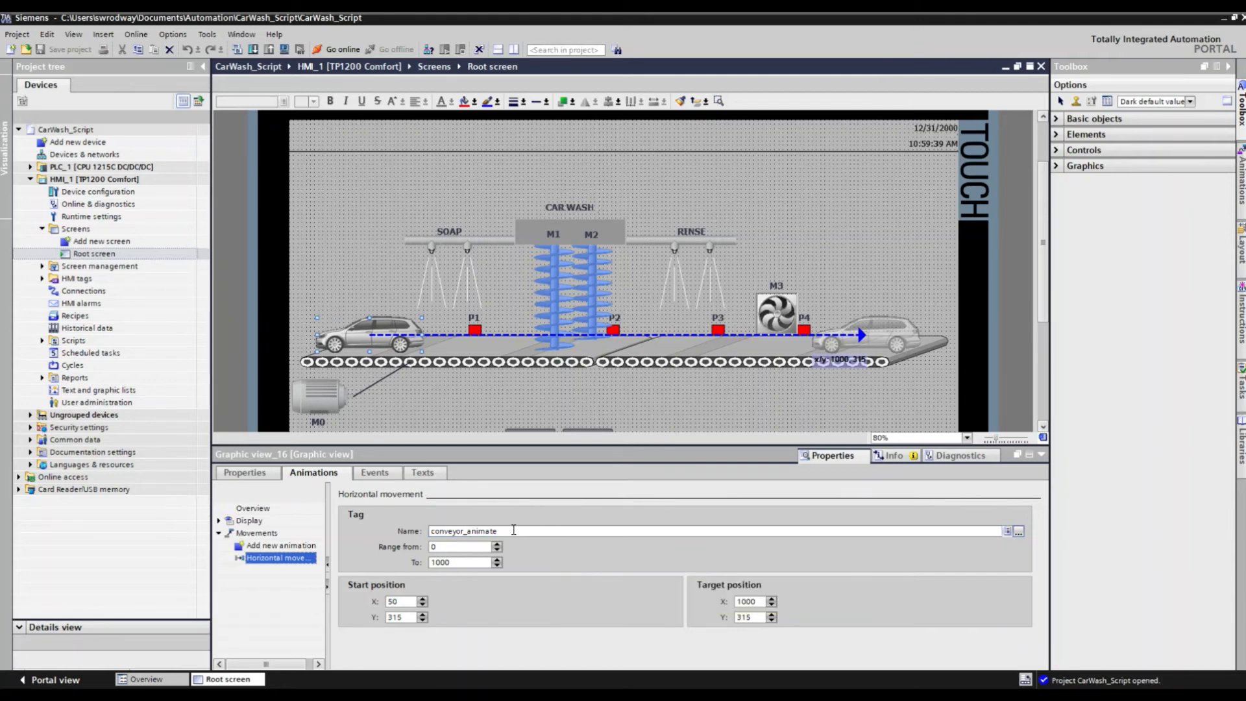
{"action": "mouse_move", "coordinate": [468, 481]}
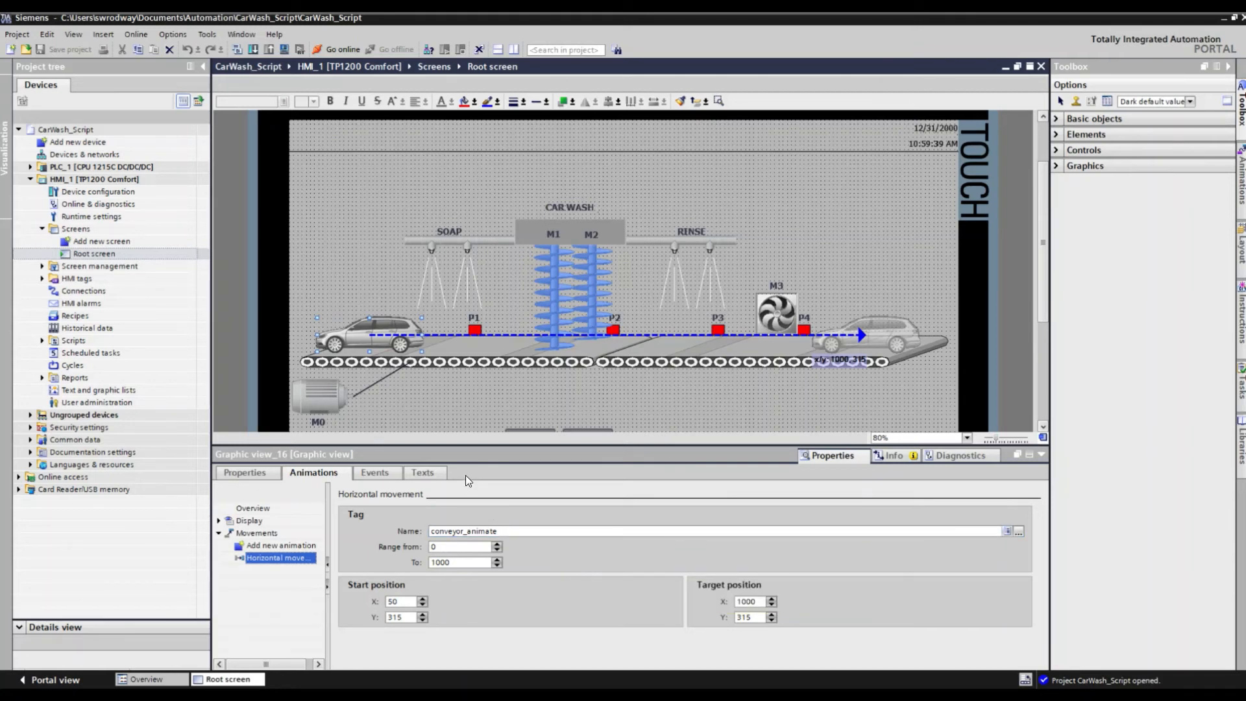
{"action": "mouse_move", "coordinate": [367, 336]}
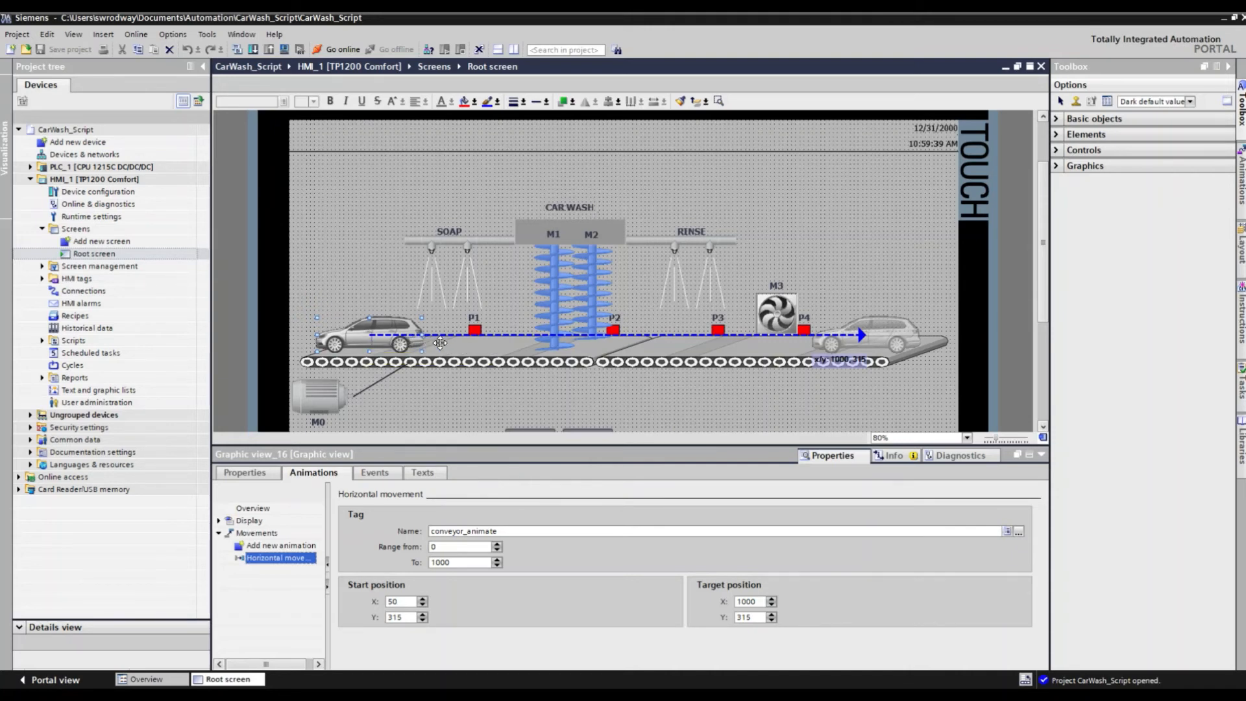
{"action": "mouse_move", "coordinate": [693, 352]}
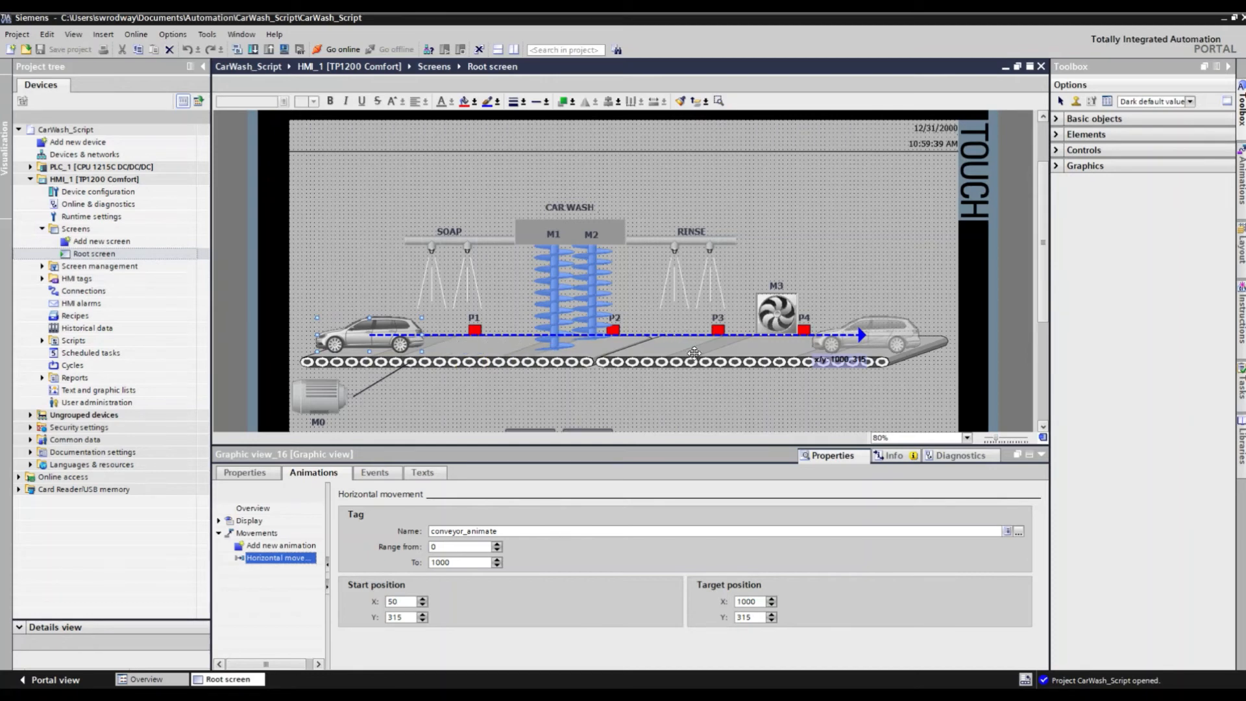
{"action": "mouse_move", "coordinate": [489, 578]}
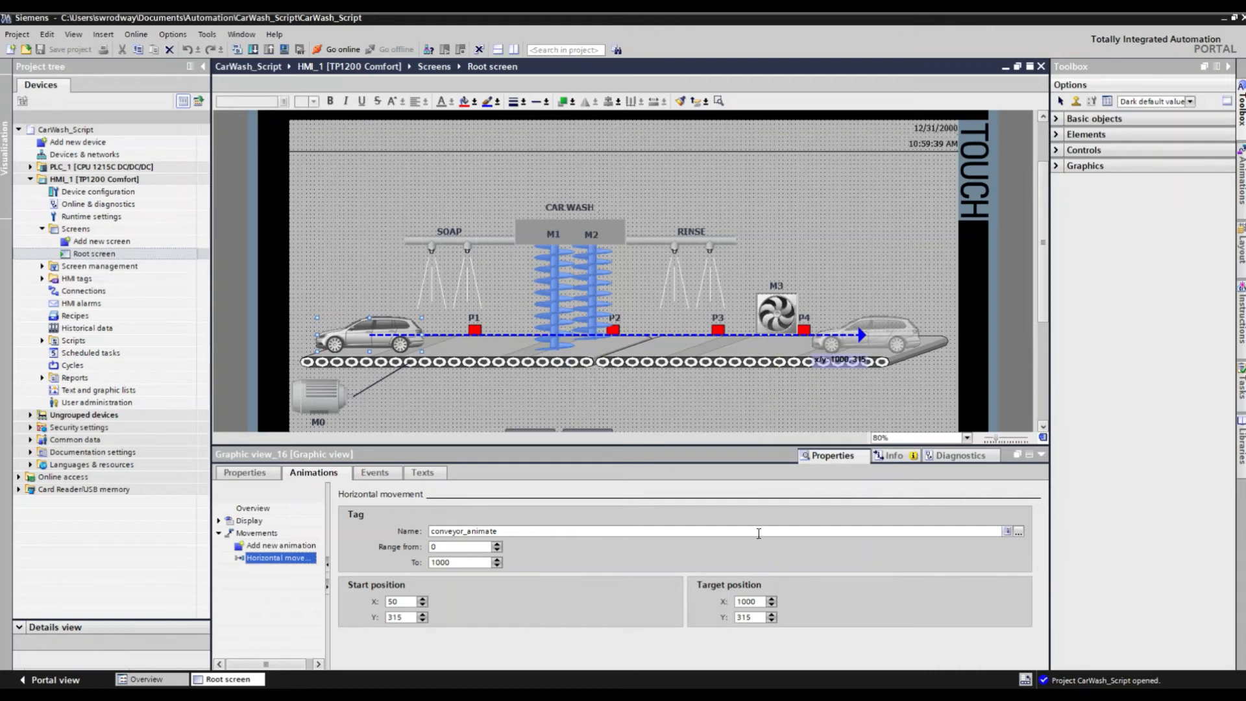
{"action": "mouse_move", "coordinate": [748, 531]}
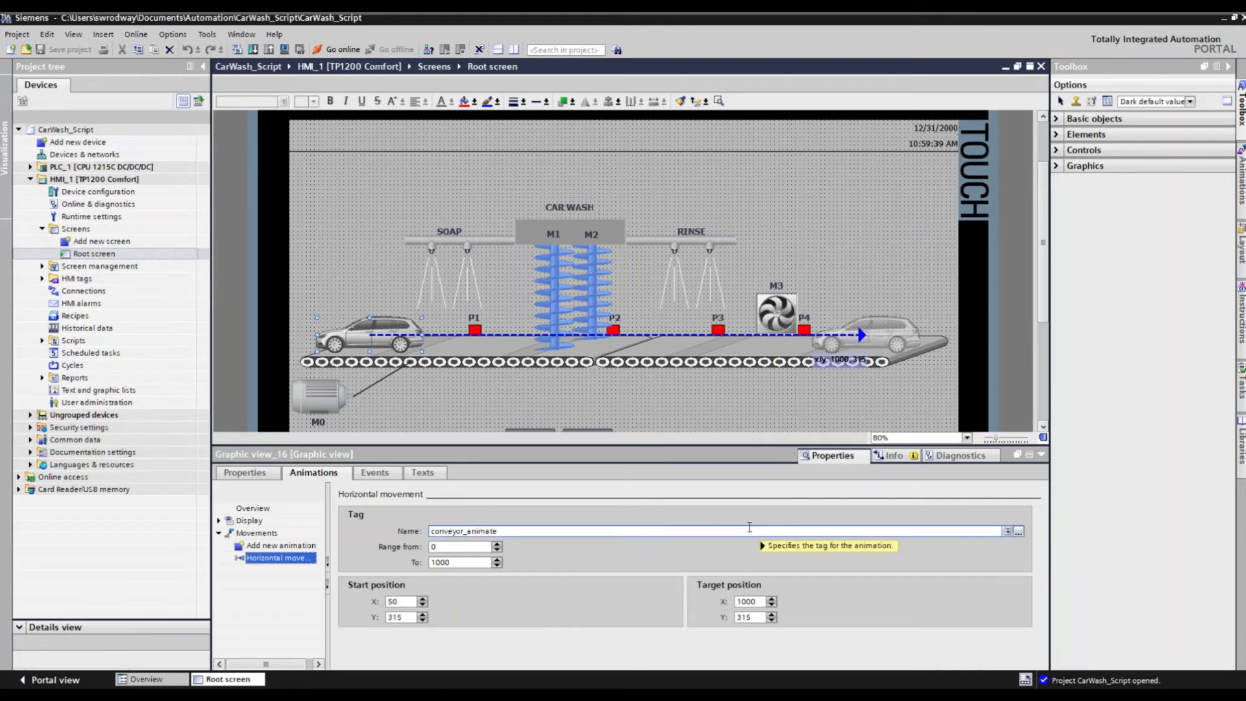
{"action": "mouse_move", "coordinate": [732, 507]}
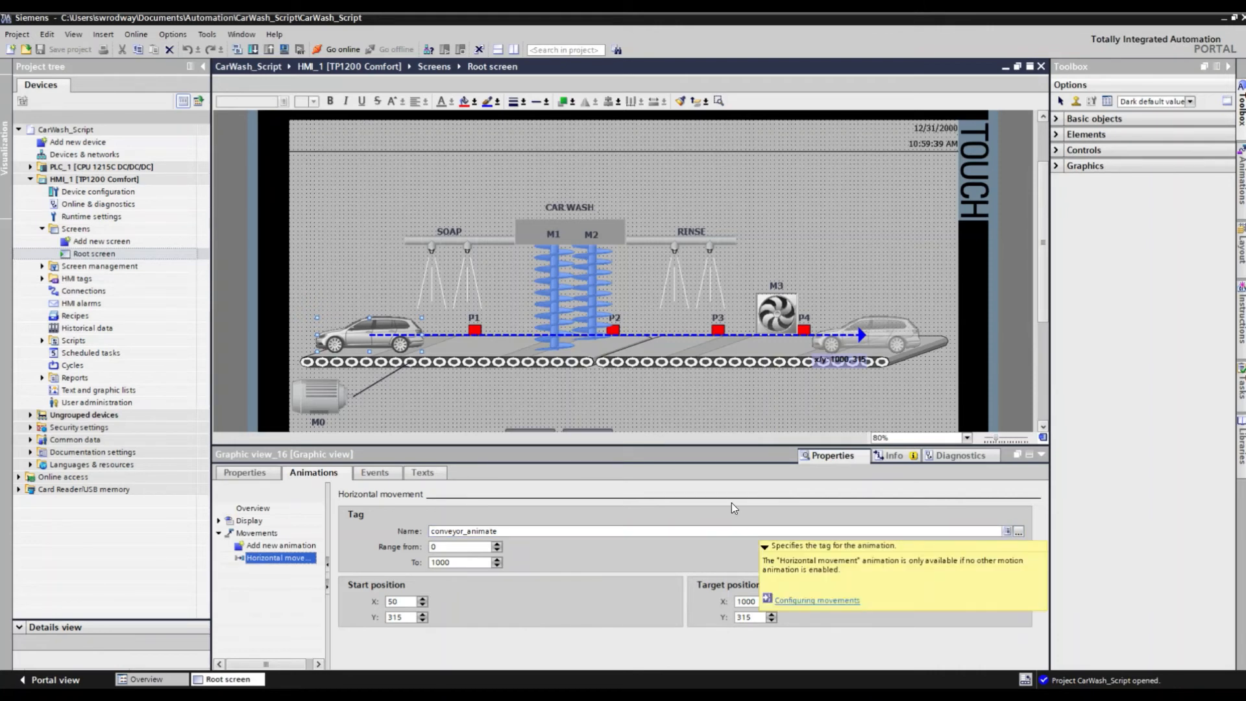
Show the car graphic's overview of display and movement animation types.
{"action": "left_click", "coordinate": [254, 507]}
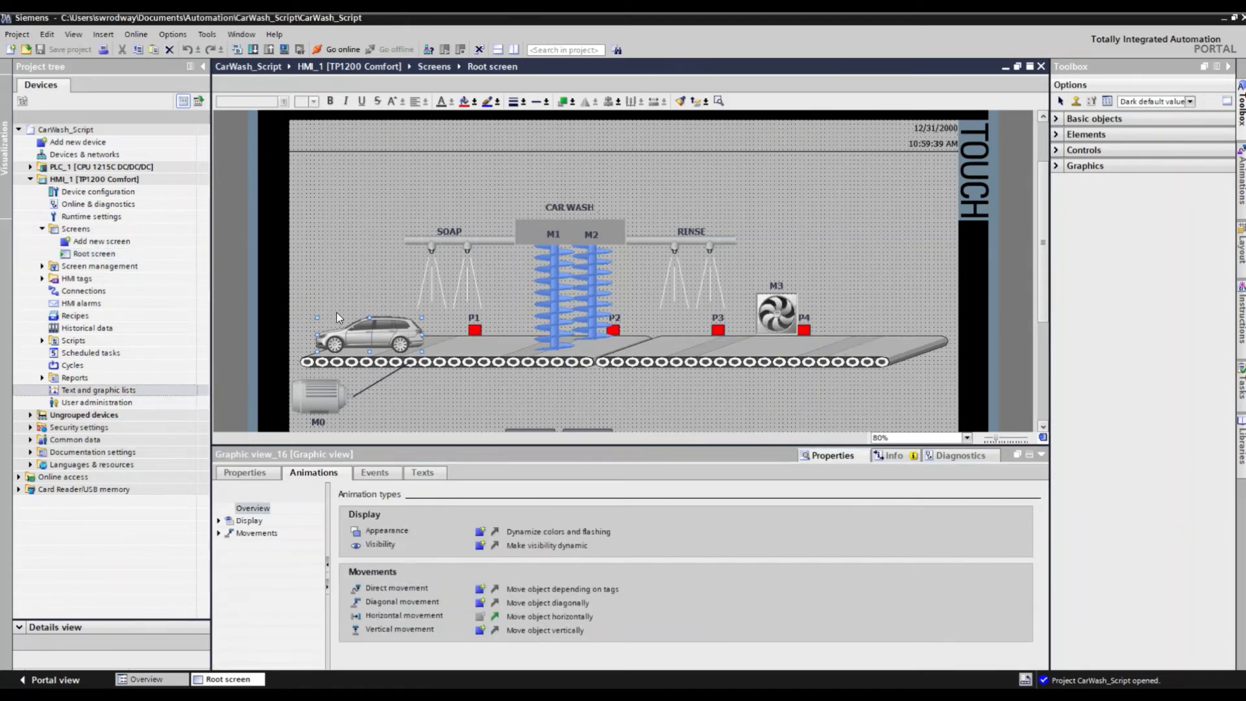
{"action": "mouse_move", "coordinate": [388, 330]}
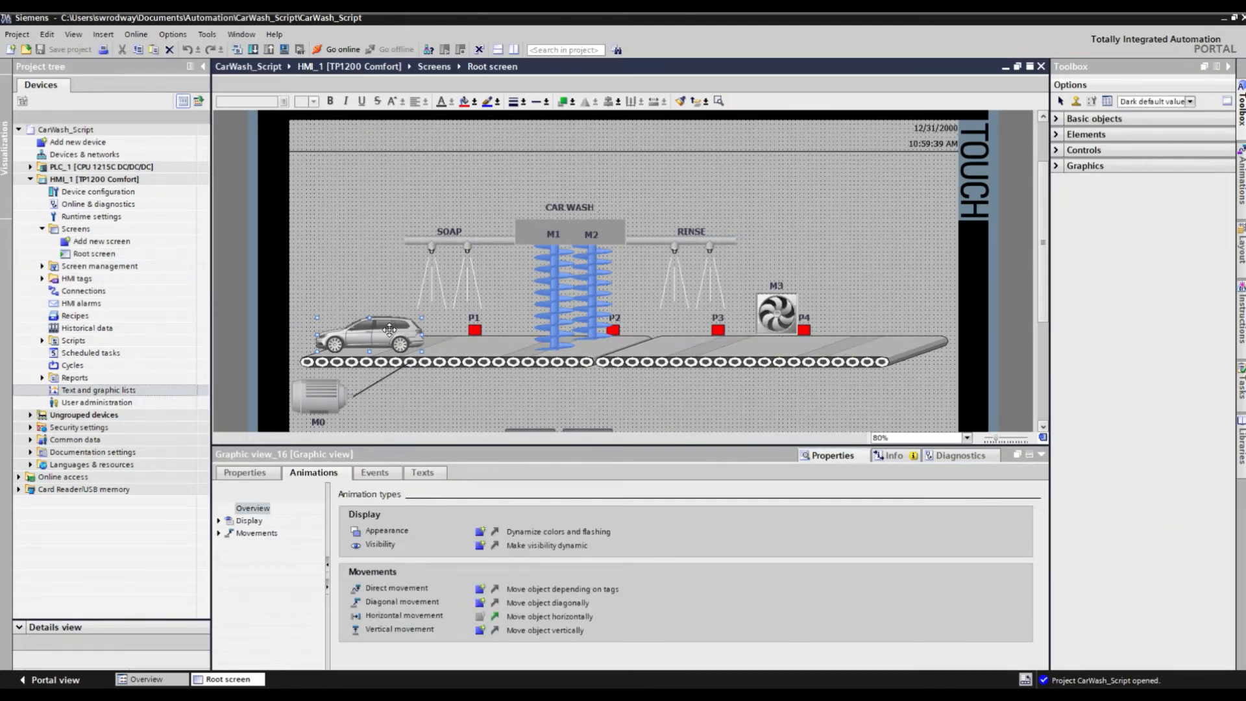
{"action": "mouse_move", "coordinate": [456, 325]}
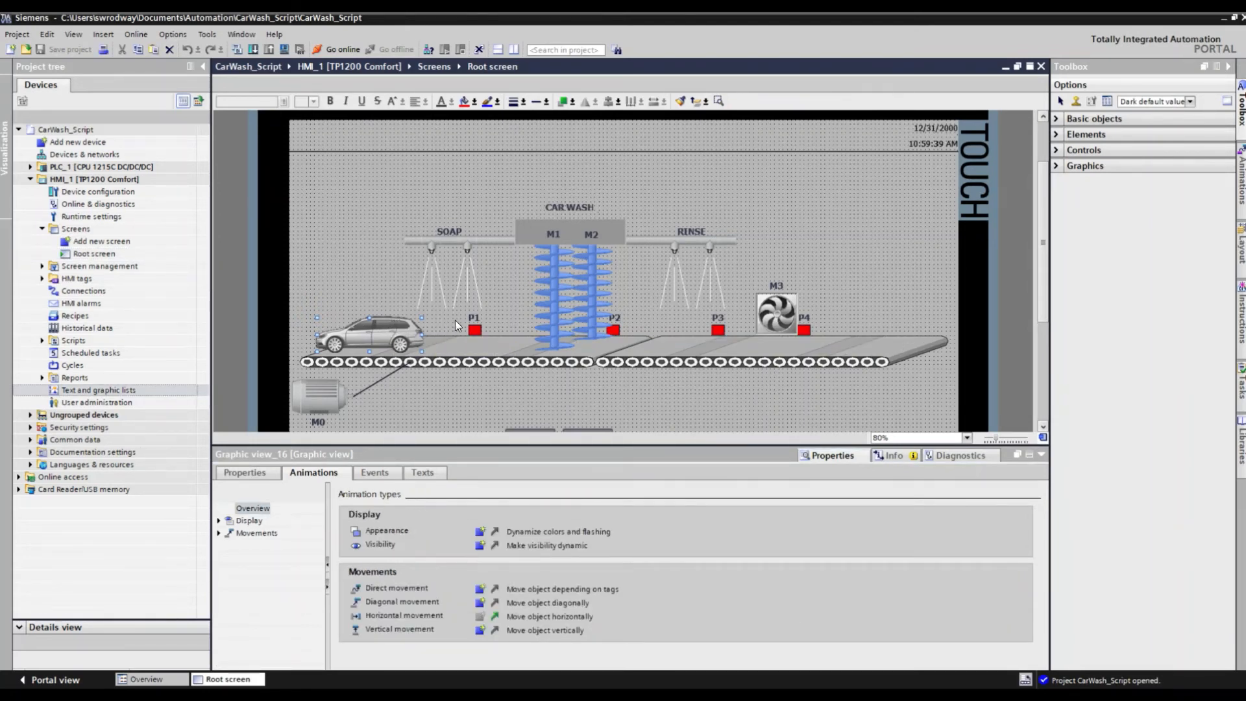
{"action": "mouse_move", "coordinate": [475, 331]}
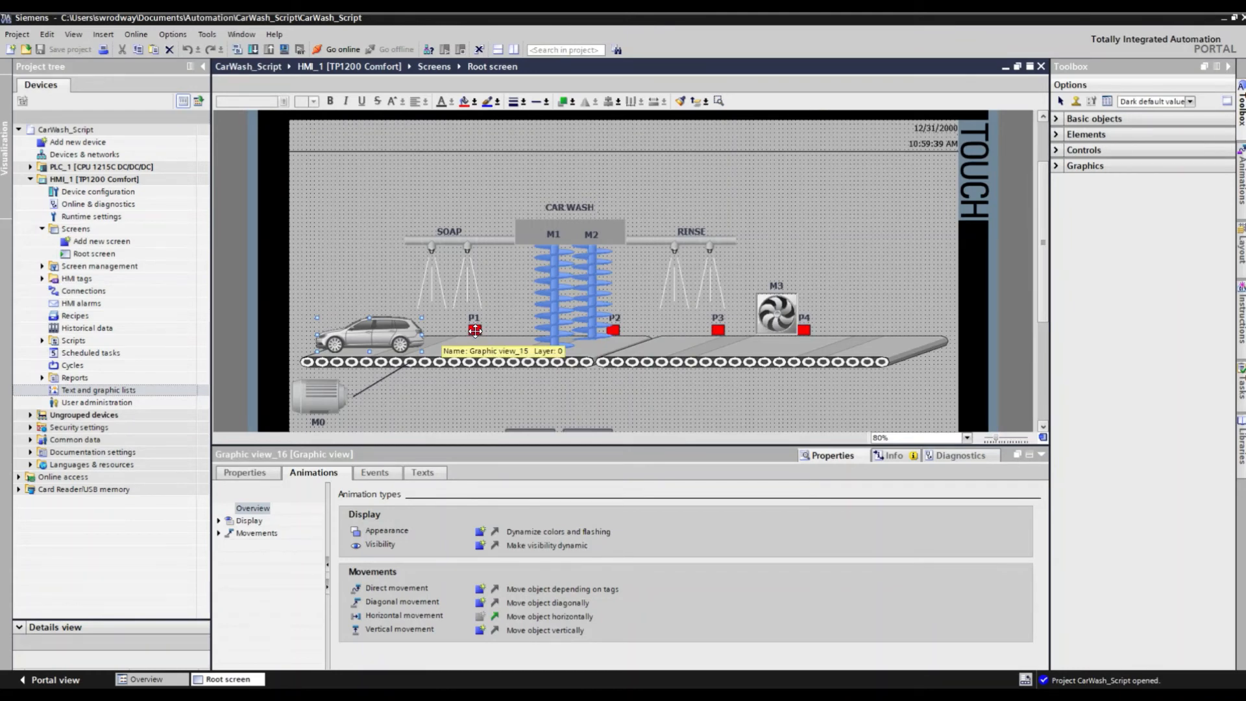
{"action": "mouse_move", "coordinate": [436, 298]}
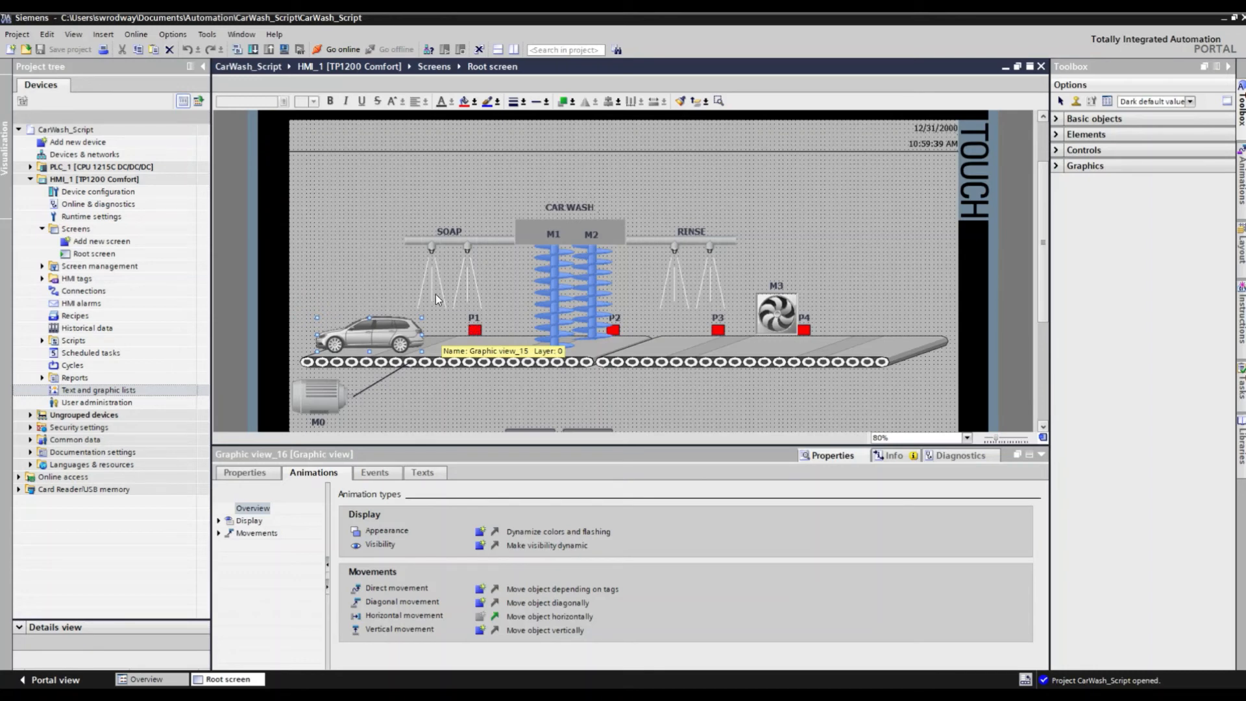
{"action": "mouse_move", "coordinate": [444, 282]}
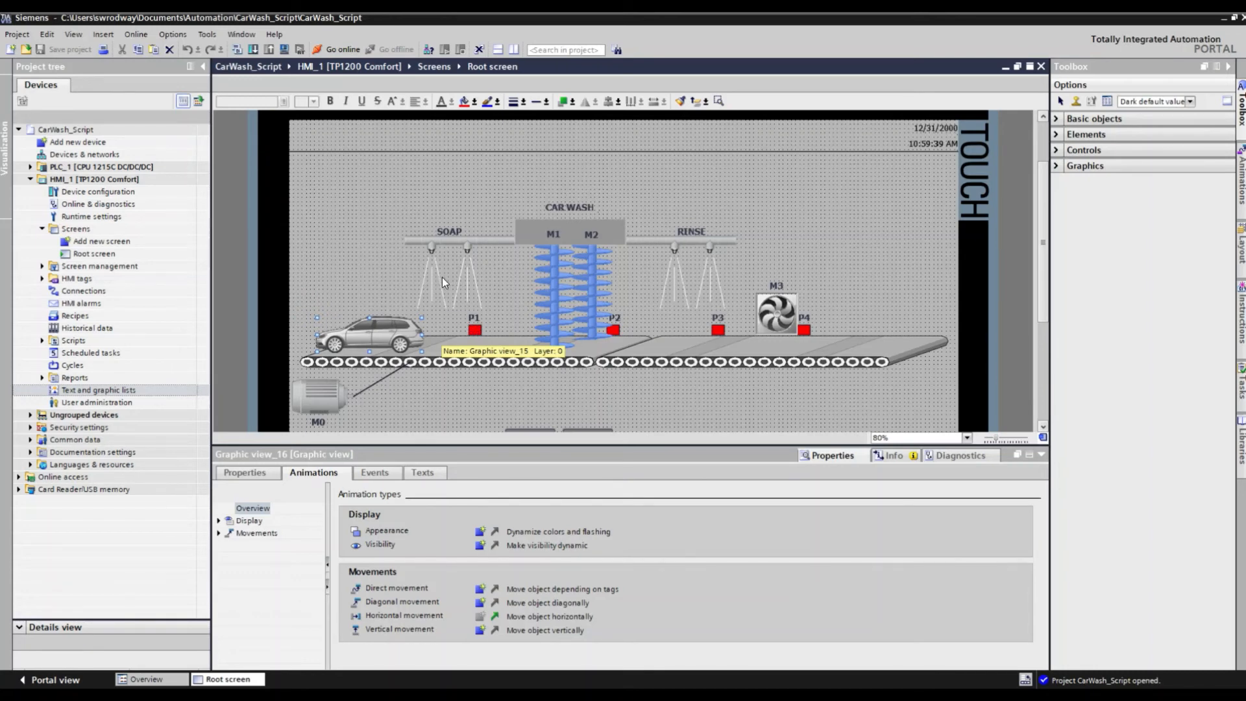
Show spray Line_1 appearance: tag valve_soap, range 1, color 0,255,255, flashing Yes.
{"action": "left_click", "coordinate": [440, 281]}
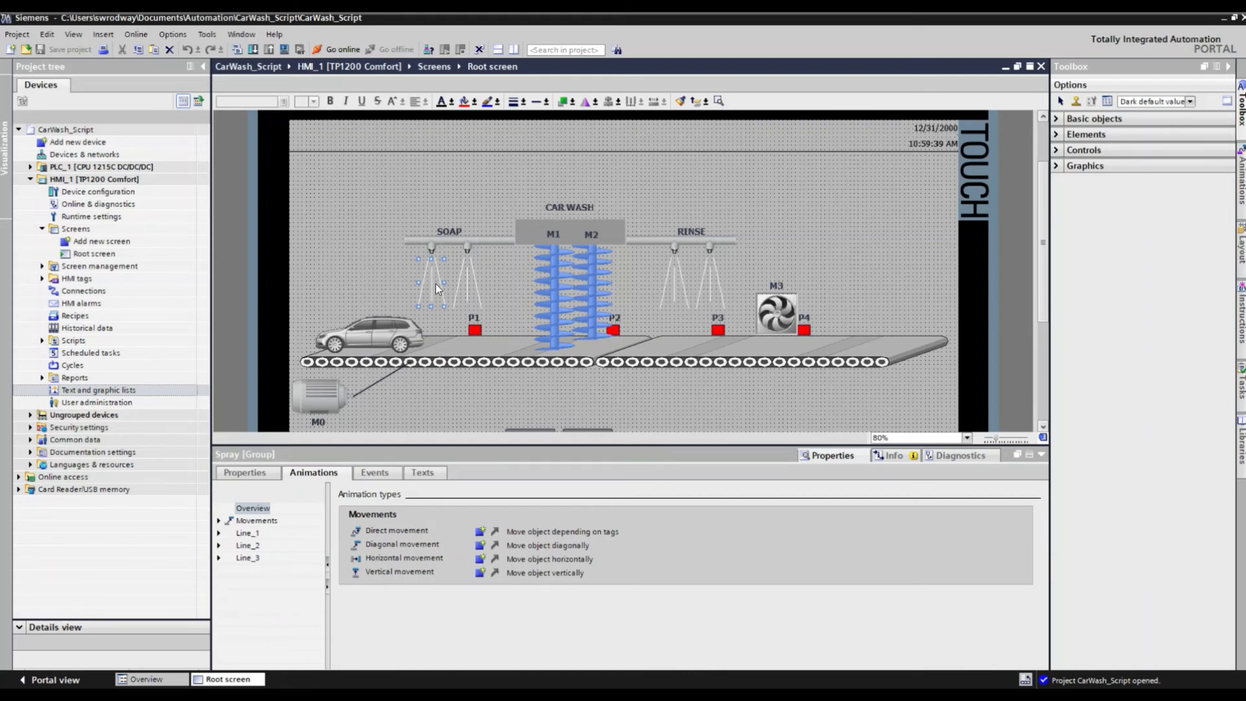
{"action": "mouse_move", "coordinate": [440, 282]}
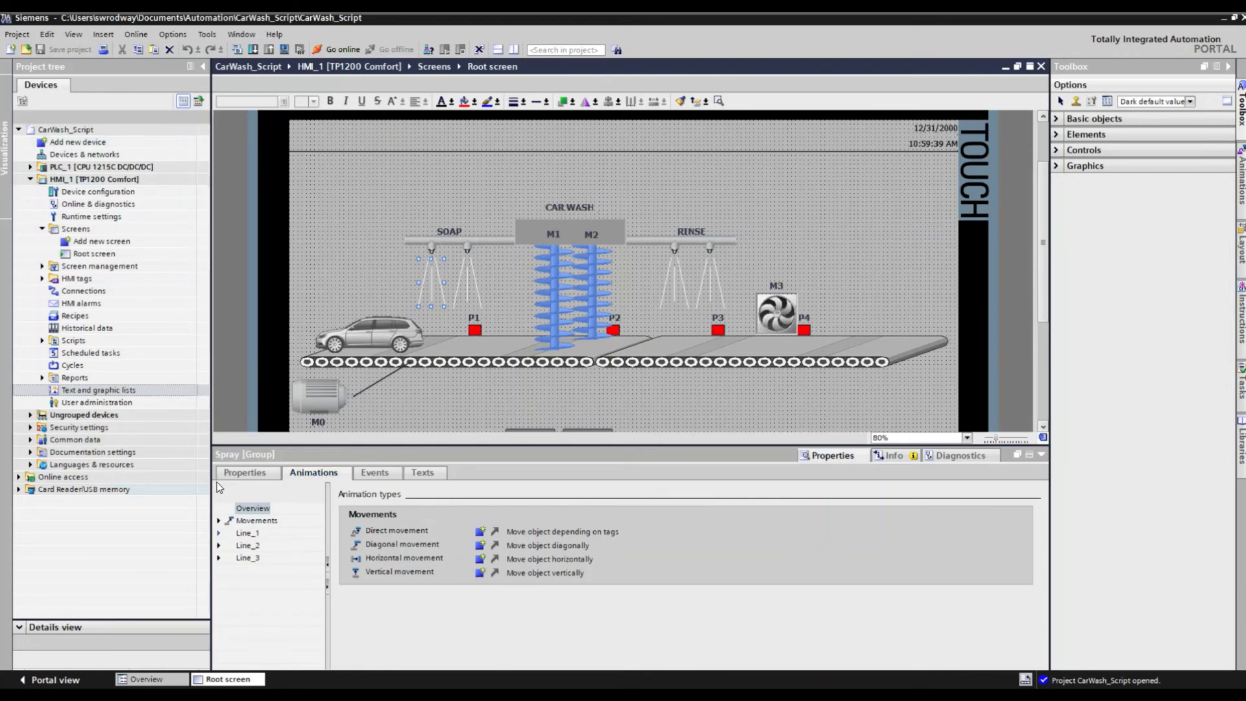
{"action": "mouse_move", "coordinate": [223, 540]}
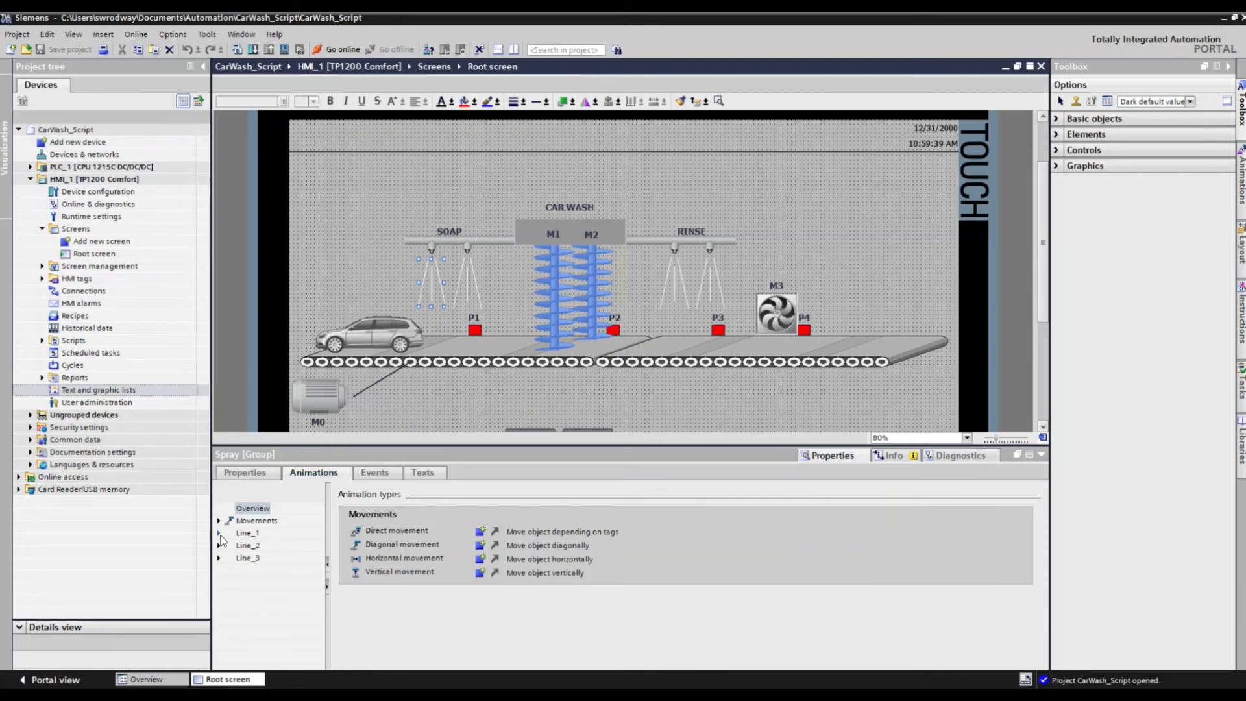
{"action": "left_click", "coordinate": [219, 532]}
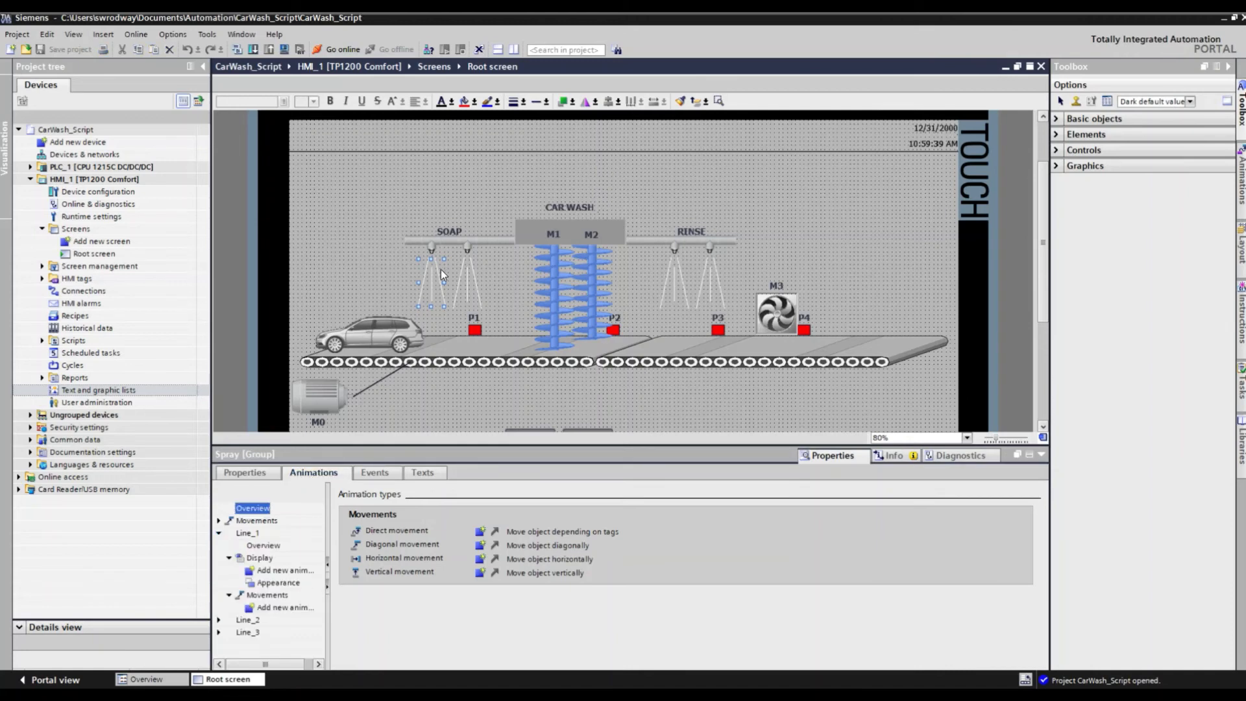
{"action": "mouse_move", "coordinate": [447, 279]}
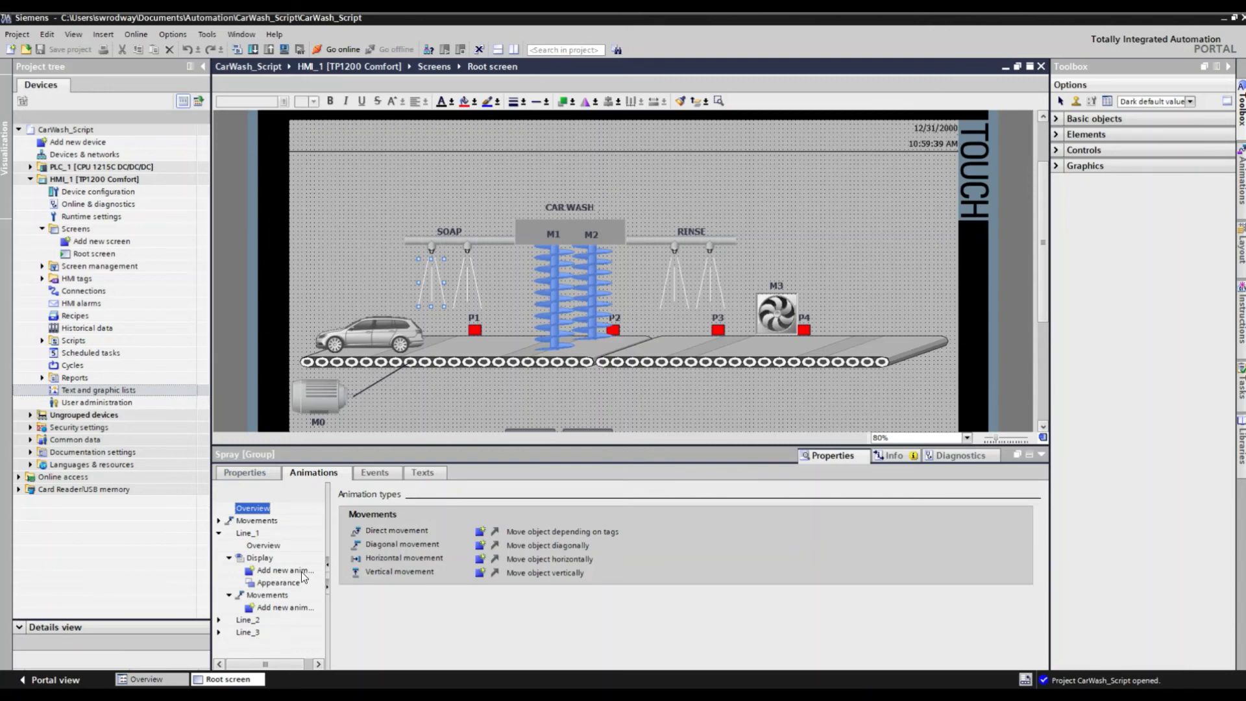
{"action": "left_click", "coordinate": [278, 583]}
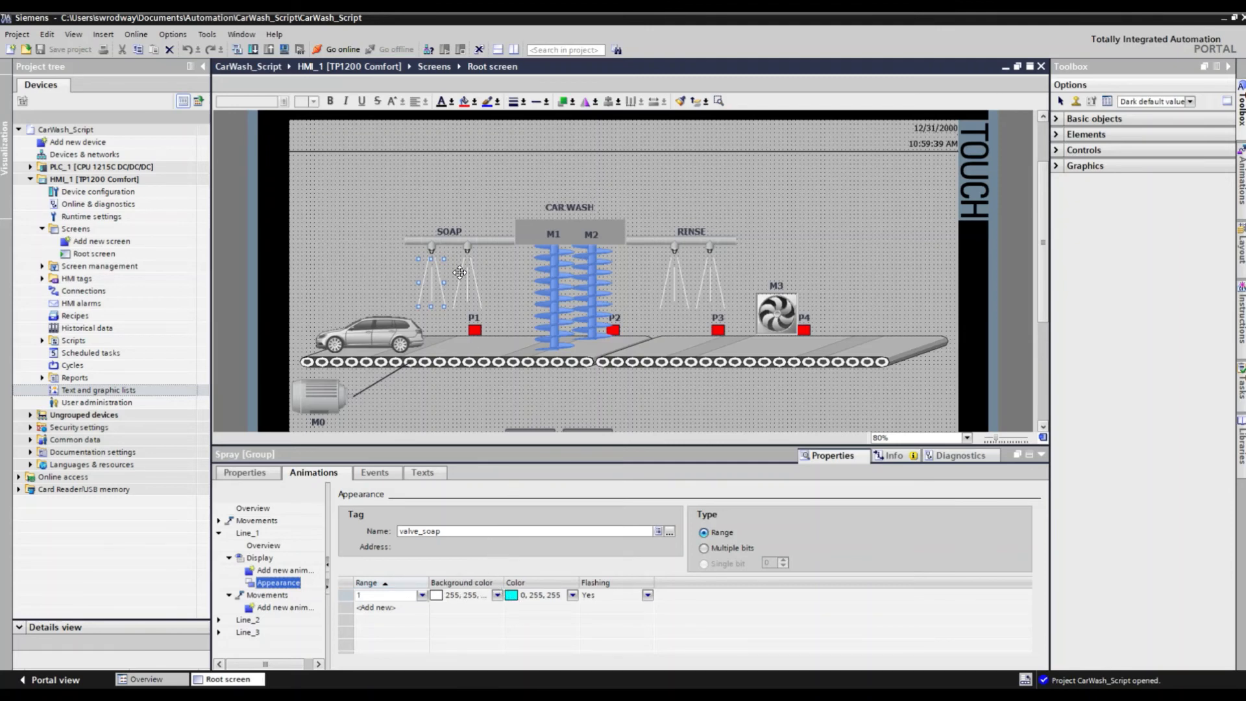
{"action": "mouse_move", "coordinate": [670, 278]}
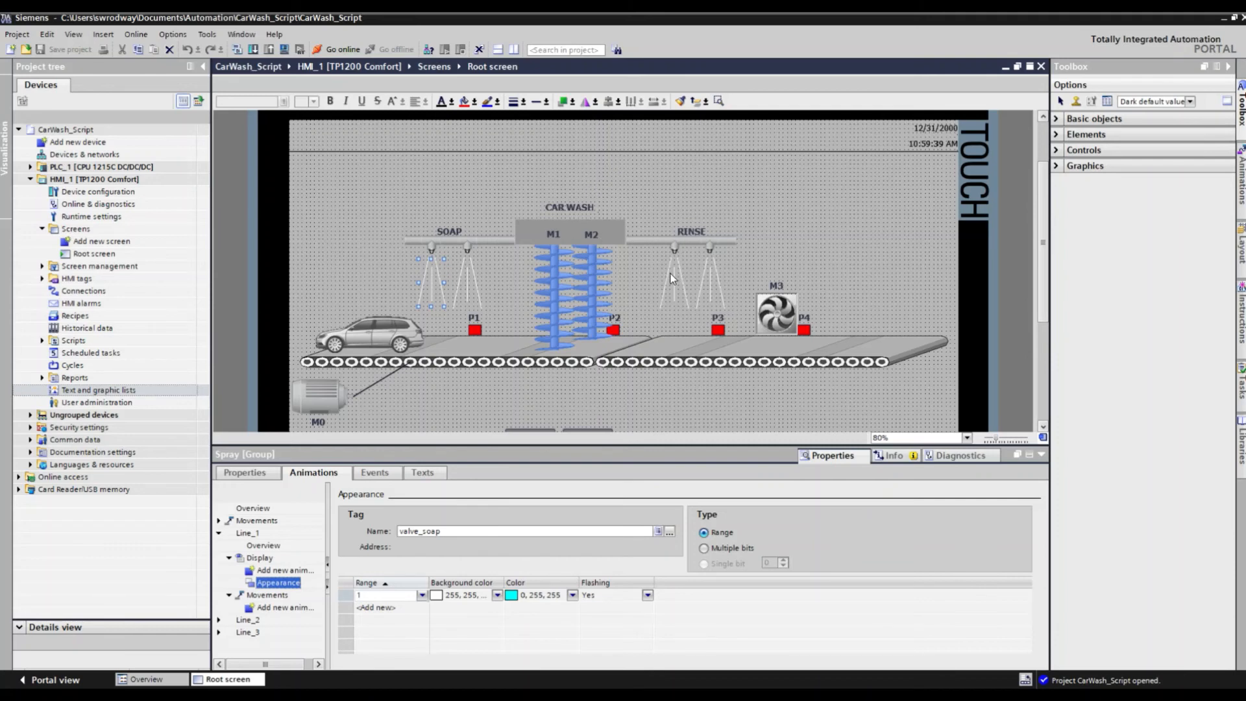
{"action": "mouse_move", "coordinate": [666, 269]}
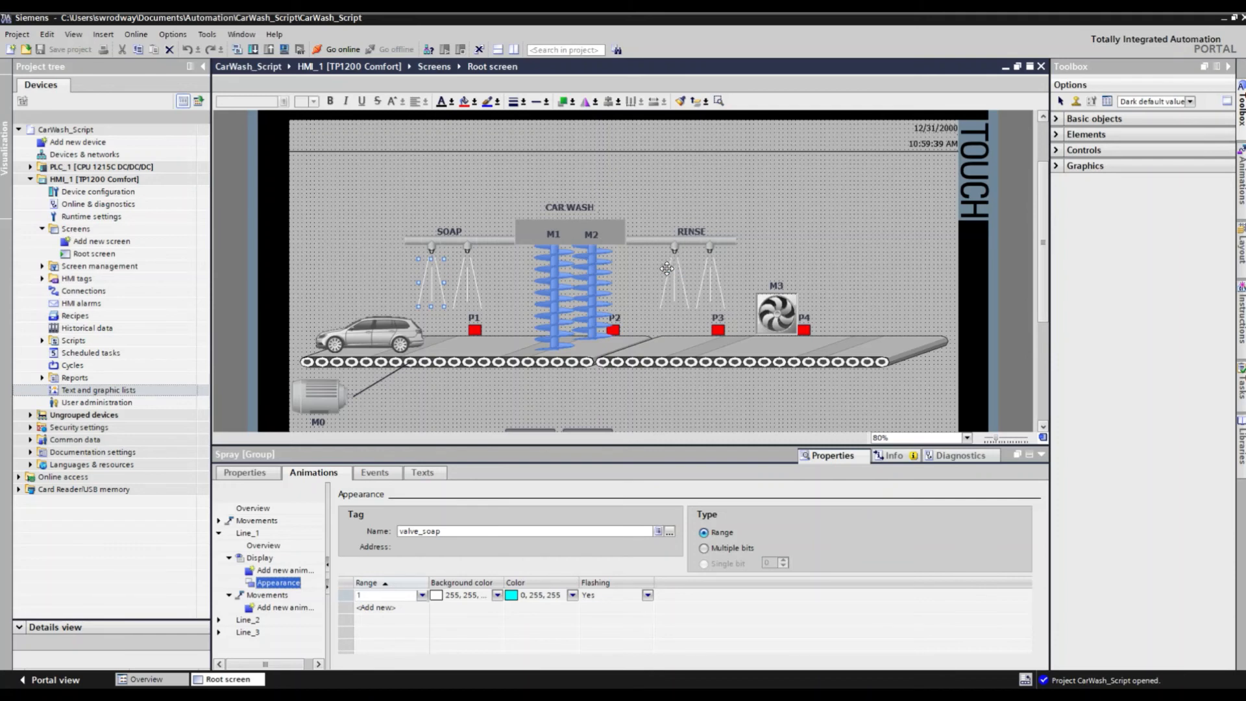
{"action": "mouse_move", "coordinate": [710, 328]}
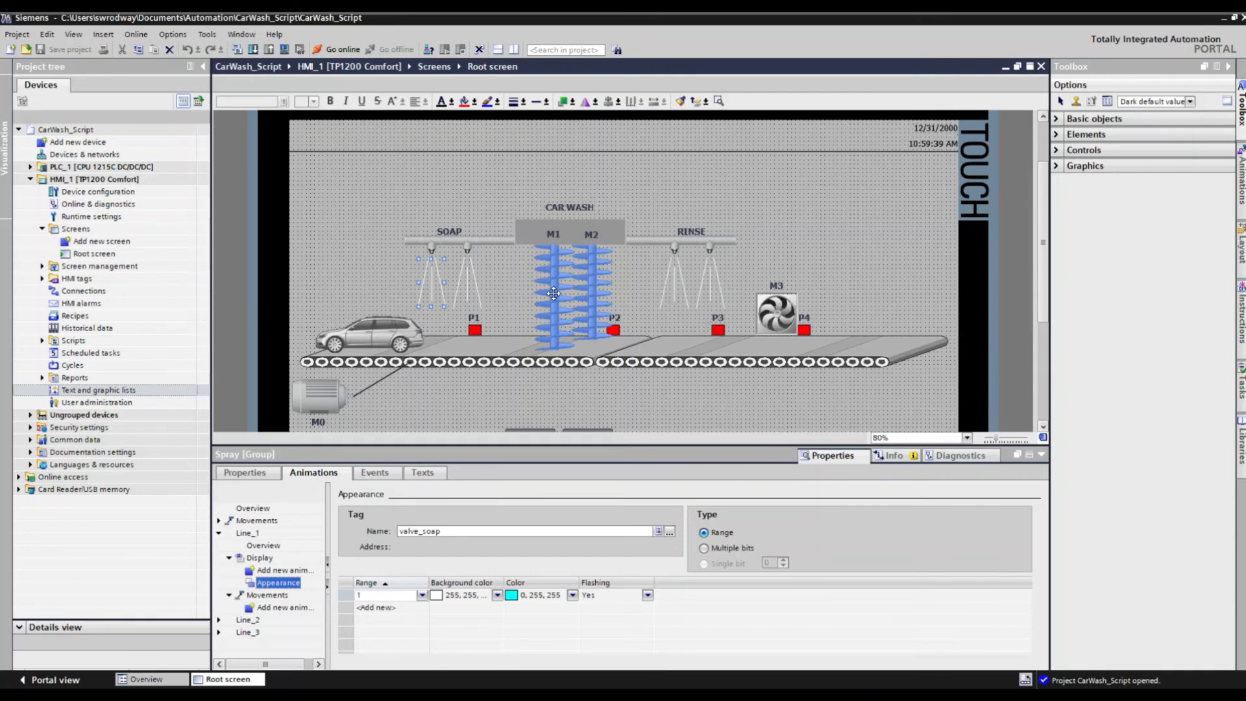
{"action": "mouse_move", "coordinate": [551, 296]}
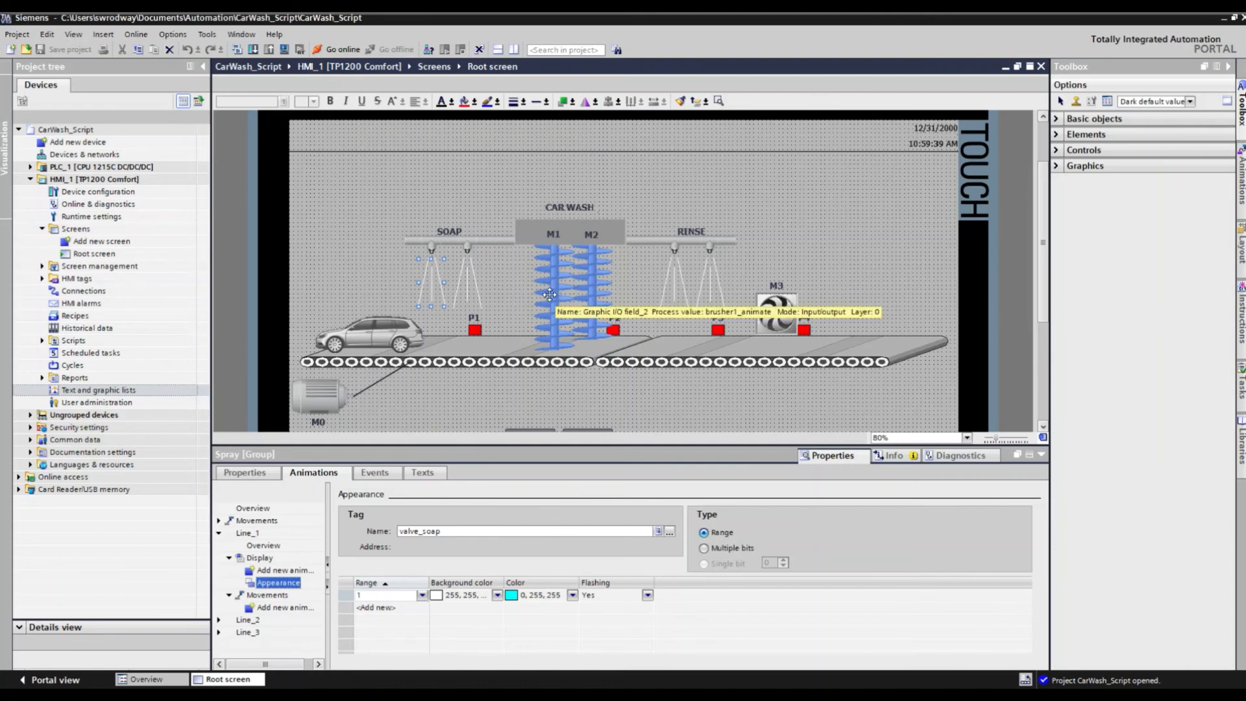
{"action": "mouse_move", "coordinate": [554, 290]}
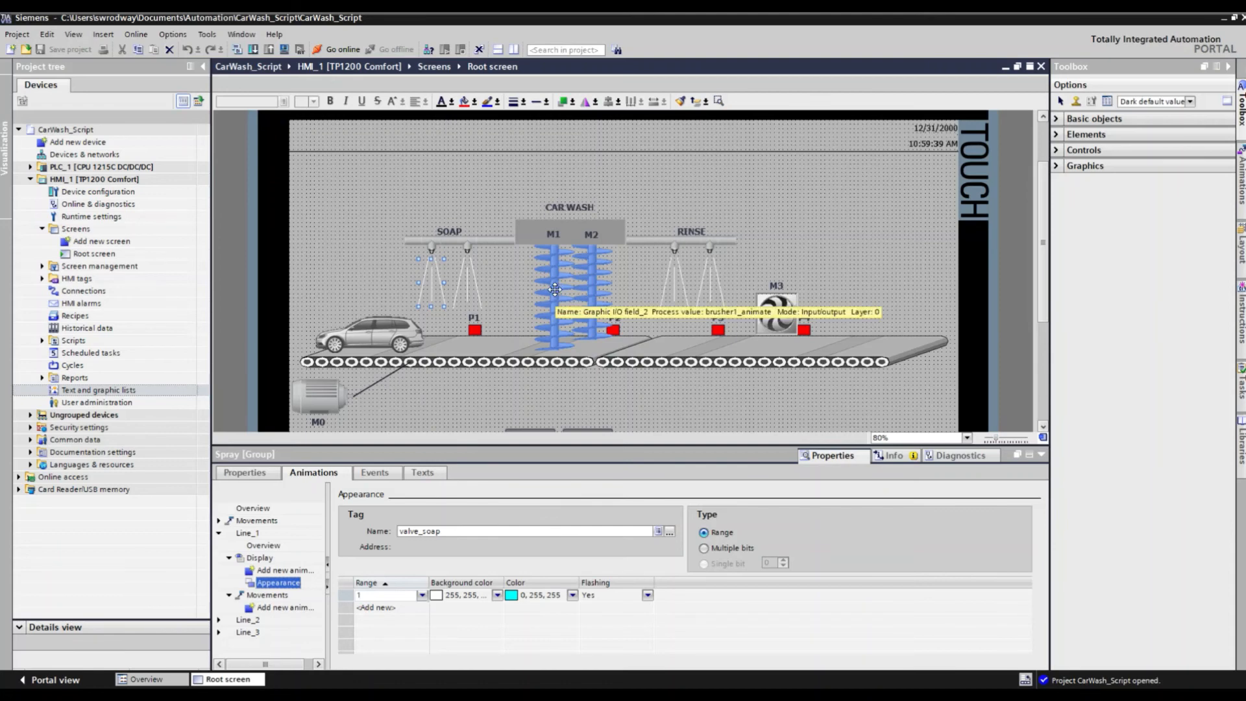
{"action": "mouse_move", "coordinate": [772, 318]}
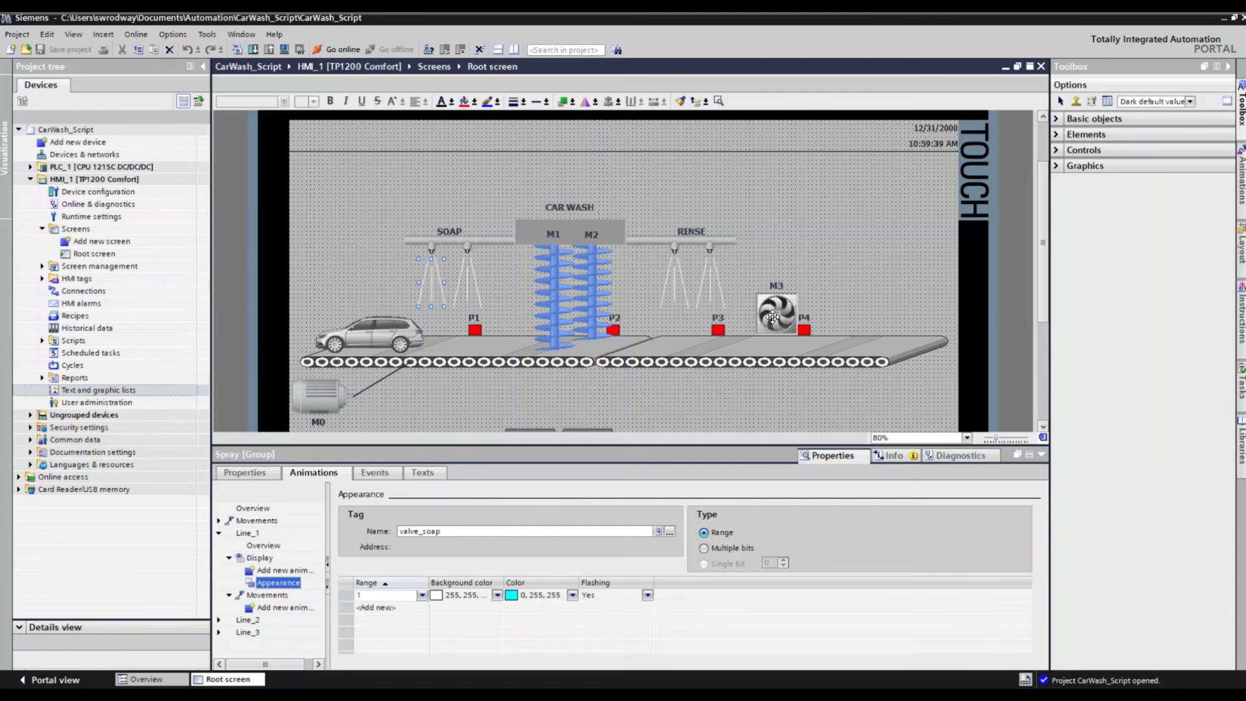
{"action": "mouse_move", "coordinate": [554, 300]}
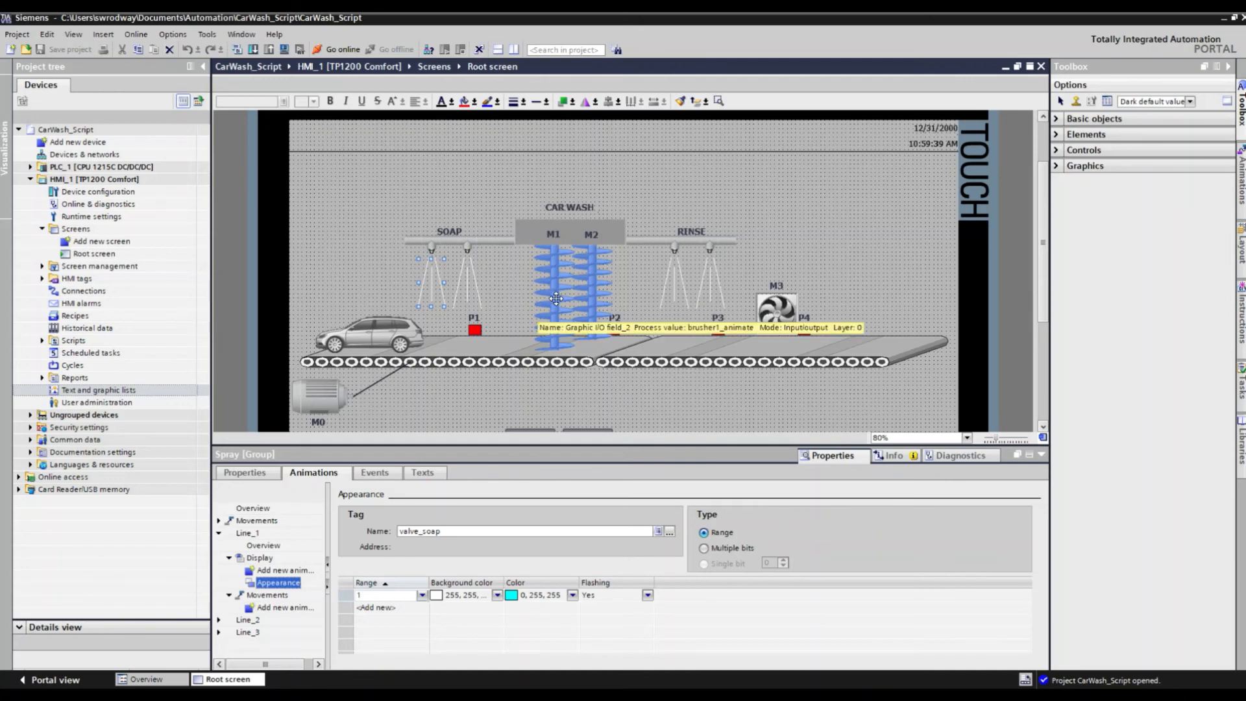
Compare process values: brusher field uses brusher1_animate, dryer field uses dryer_animate.
{"action": "left_click", "coordinate": [557, 299]}
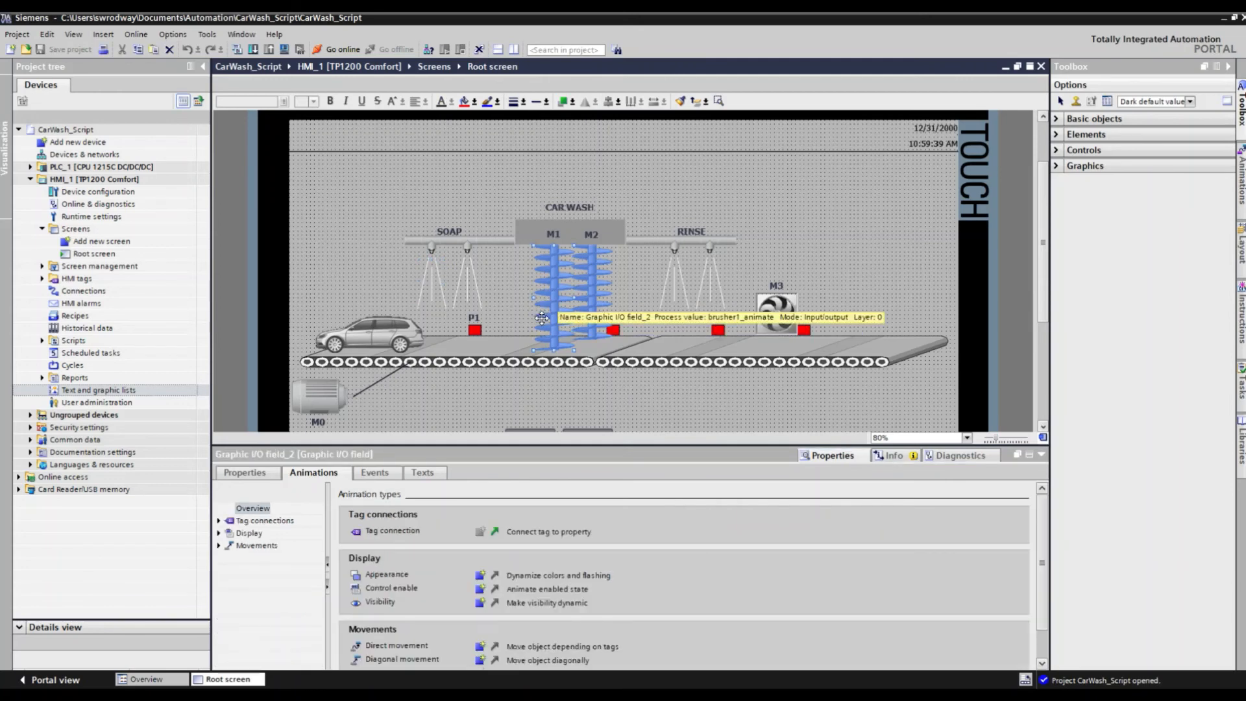
{"action": "mouse_move", "coordinate": [548, 290]}
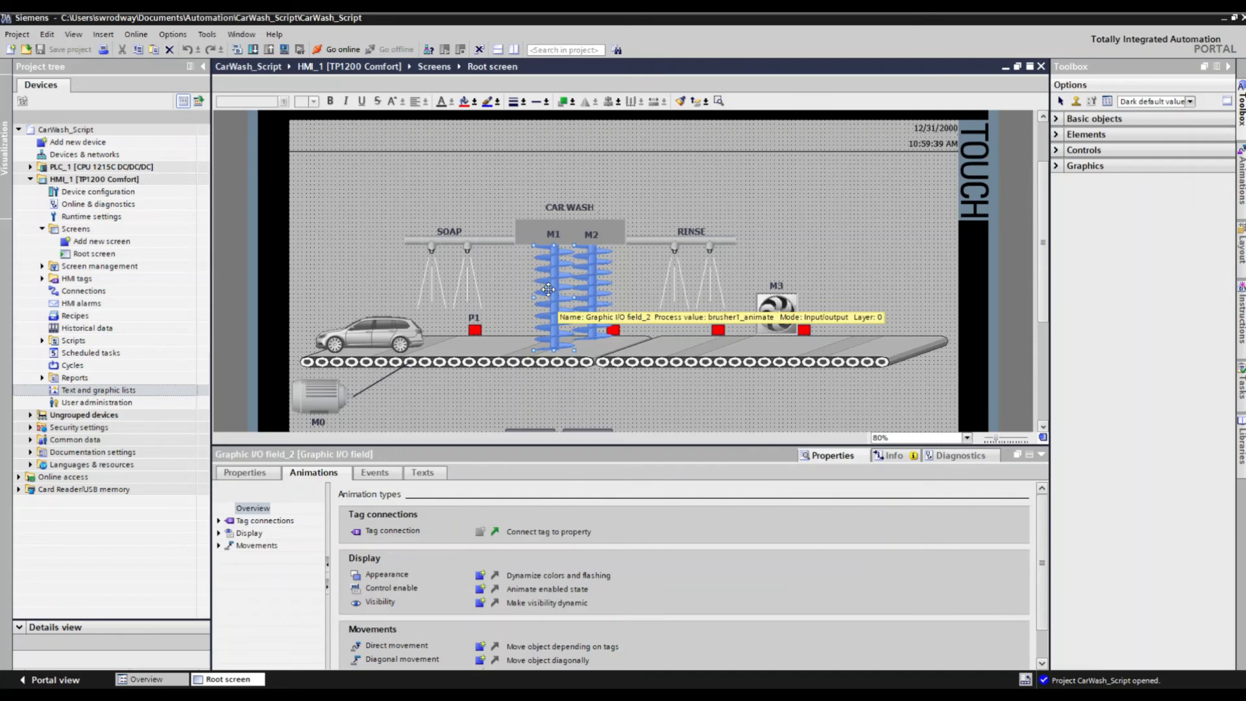
{"action": "mouse_move", "coordinate": [542, 315]}
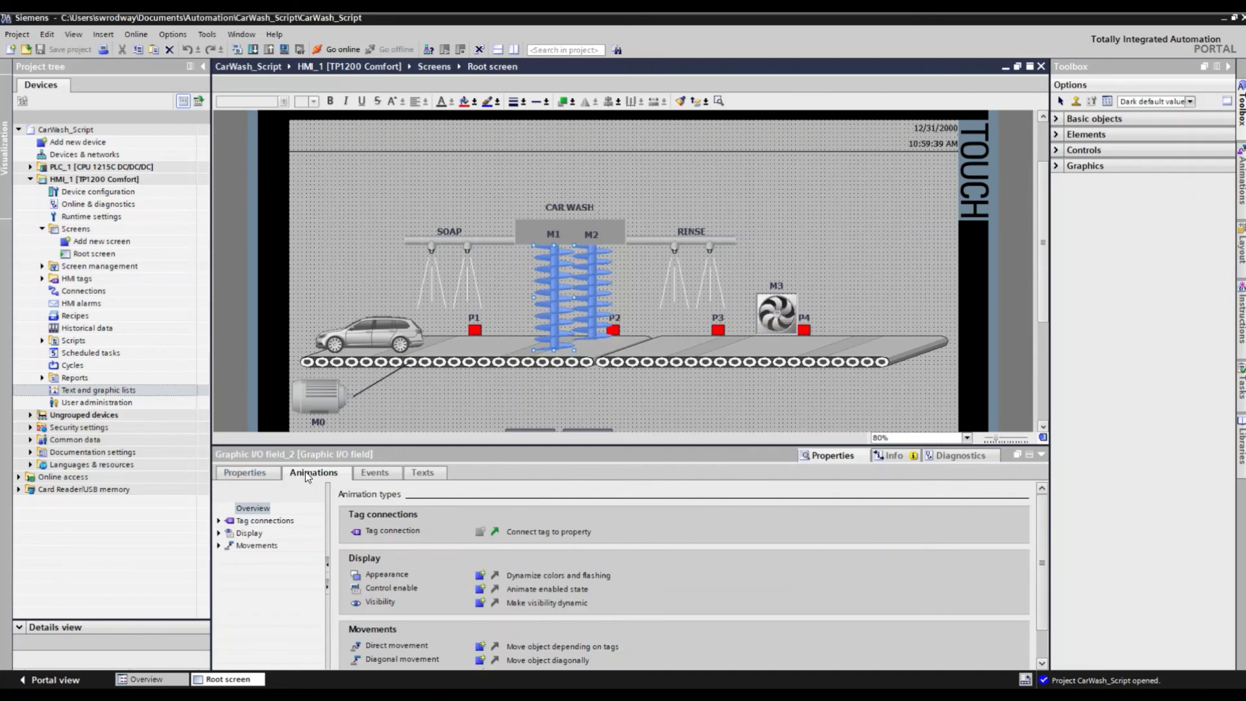
{"action": "mouse_move", "coordinate": [220, 535]}
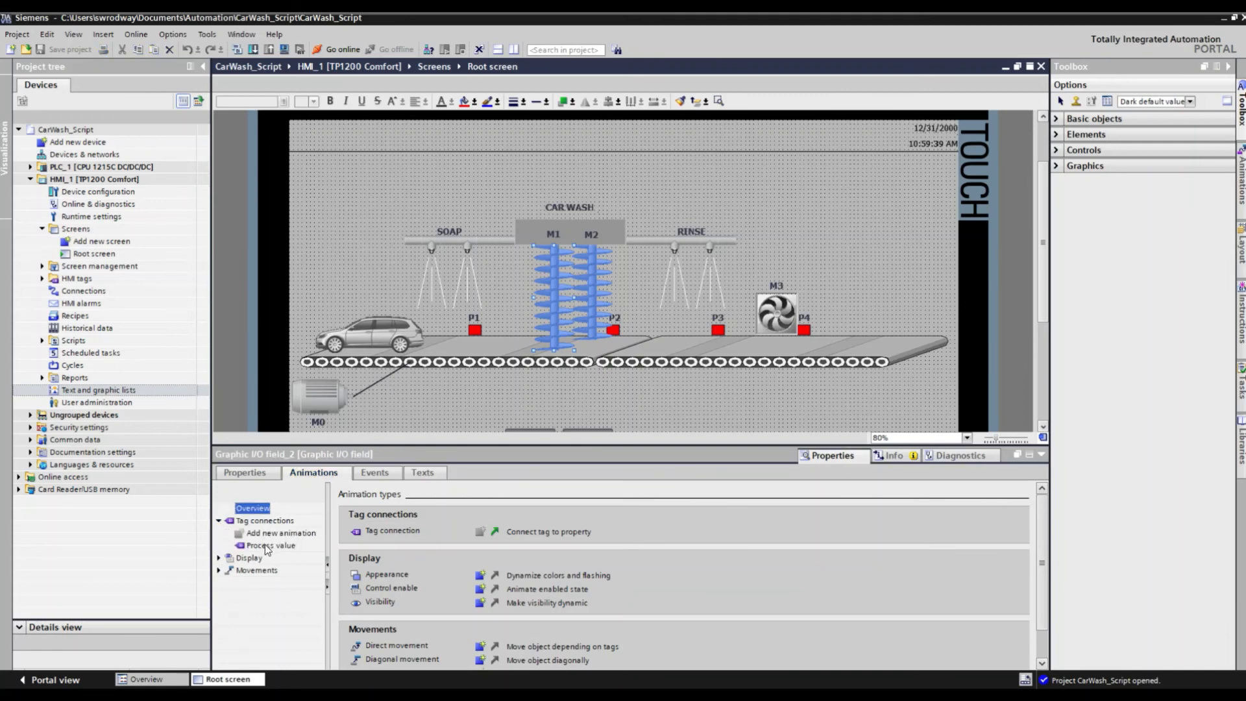
{"action": "left_click", "coordinate": [270, 545]}
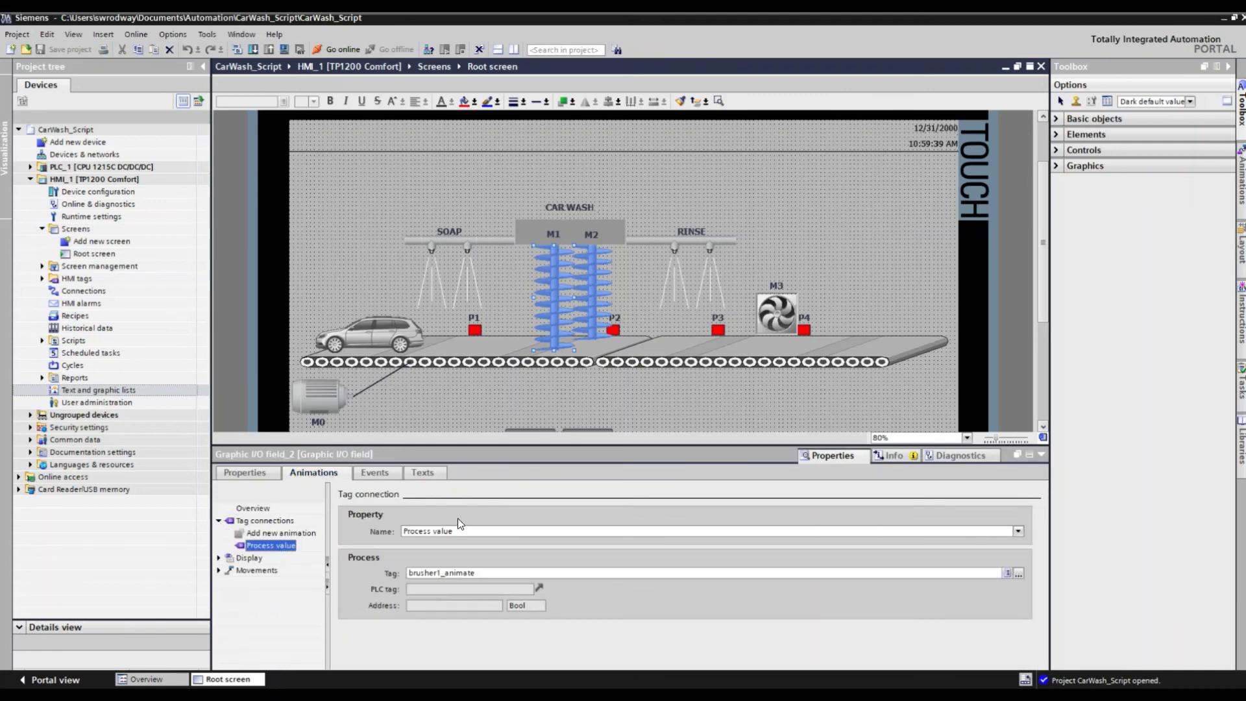
{"action": "left_click", "coordinate": [469, 588]}
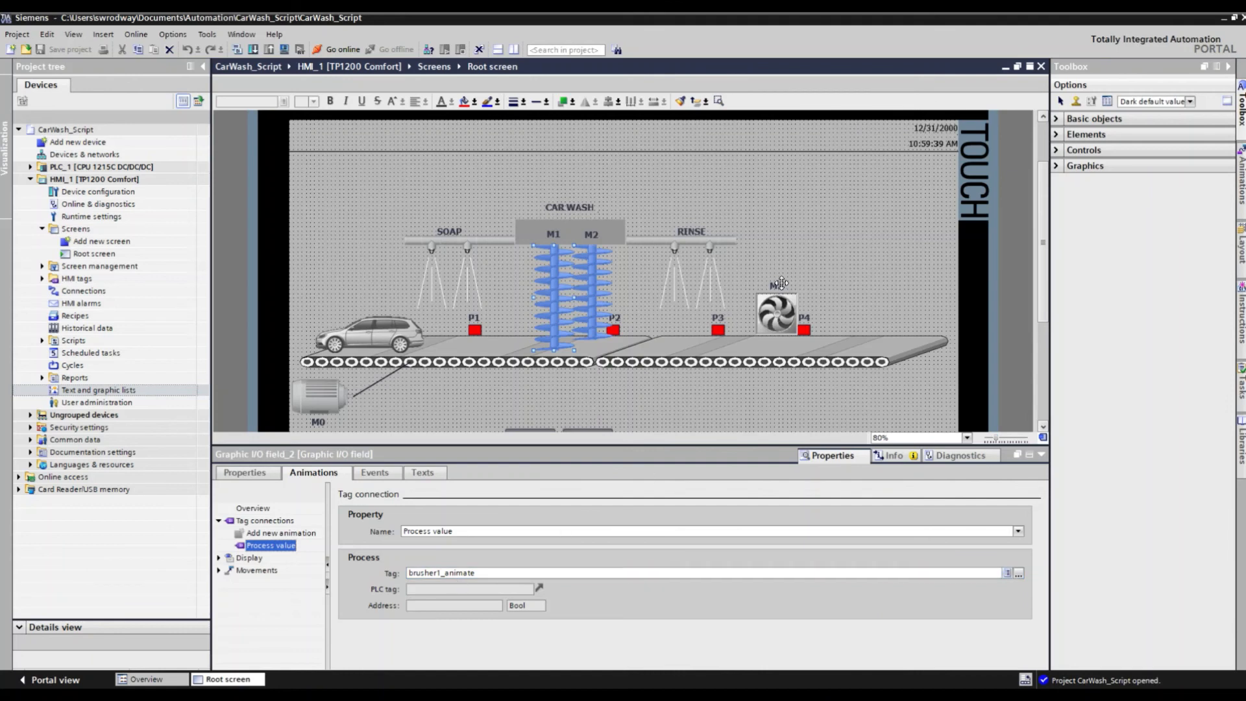
{"action": "left_click", "coordinate": [776, 310]}
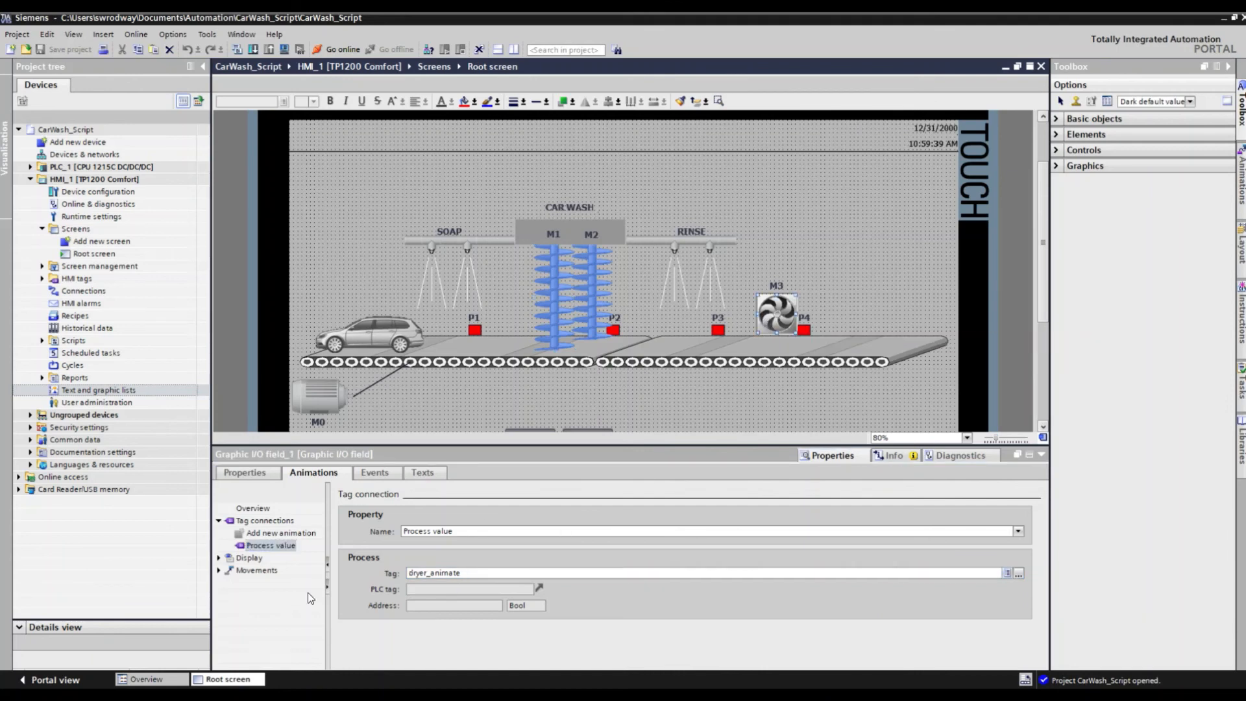
{"action": "mouse_move", "coordinate": [562, 299]}
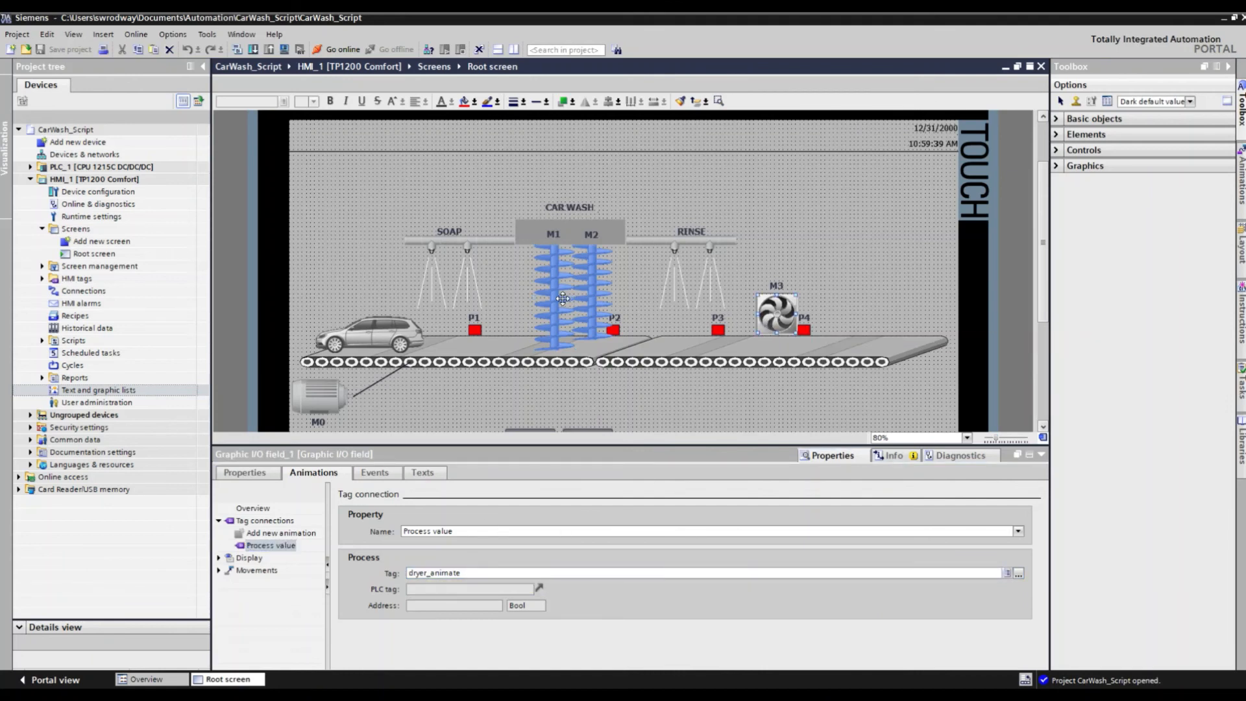
{"action": "left_click", "coordinate": [553, 307]}
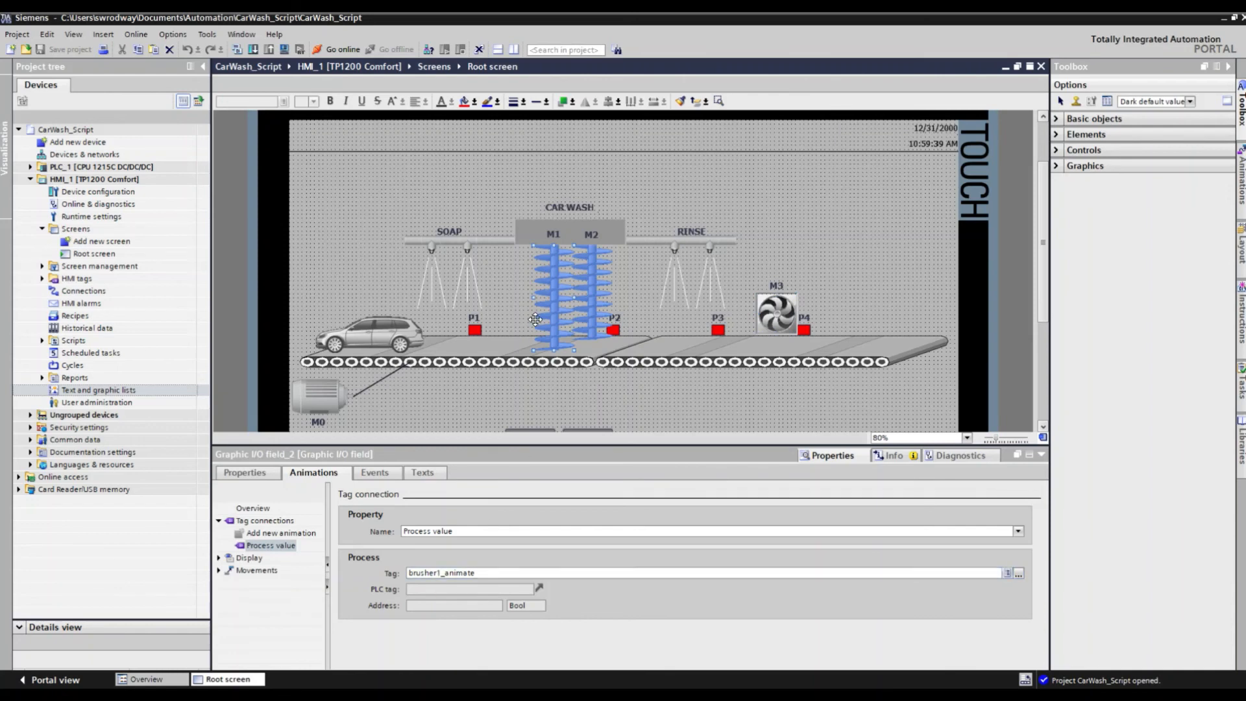
{"action": "mouse_move", "coordinate": [448, 339]}
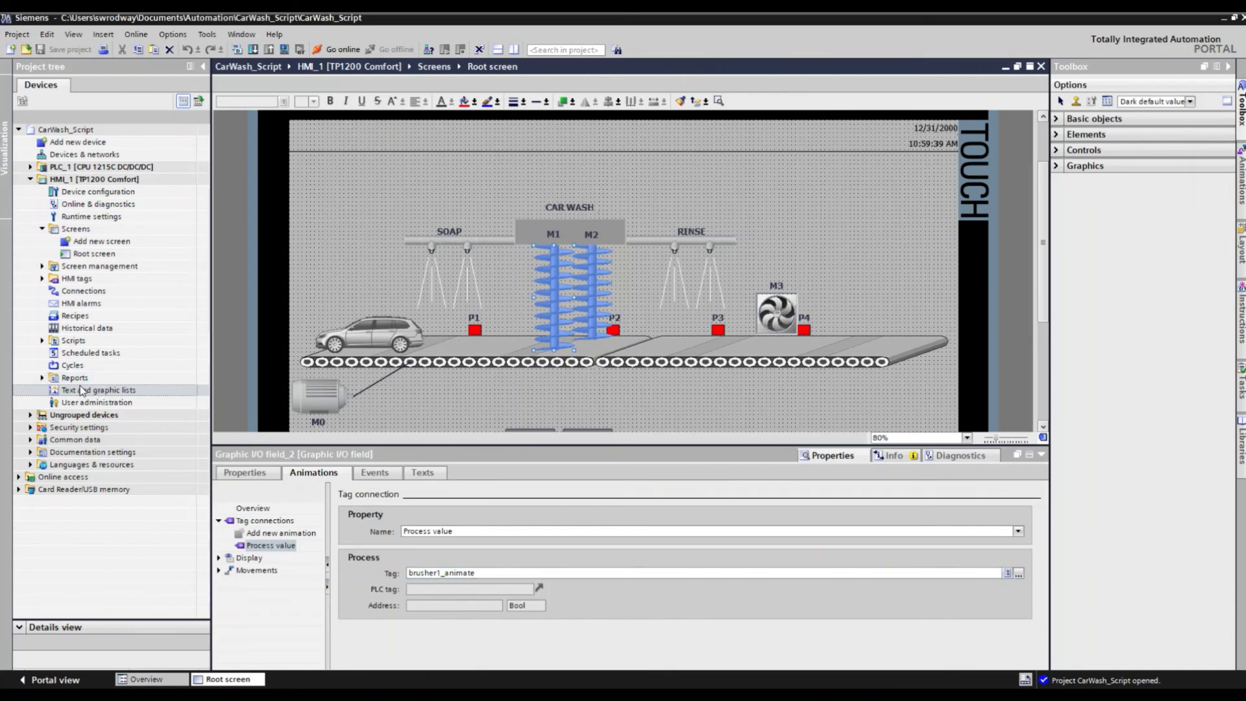
In Graphic lists, view the Dryer list then the Brusher list's three brush entries.
{"action": "double_click", "coordinate": [99, 390]}
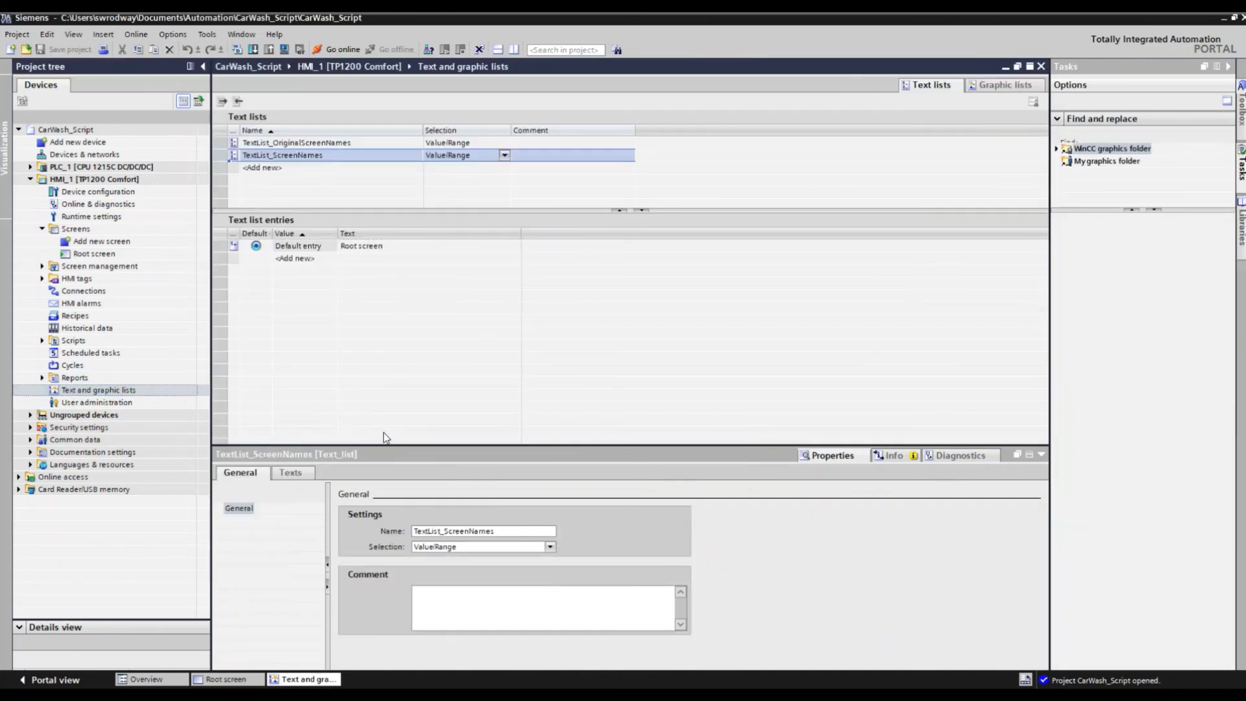
{"action": "left_click", "coordinate": [1005, 85]}
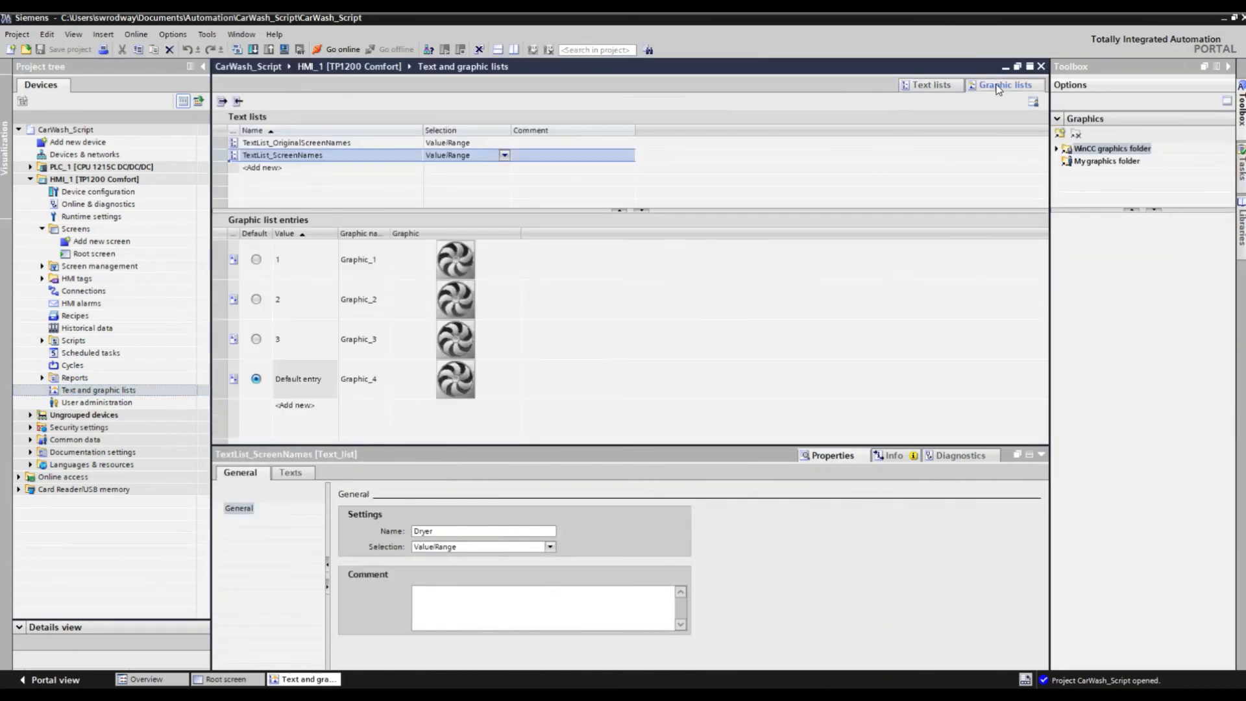
{"action": "left_click", "coordinate": [1005, 86]}
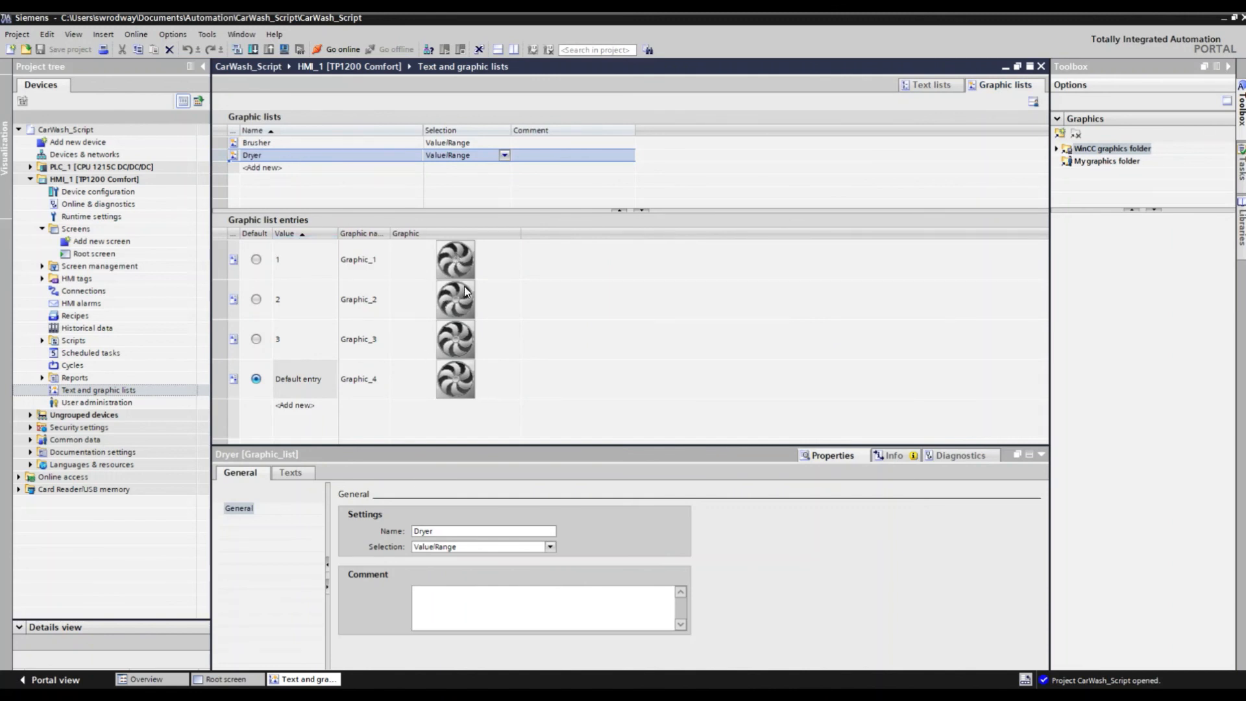
{"action": "mouse_move", "coordinate": [471, 304]}
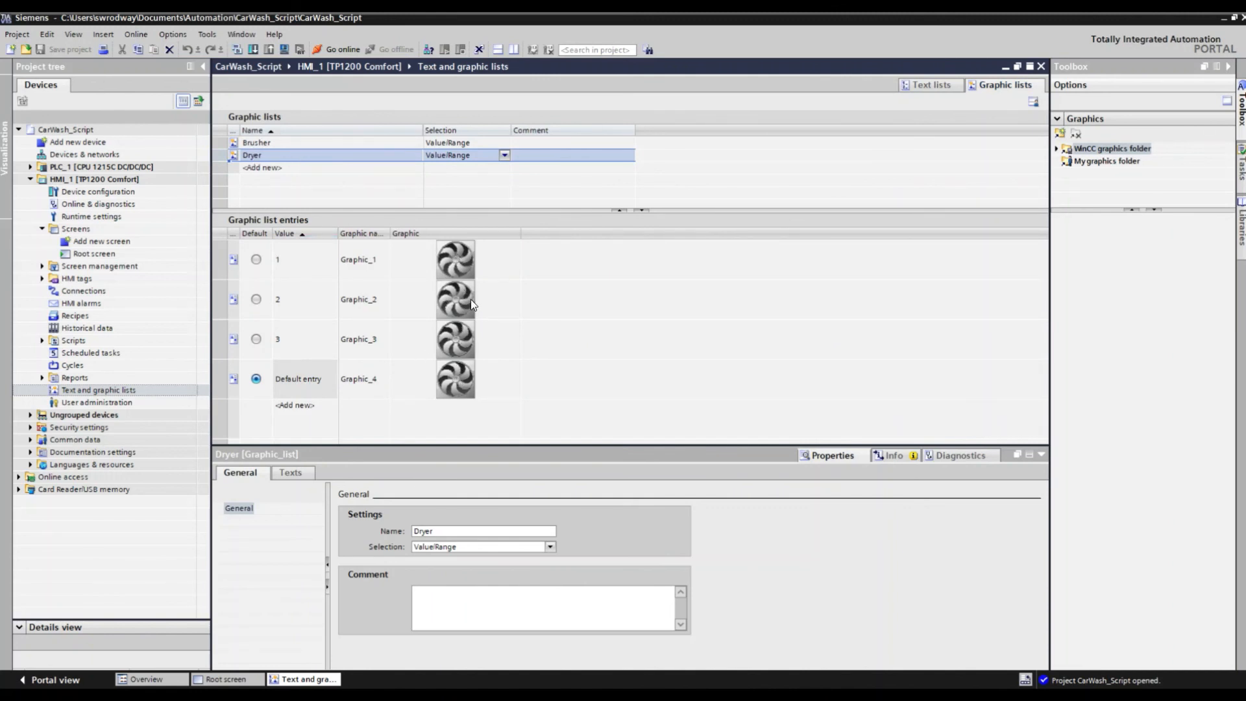
{"action": "mouse_move", "coordinate": [454, 318]}
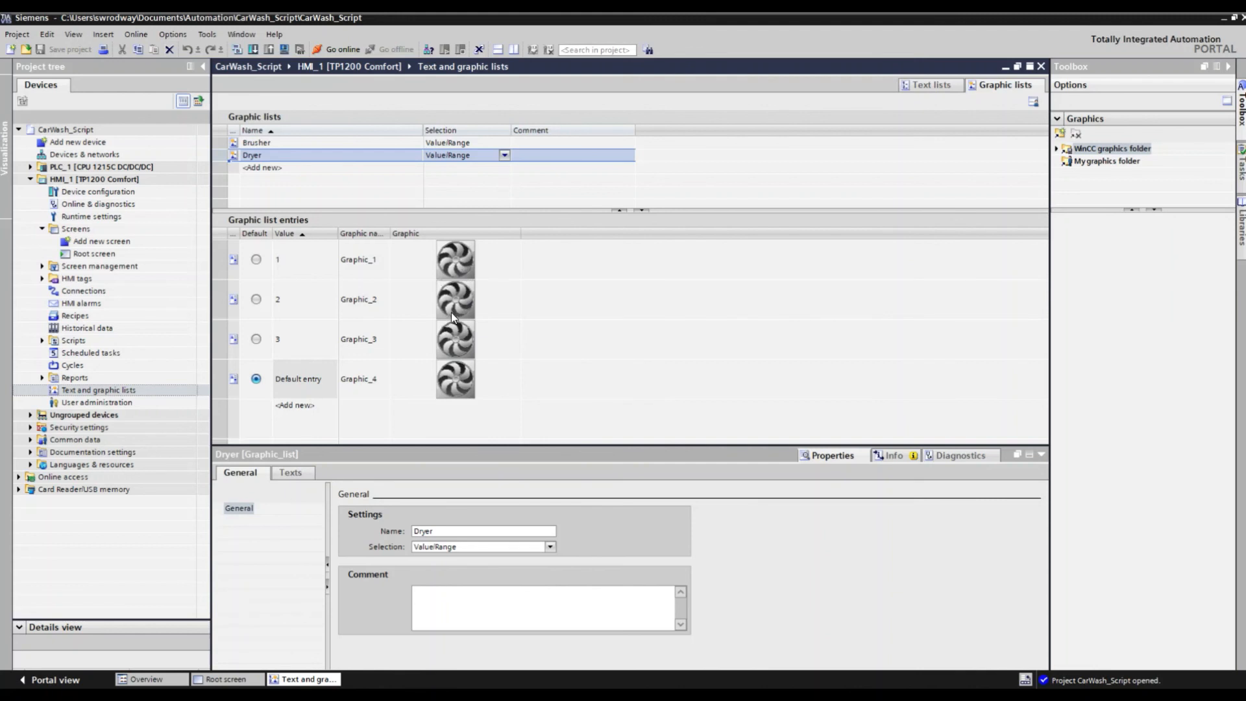
{"action": "mouse_move", "coordinate": [470, 276]}
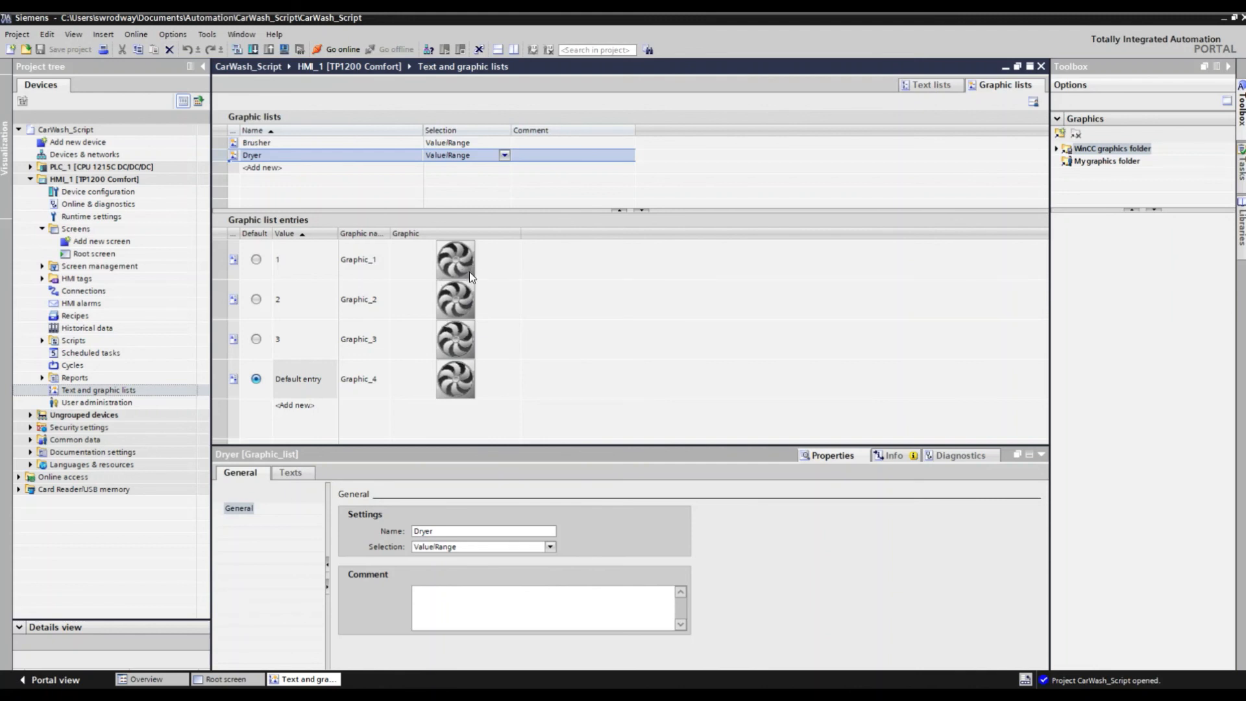
{"action": "mouse_move", "coordinate": [473, 277]}
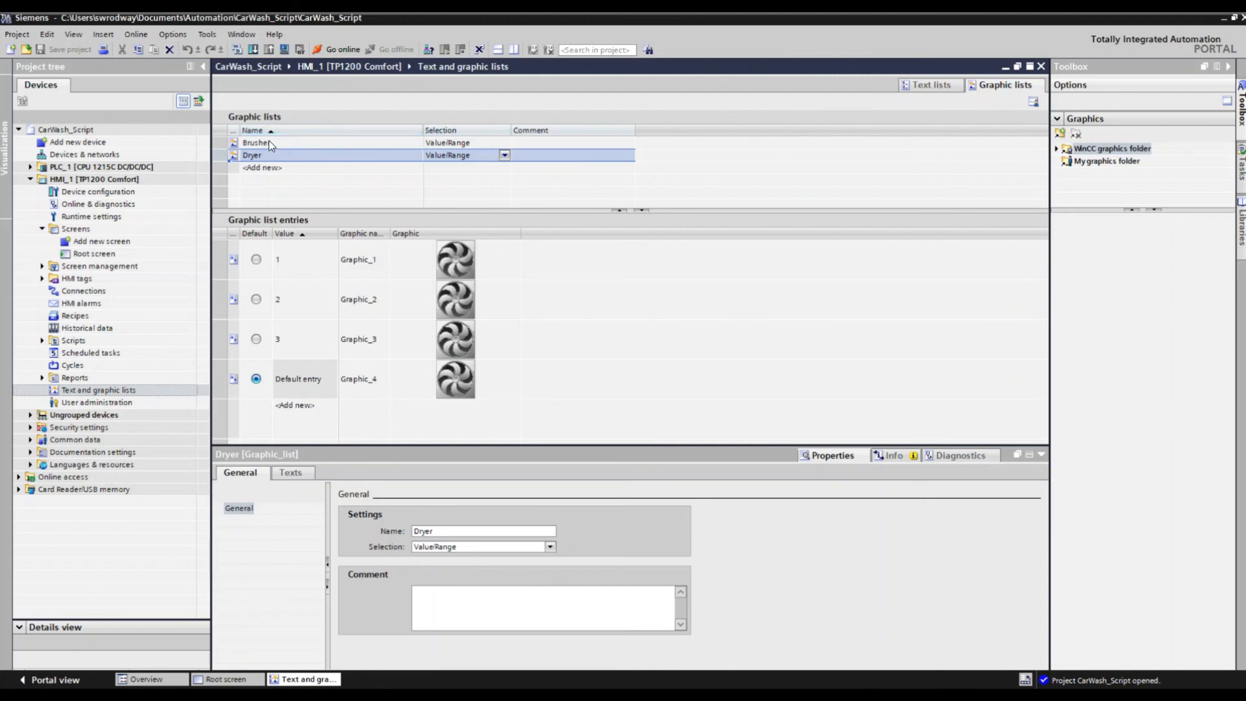
{"action": "left_click", "coordinate": [256, 143]}
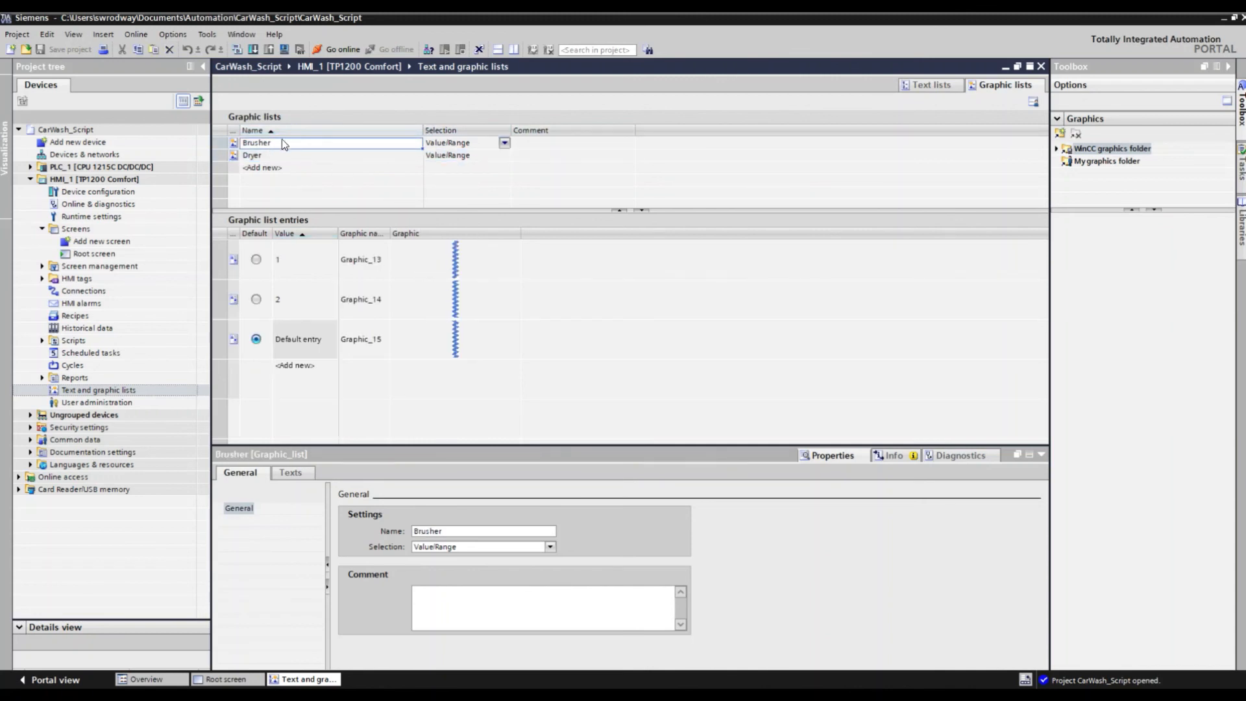
{"action": "mouse_move", "coordinate": [420, 352]}
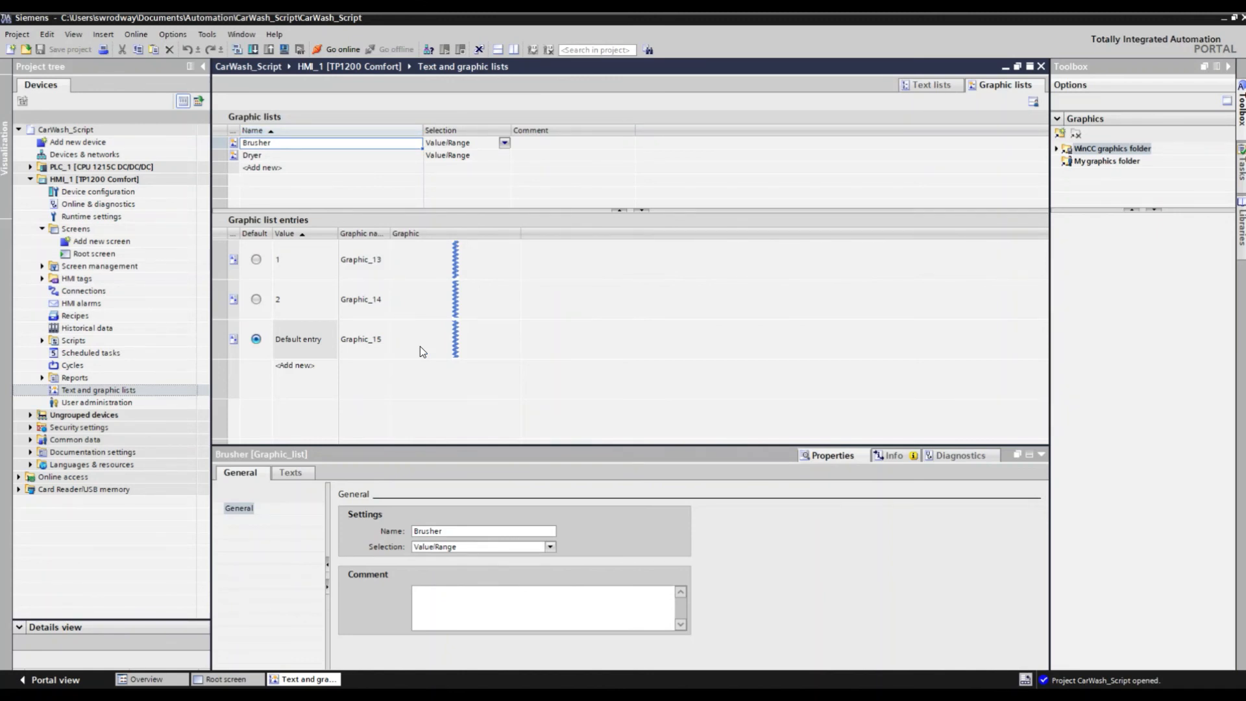
{"action": "mouse_move", "coordinate": [448, 333]}
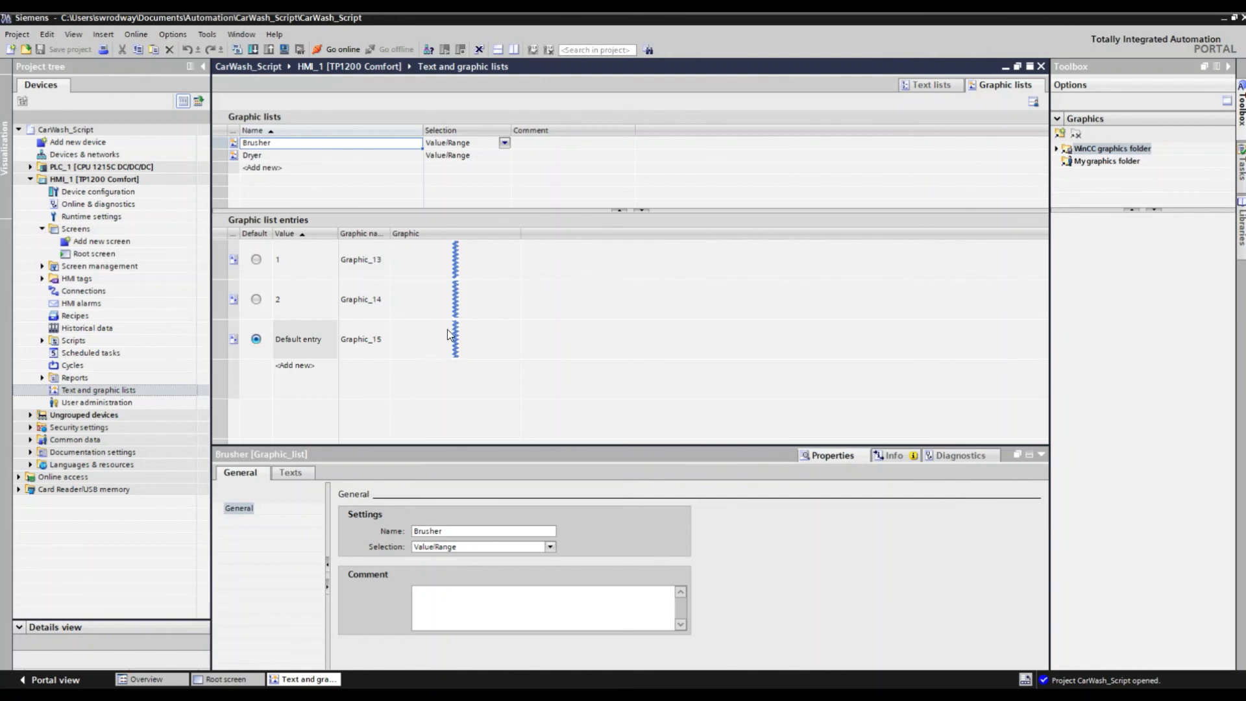